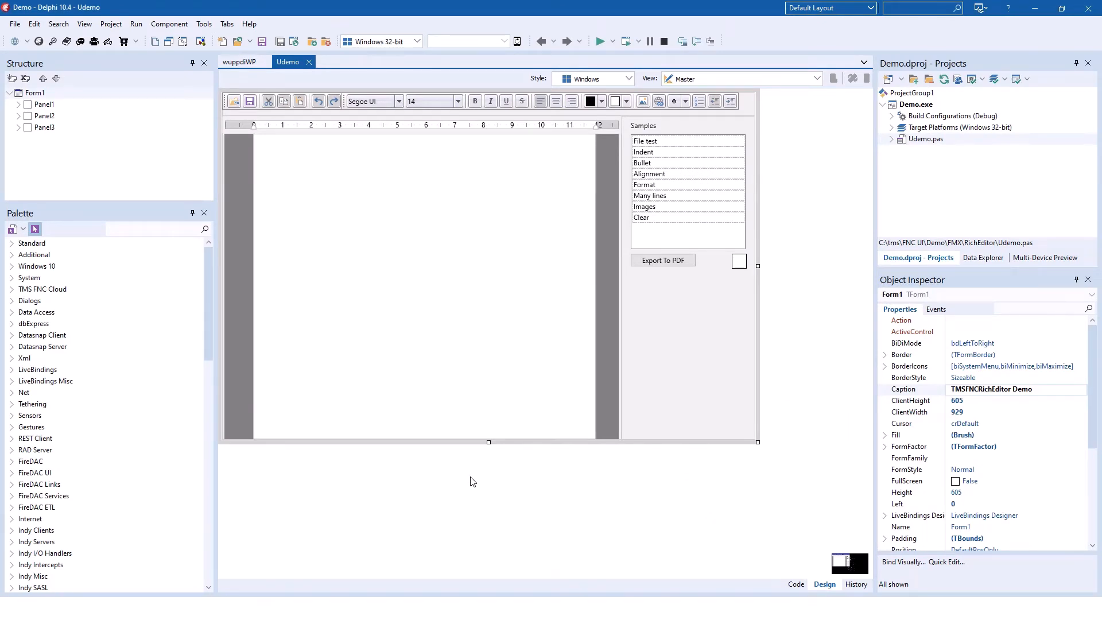
mouse_move(469, 496)
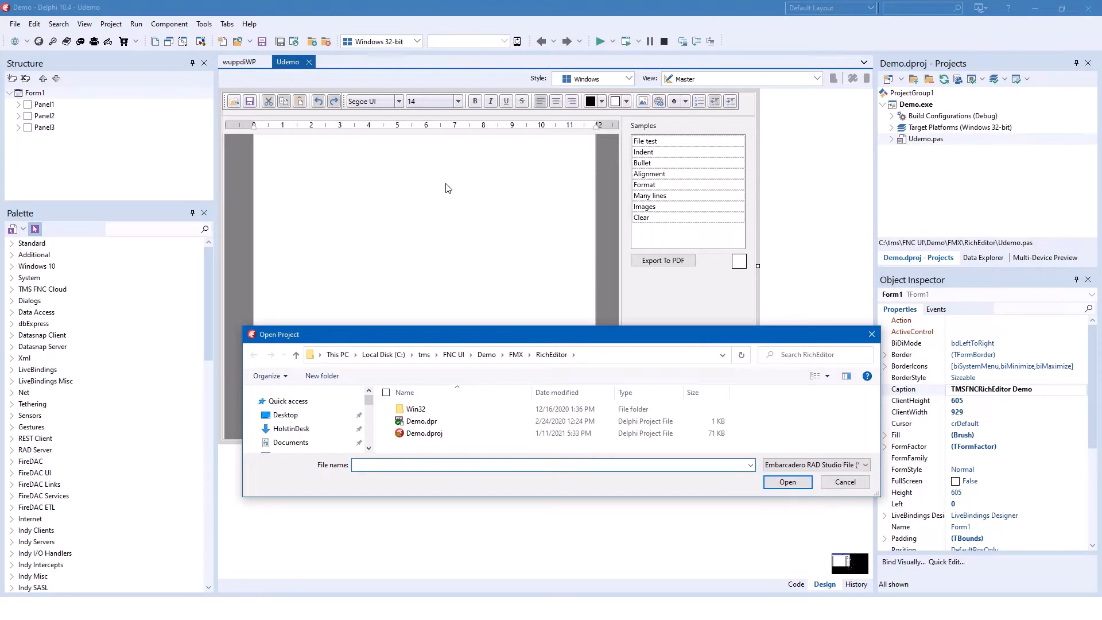
mouse_move(457, 377)
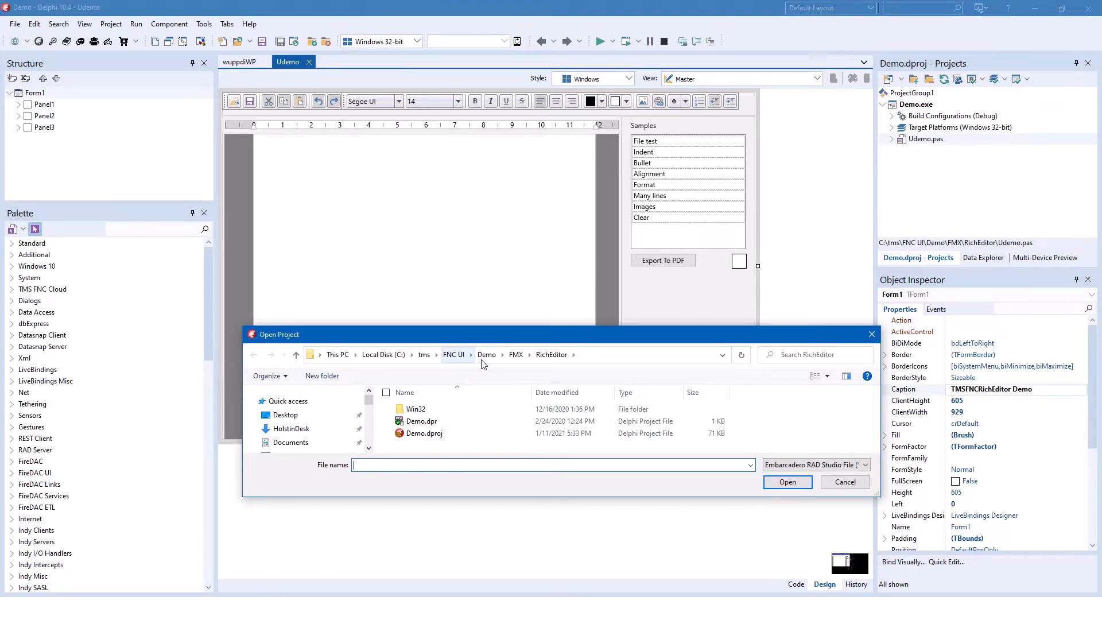
mouse_move(563, 354)
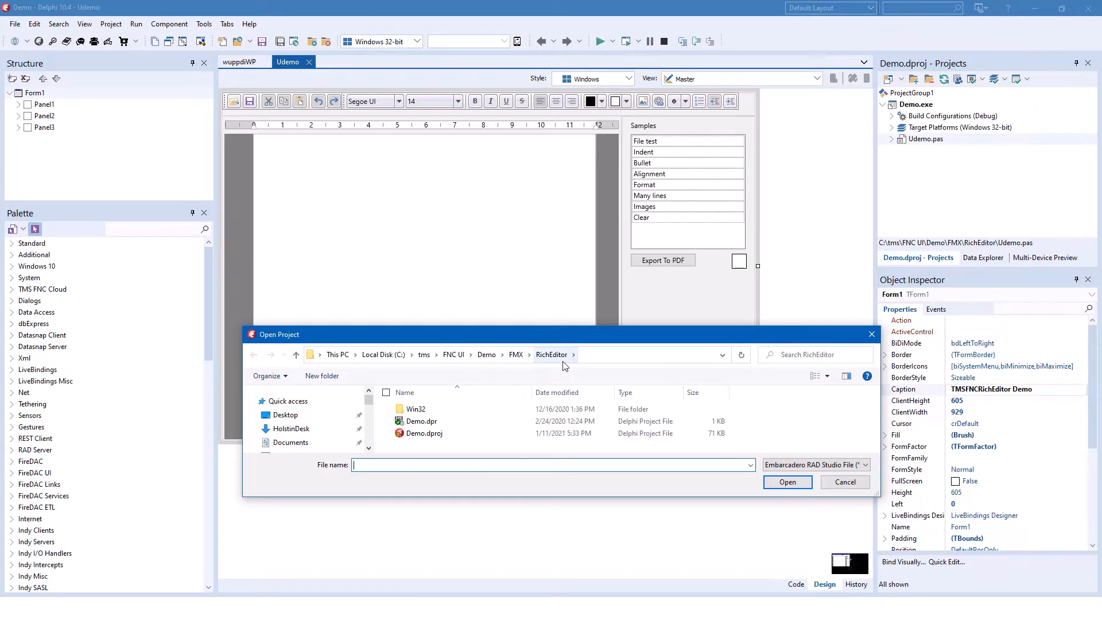
Inspect TMSFNCRichEditor1, the horizontal ruler and the format toolbar in the Object Inspector
click(843, 481)
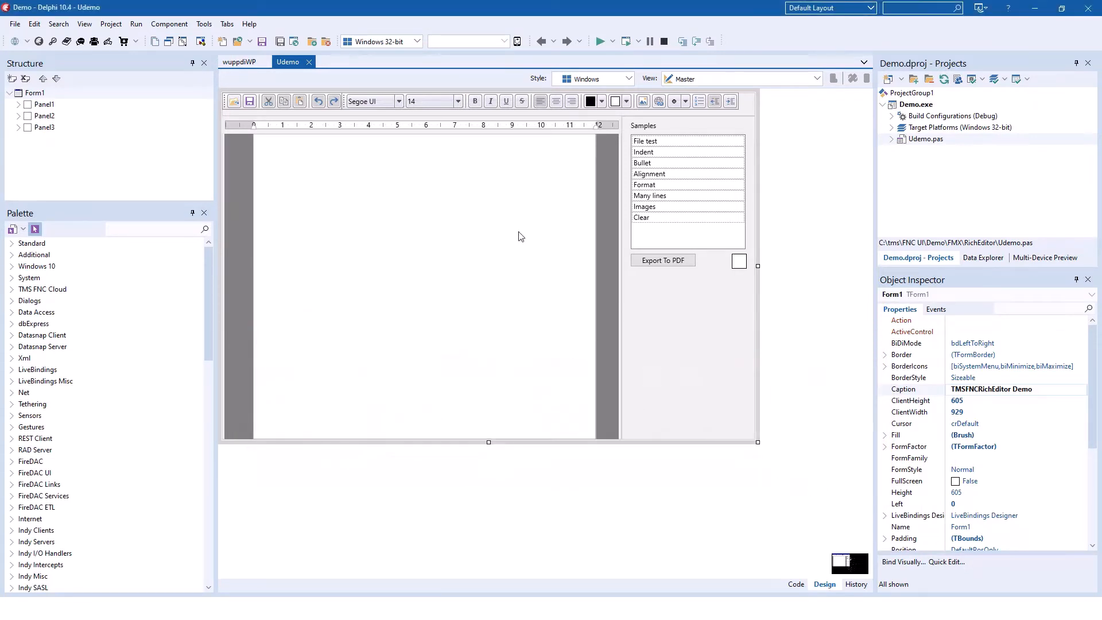
click(421, 281)
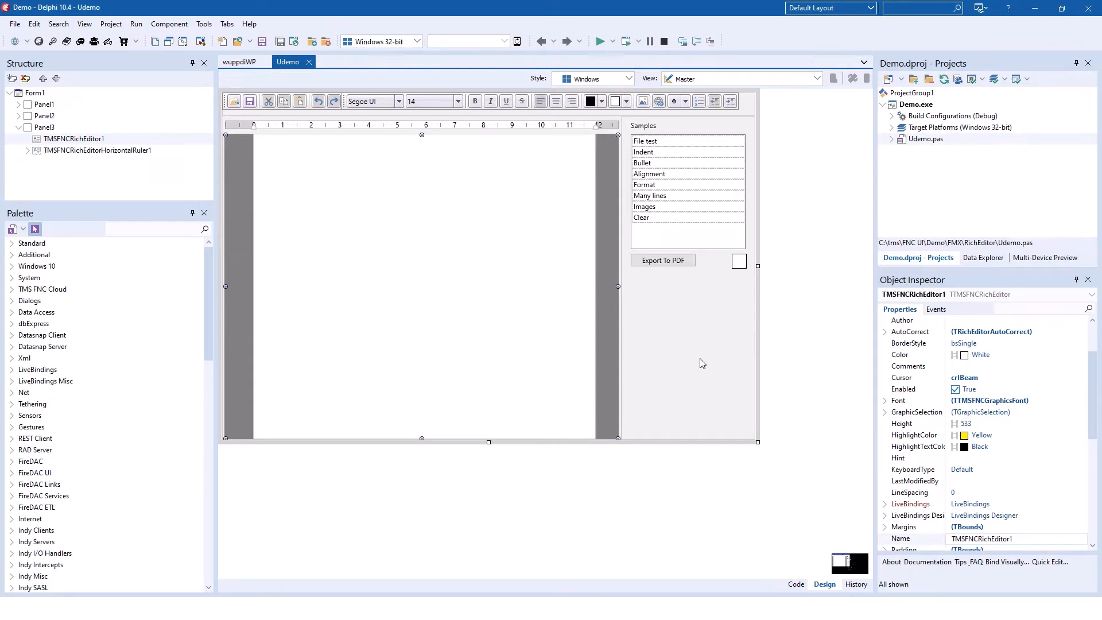
mouse_move(560, 342)
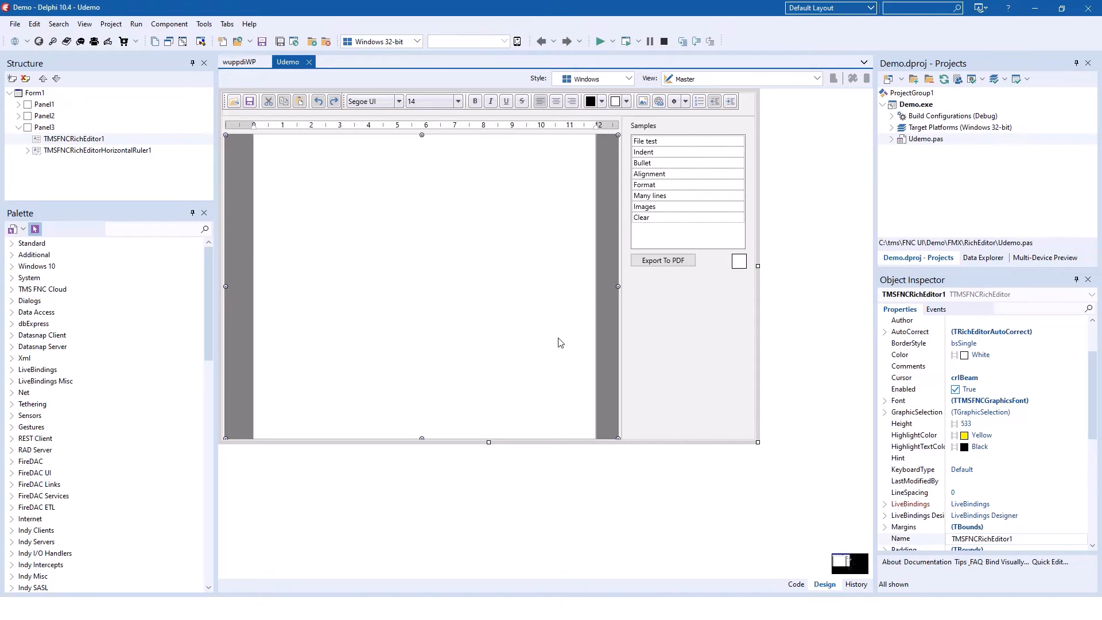
mouse_move(495, 376)
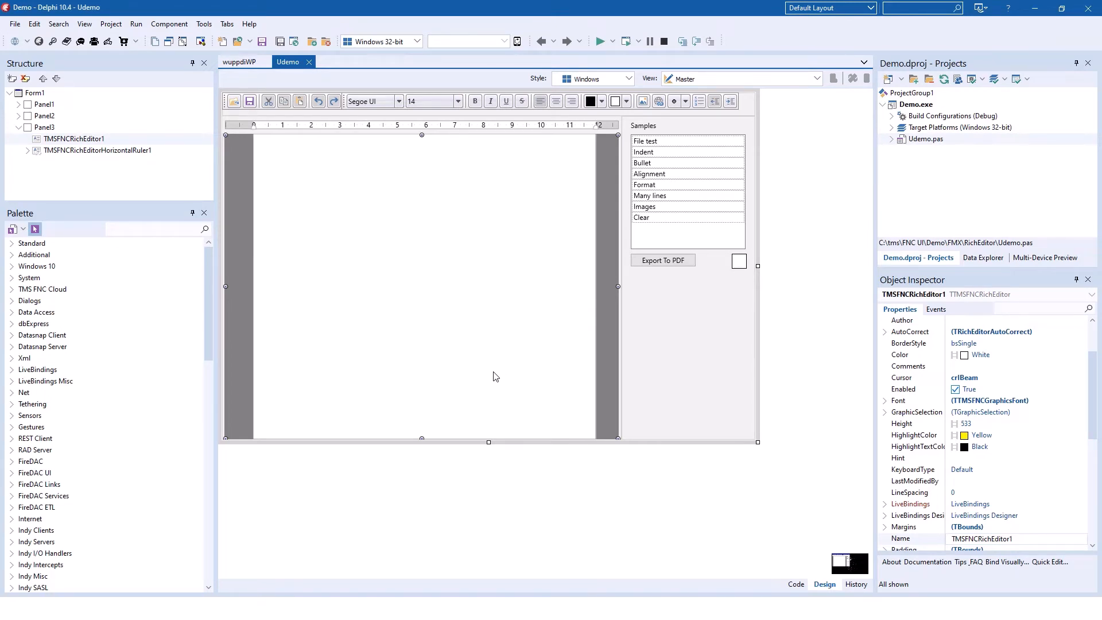
mouse_move(508, 339)
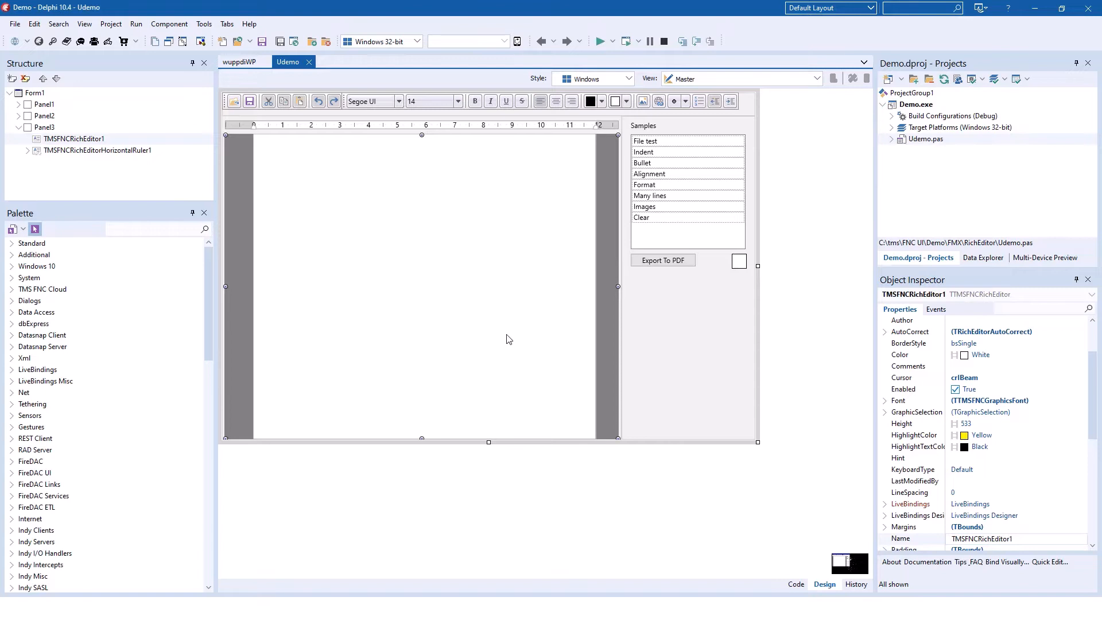
click(97, 149)
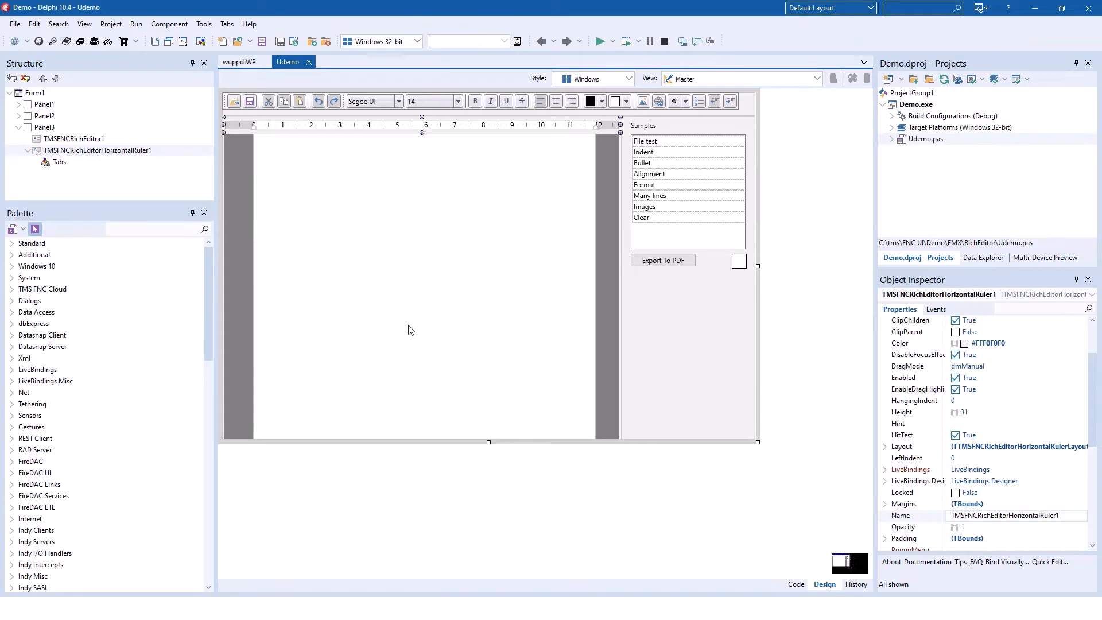
click(94, 128)
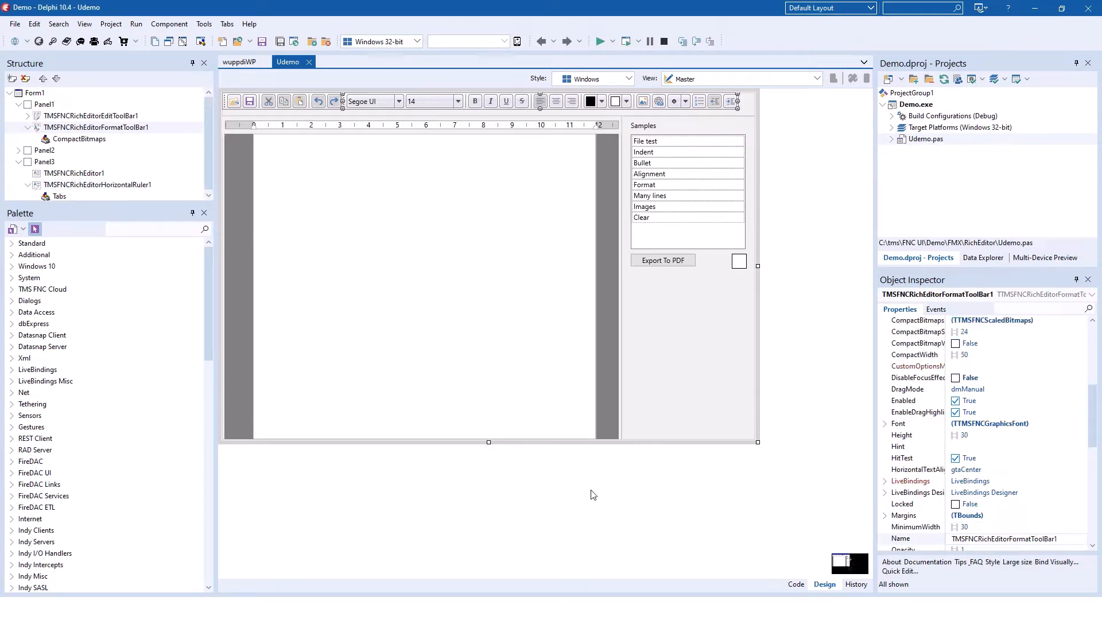
mouse_move(597, 525)
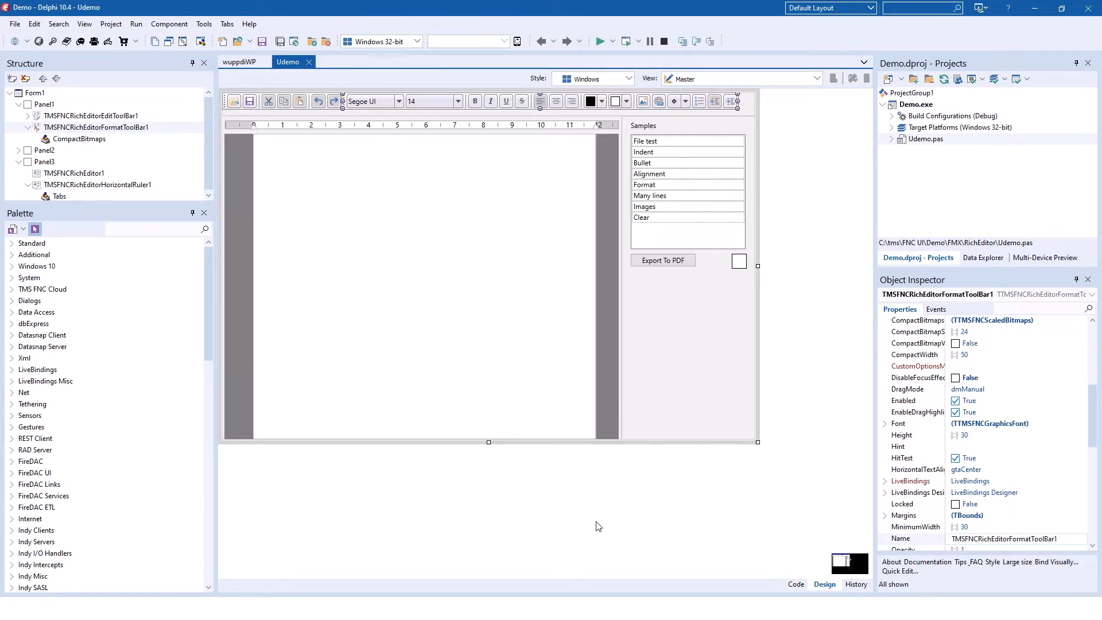
mouse_move(364, 290)
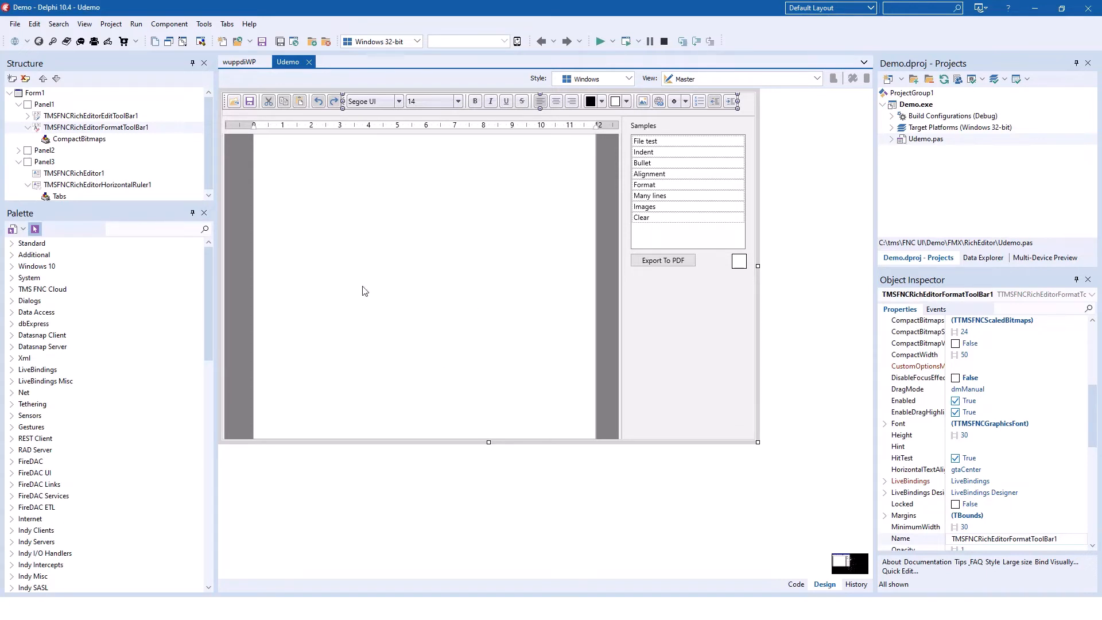
mouse_move(362, 125)
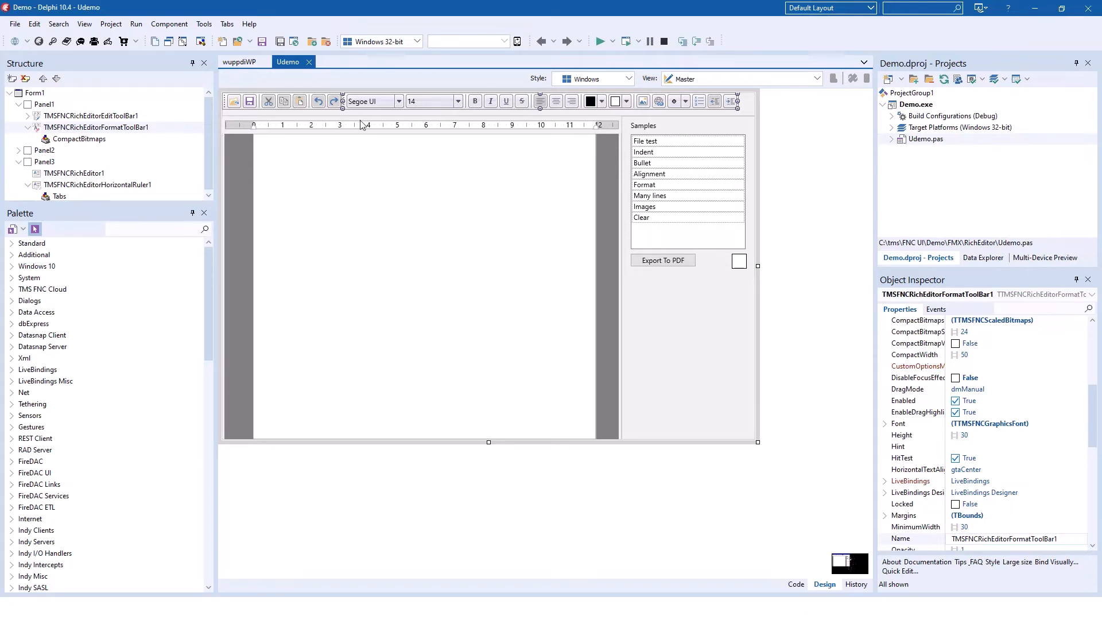
mouse_move(345, 217)
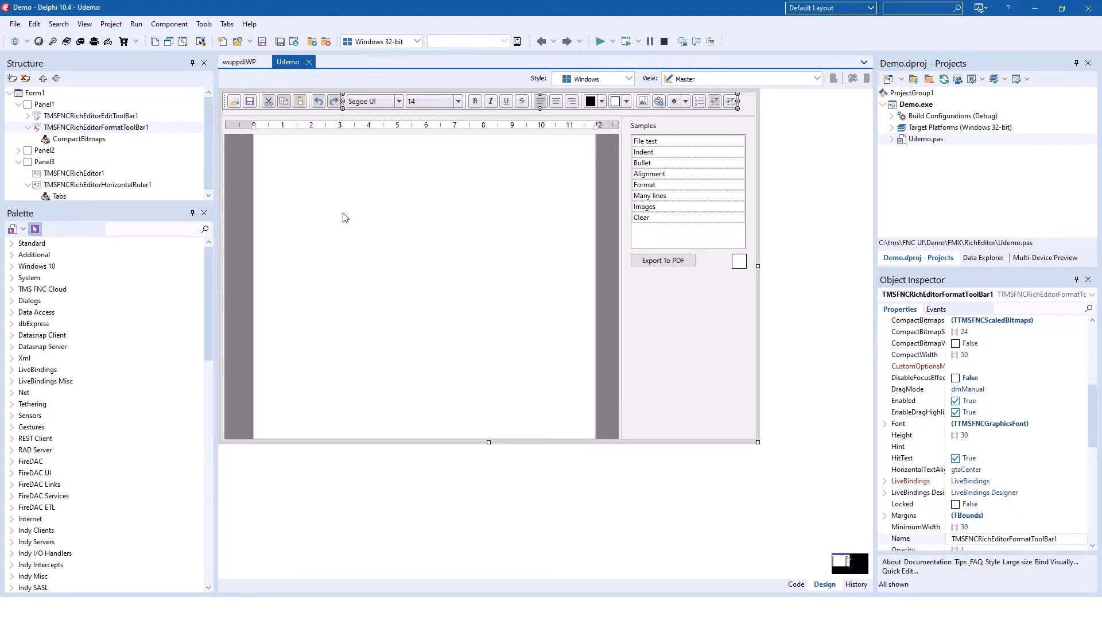
mouse_move(360, 245)
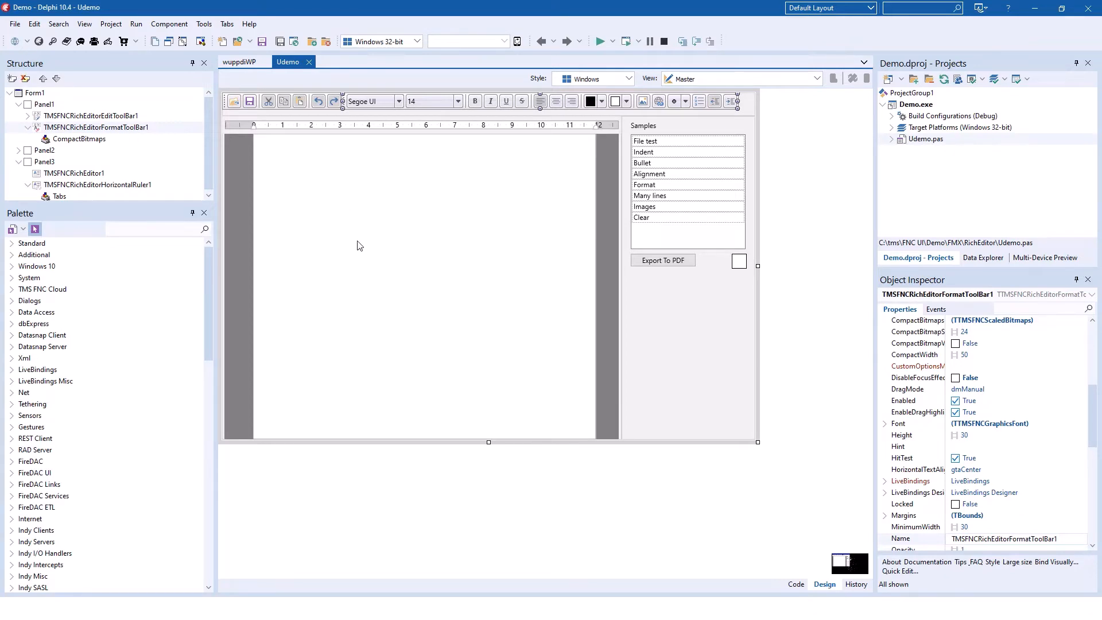
Confirm the ruler's and format toolbar's RichEditor property points to TMSFNCRichEditor1
click(421, 286)
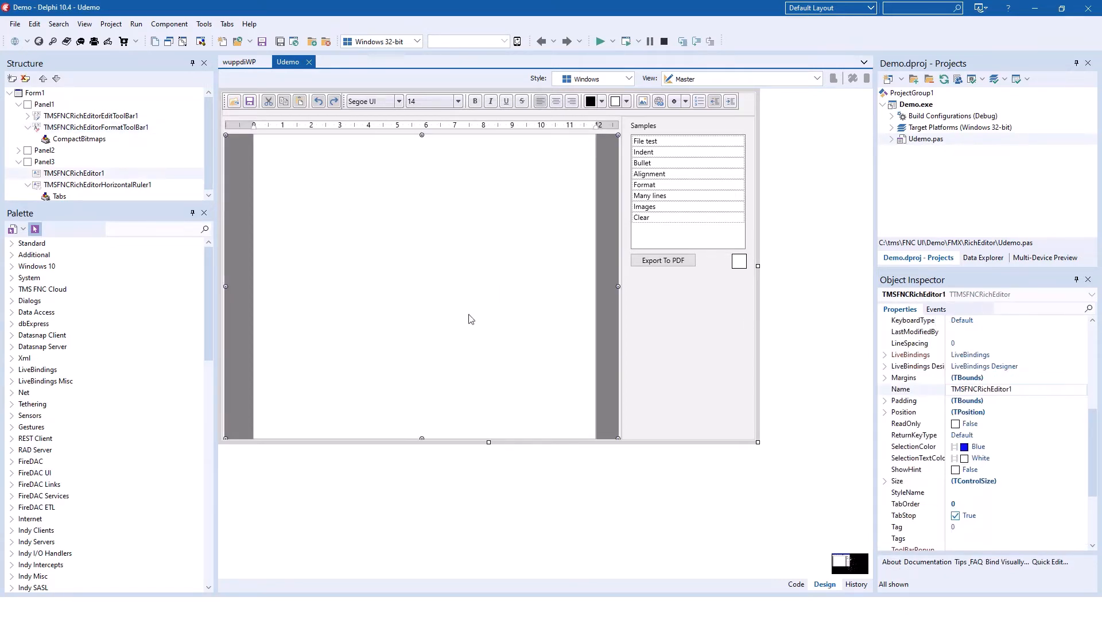
click(97, 184)
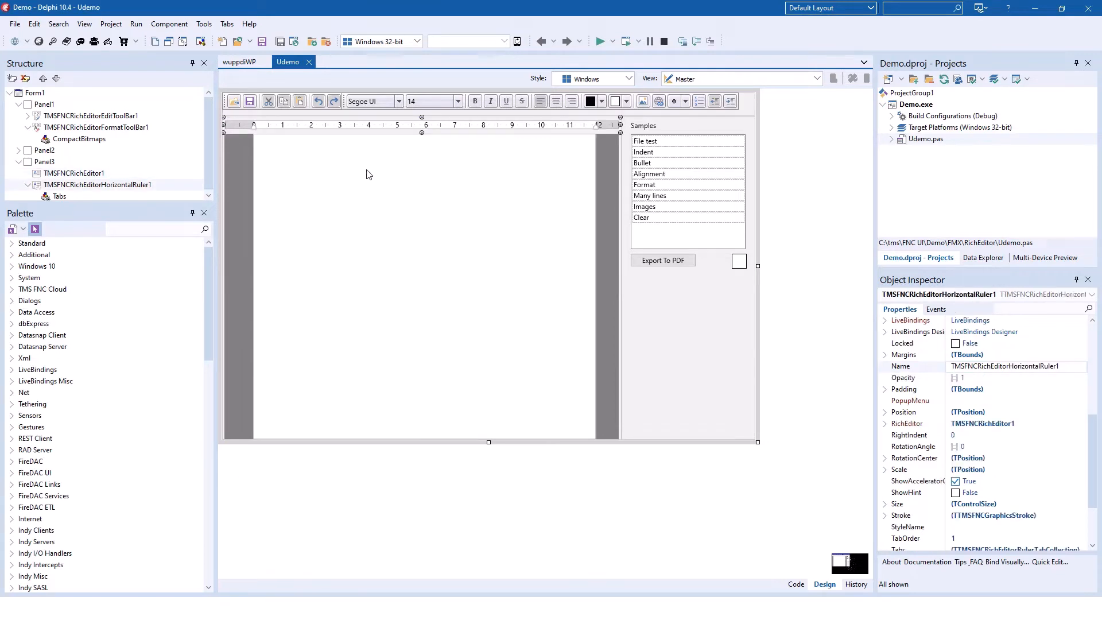
mouse_move(905, 400)
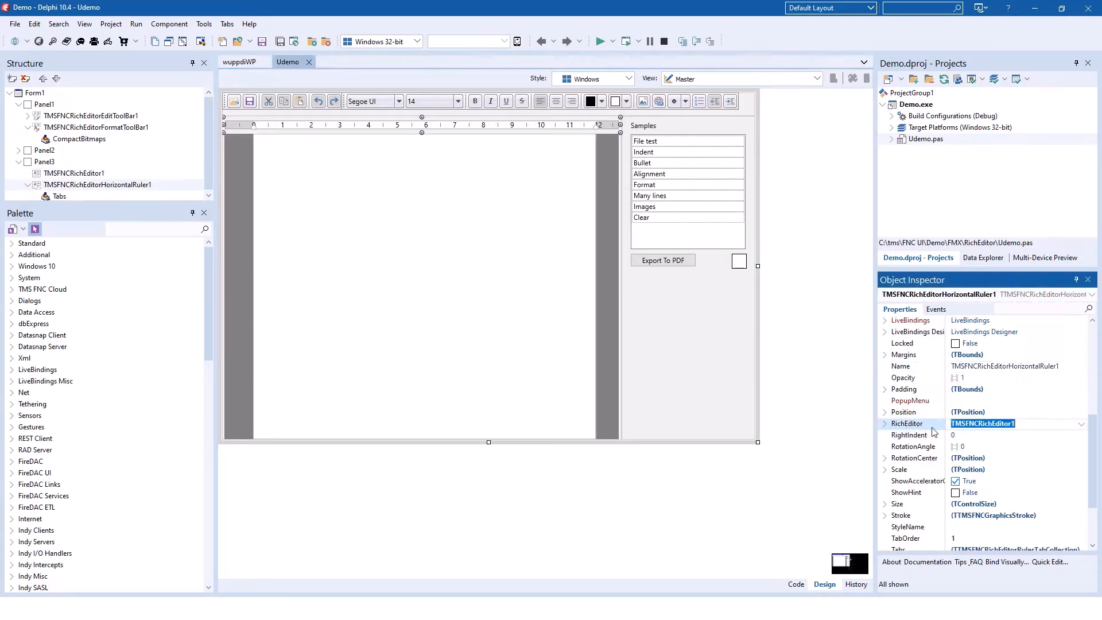
click(1015, 423)
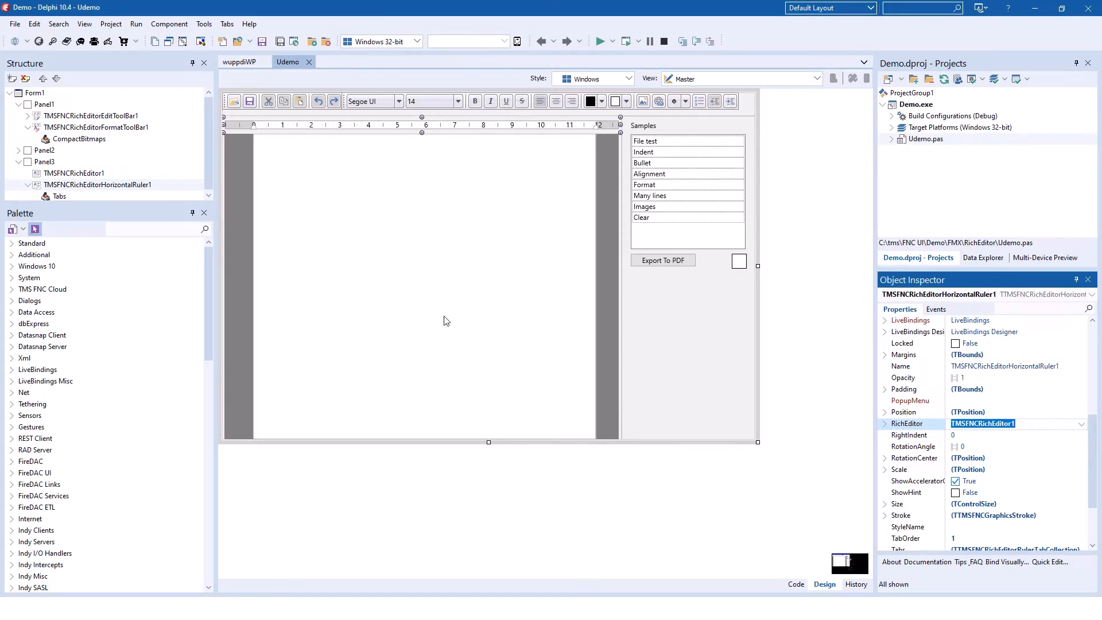
click(95, 127)
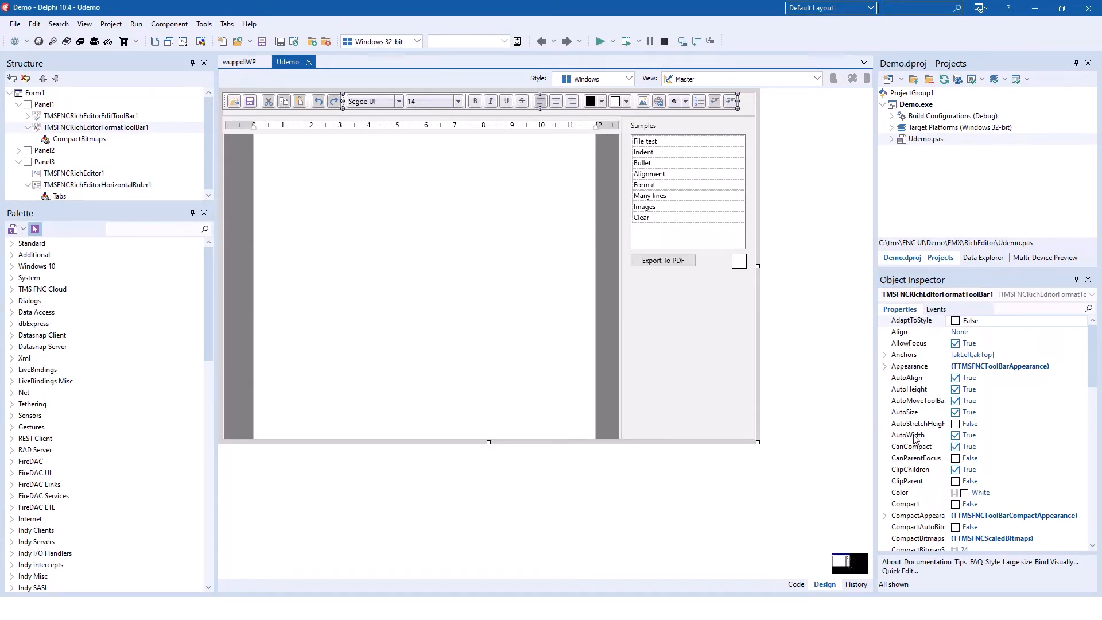
scroll(down, 3)
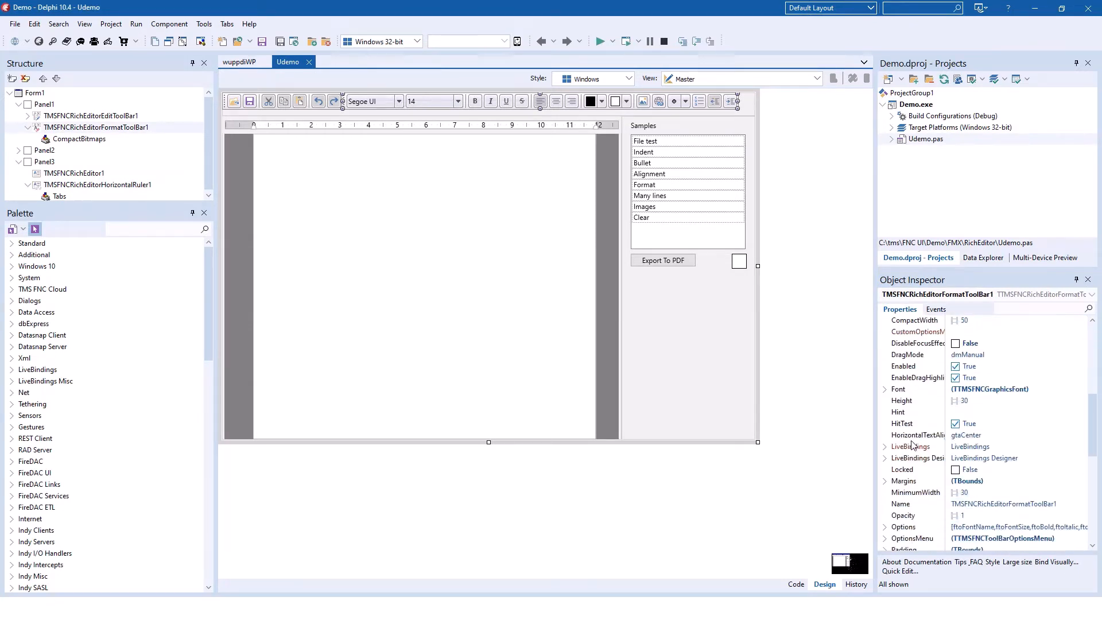
scroll(down, 3)
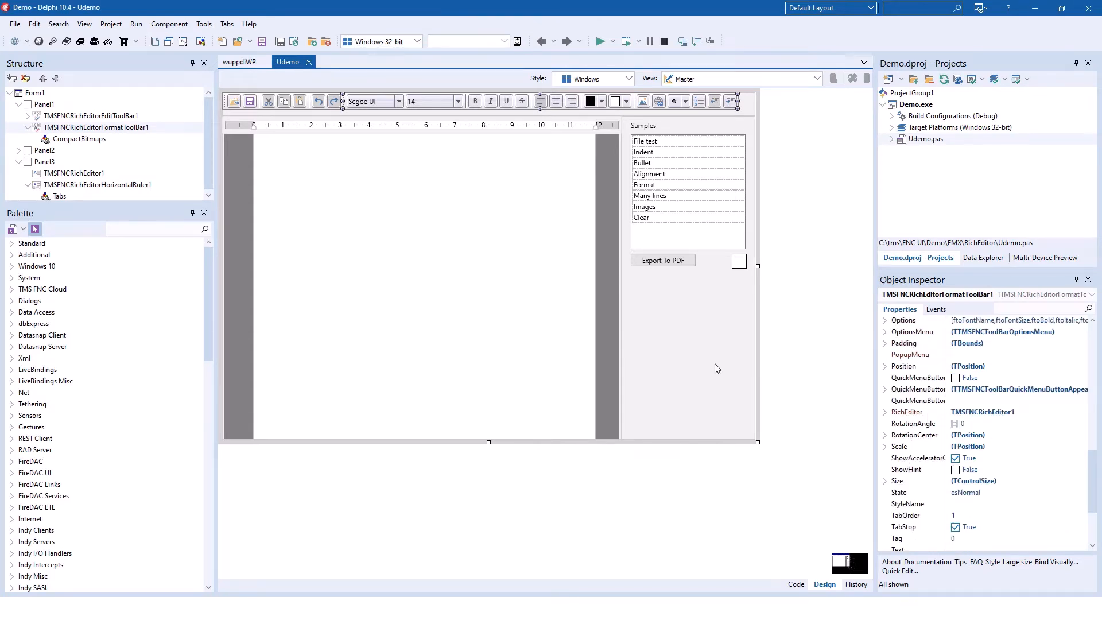
click(421, 282)
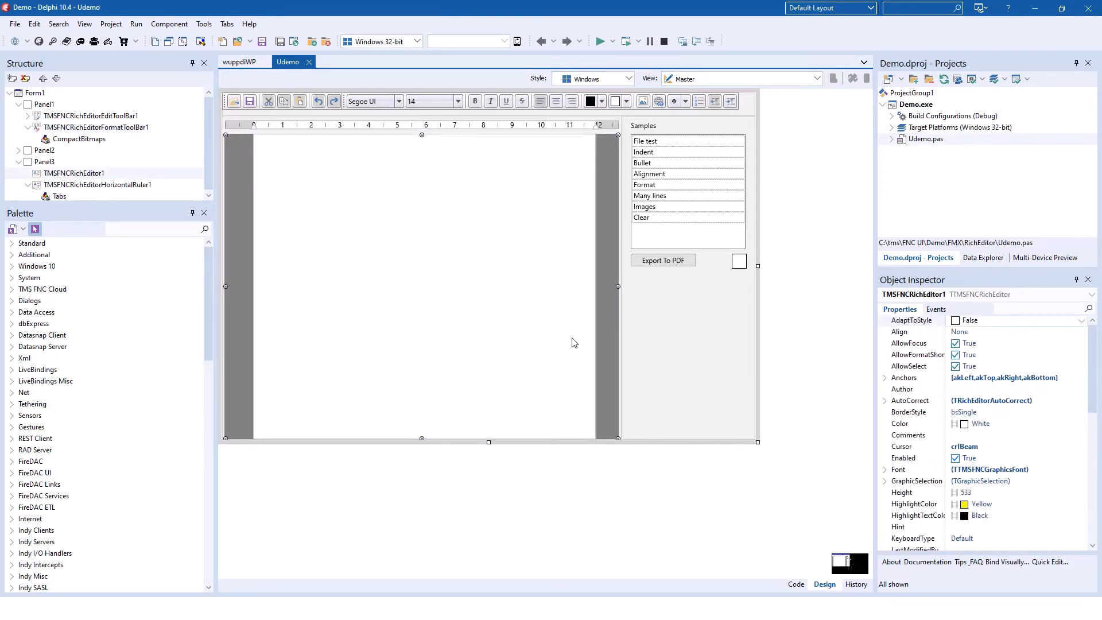
mouse_move(625, 289)
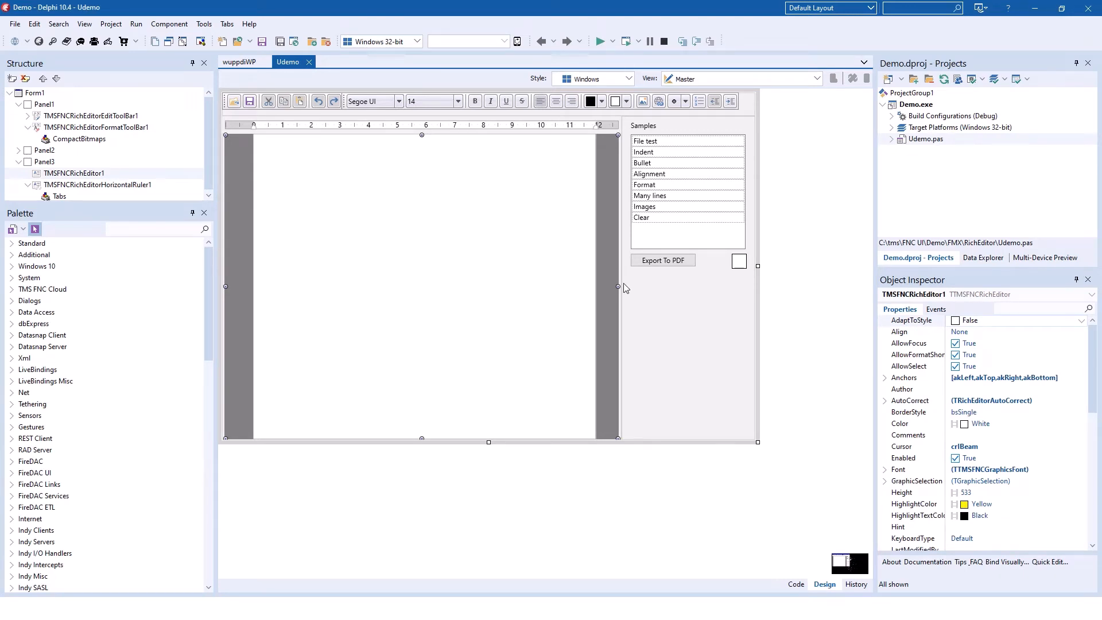
mouse_move(497, 252)
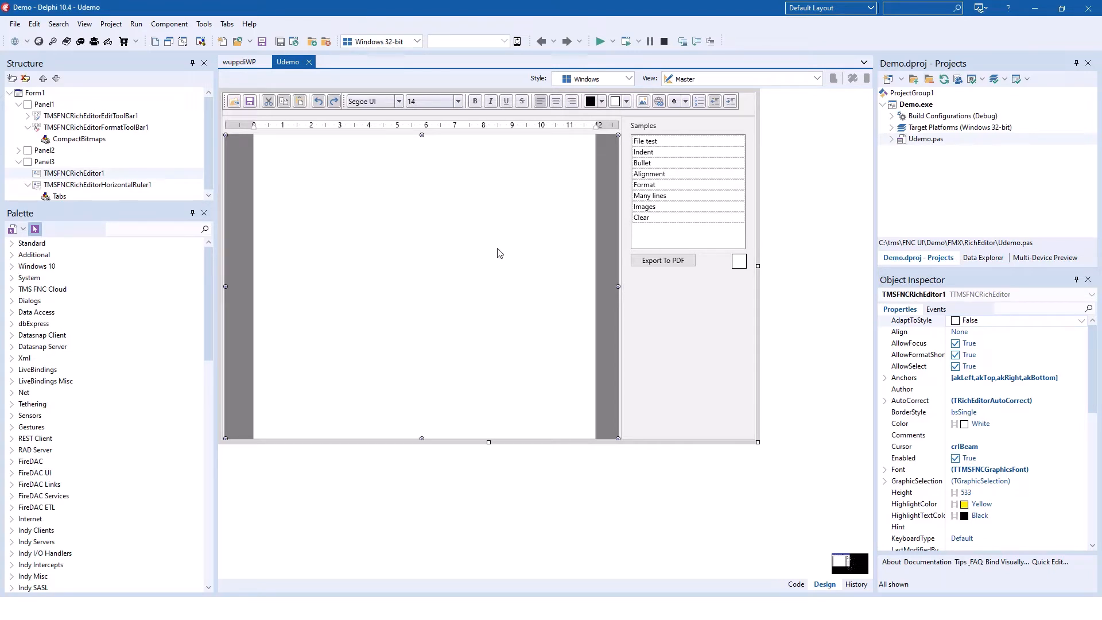
mouse_move(222, 115)
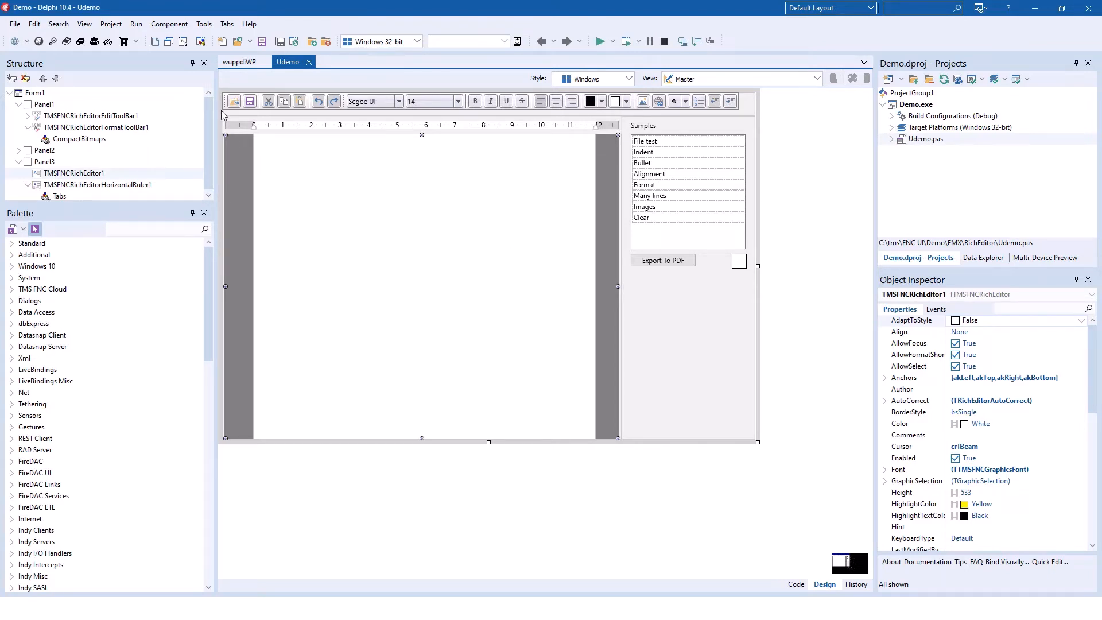
mouse_move(371, 302)
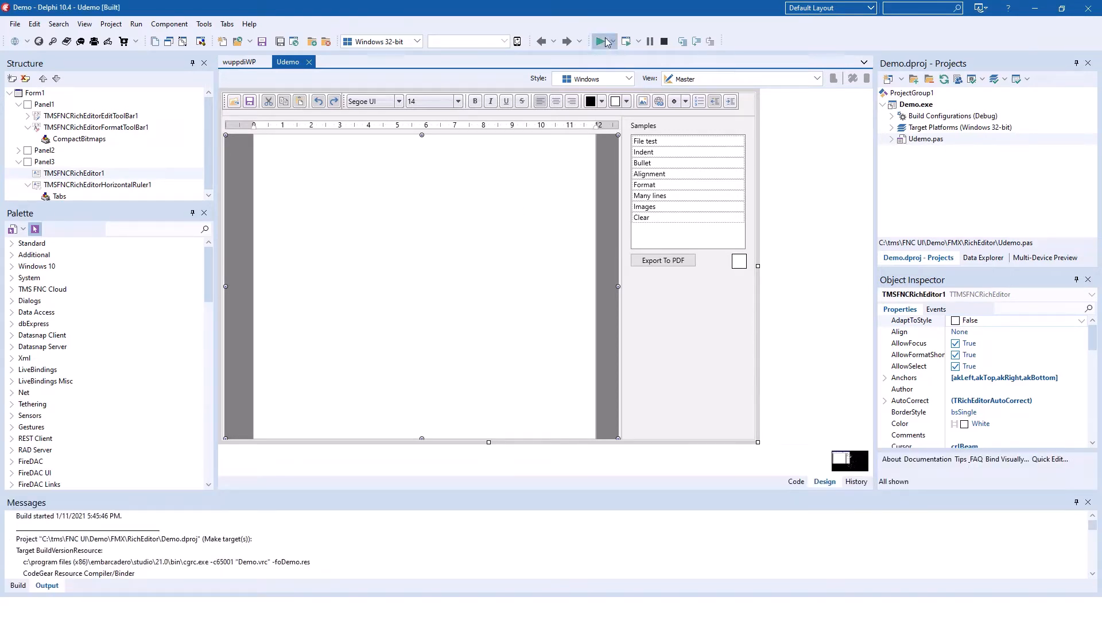
Add 'here' to the sentence and give the word 'right' the Century Gothic font
click(601, 42)
text(Let's type text right)
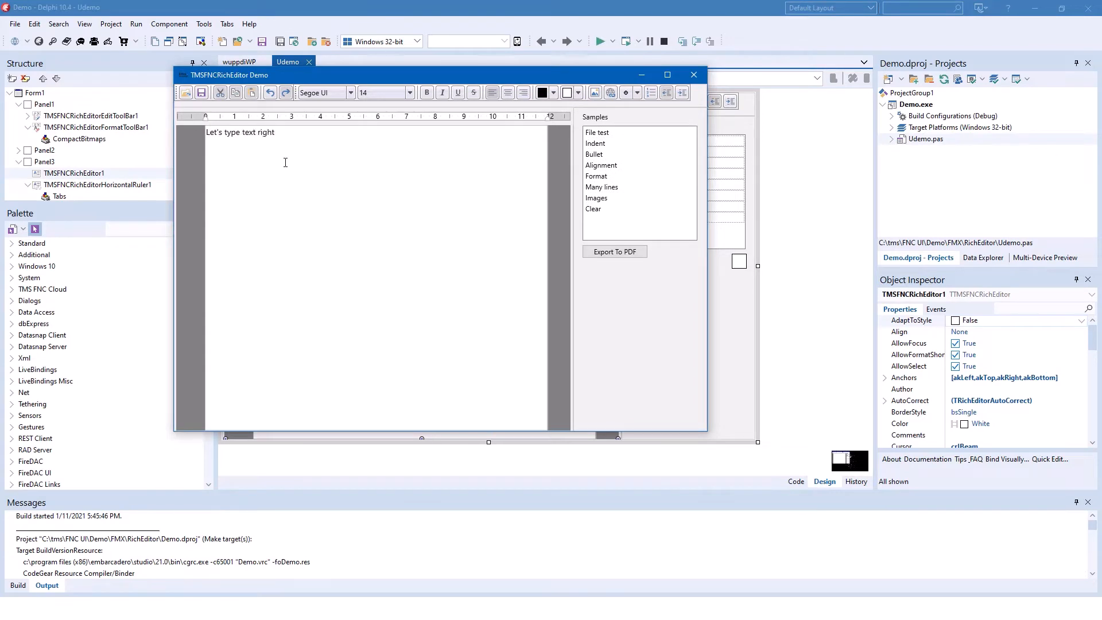
text(here)
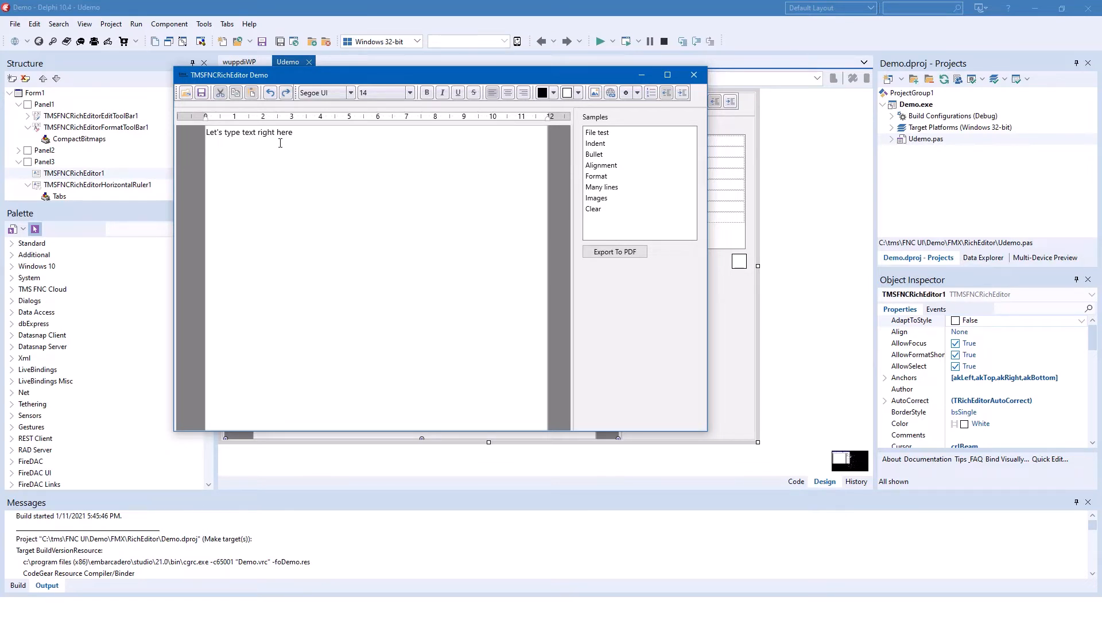
double_click(265, 132)
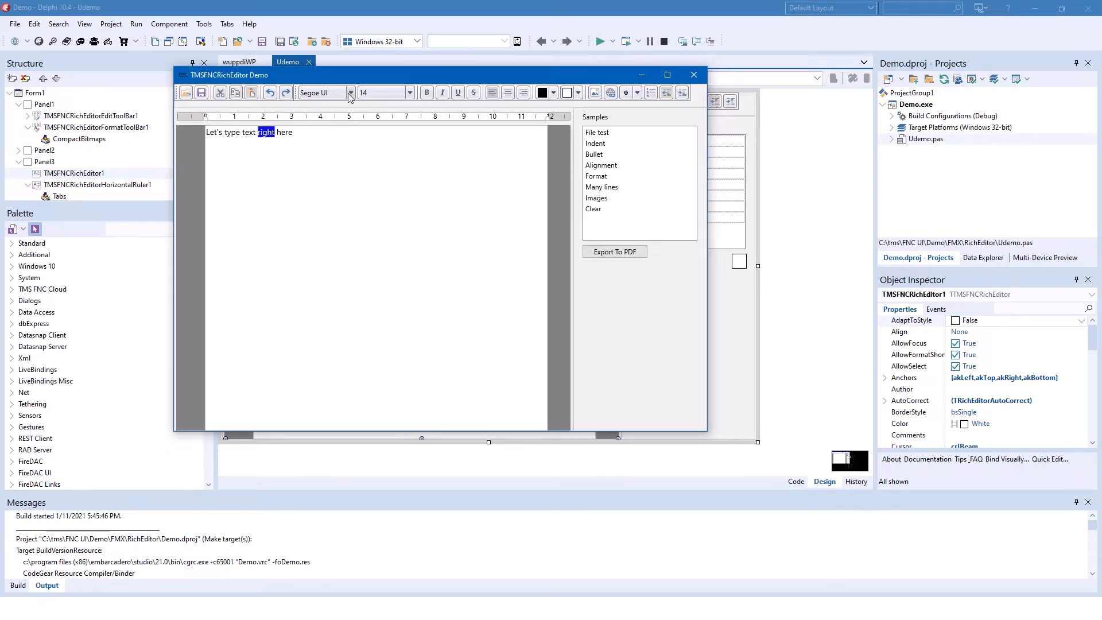
click(350, 91)
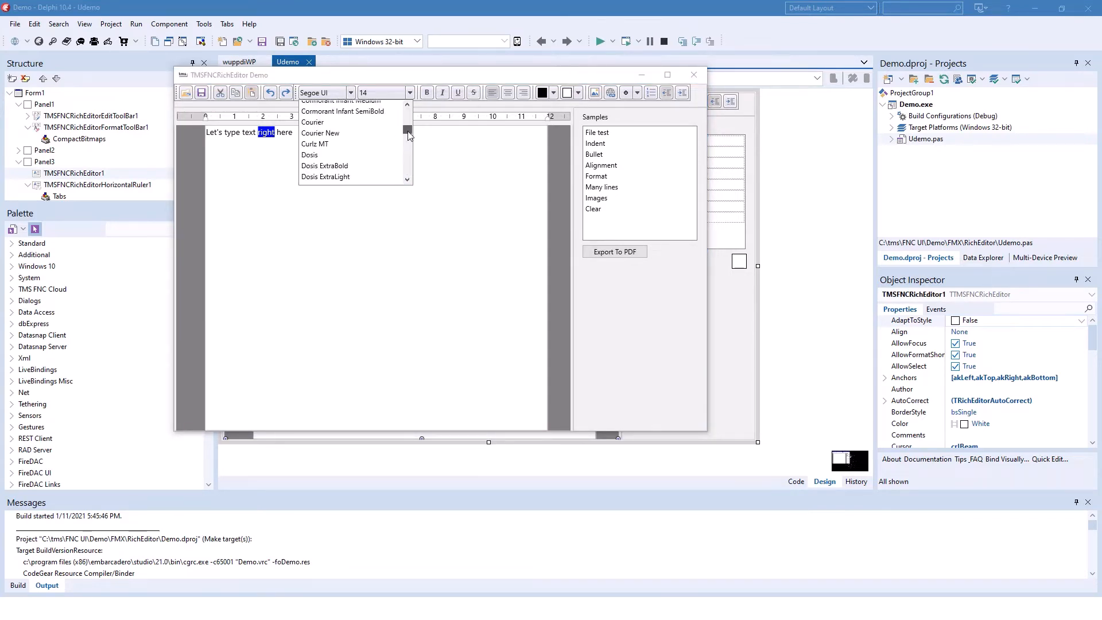
scroll(up, 3)
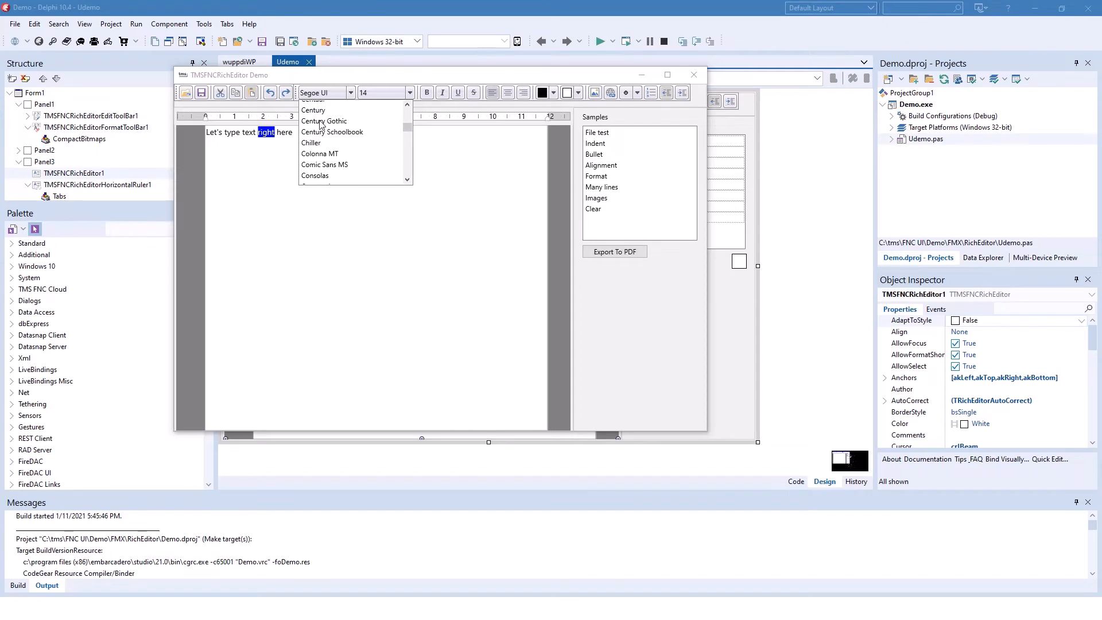
click(265, 155)
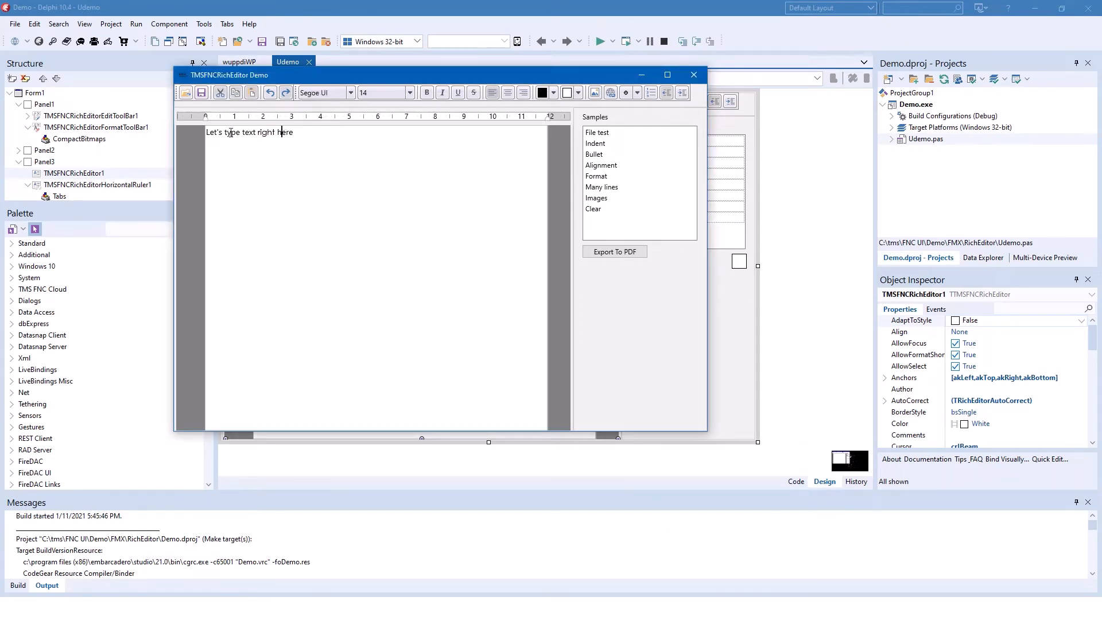
Make the word 'type' italic from the format toolbar
click(325, 92)
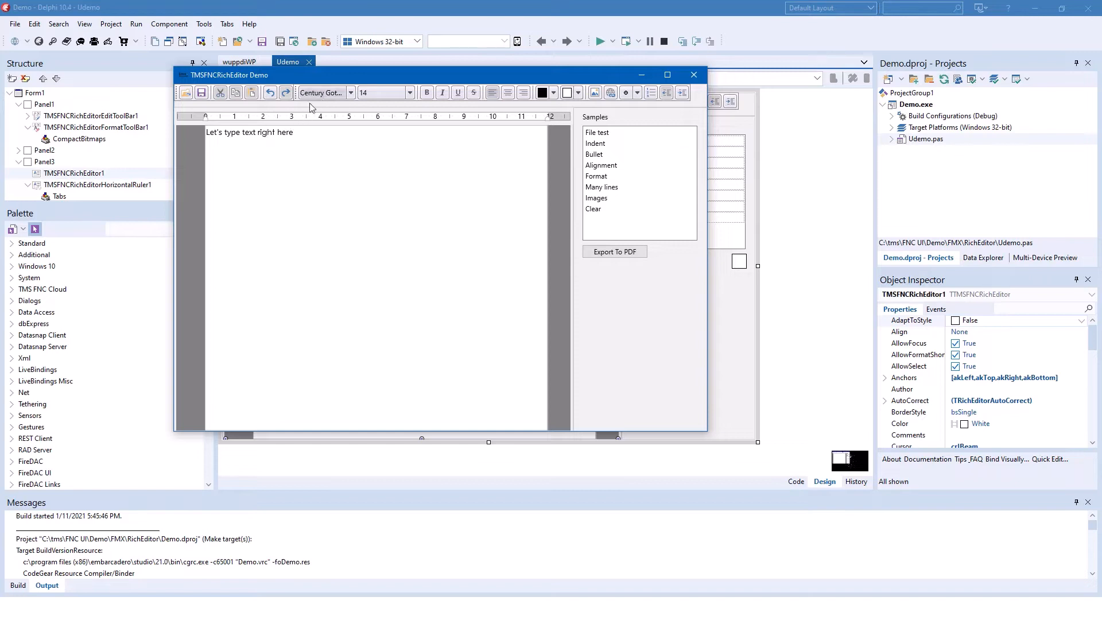
mouse_move(248, 147)
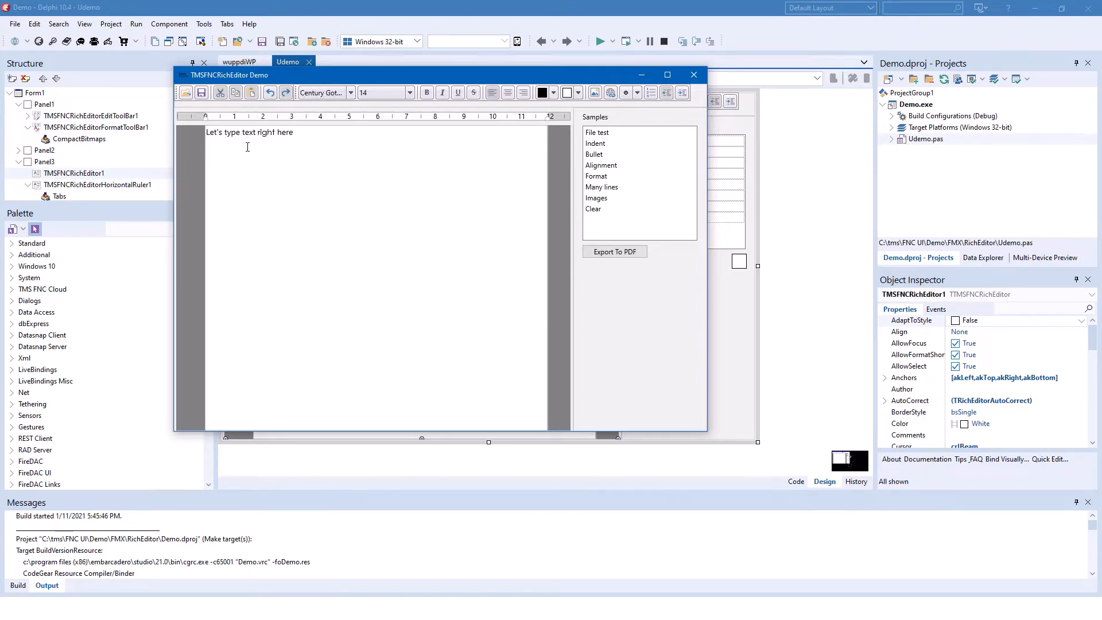
double_click(286, 132)
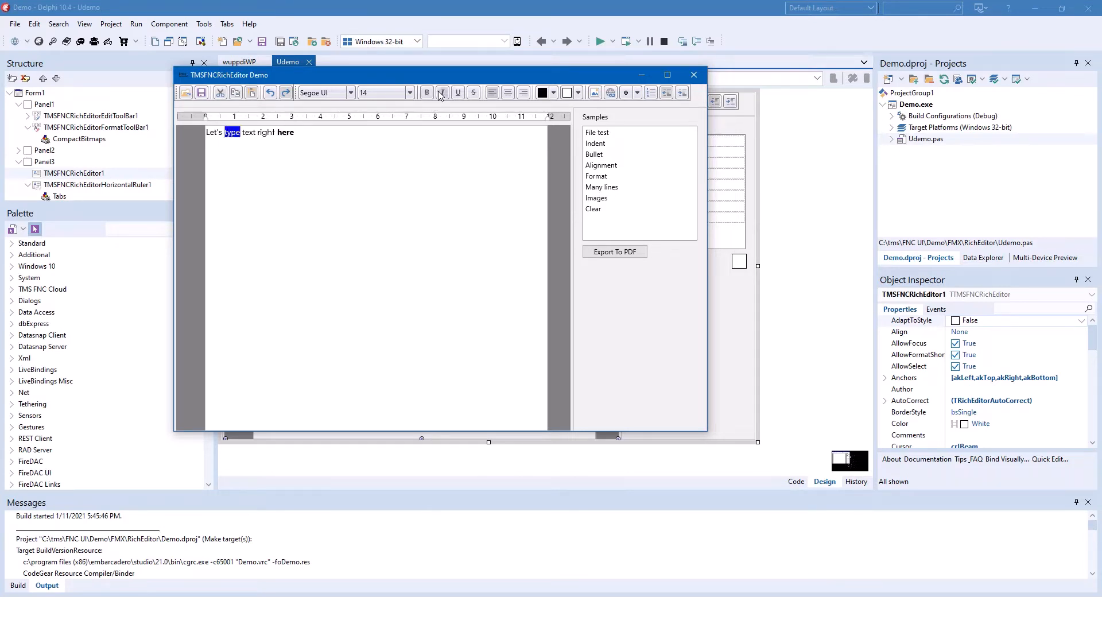
click(442, 92)
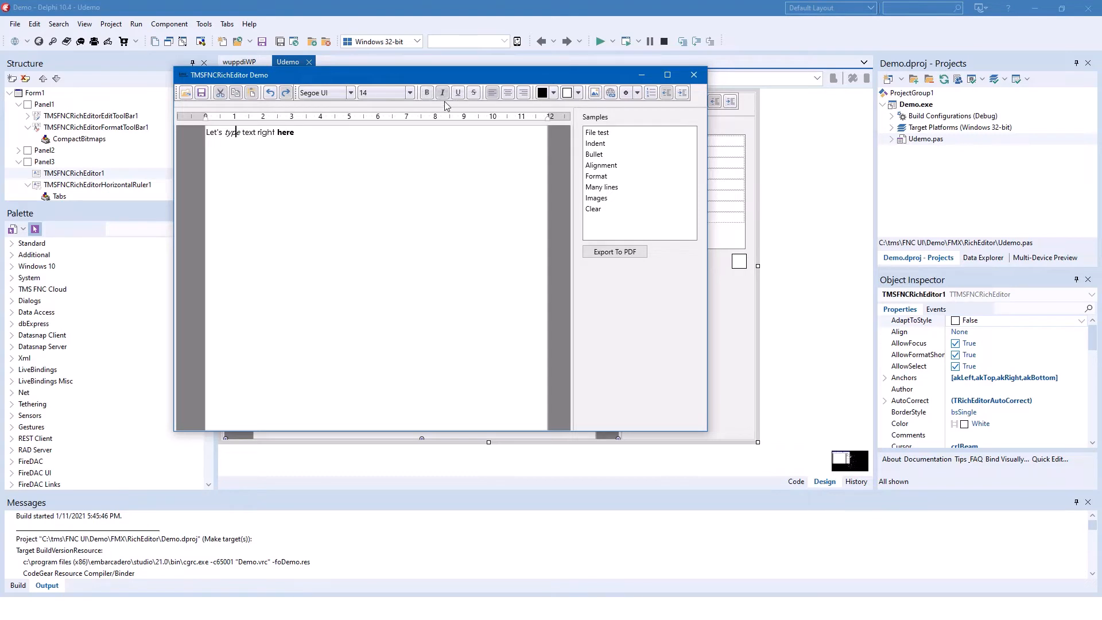
mouse_move(323, 157)
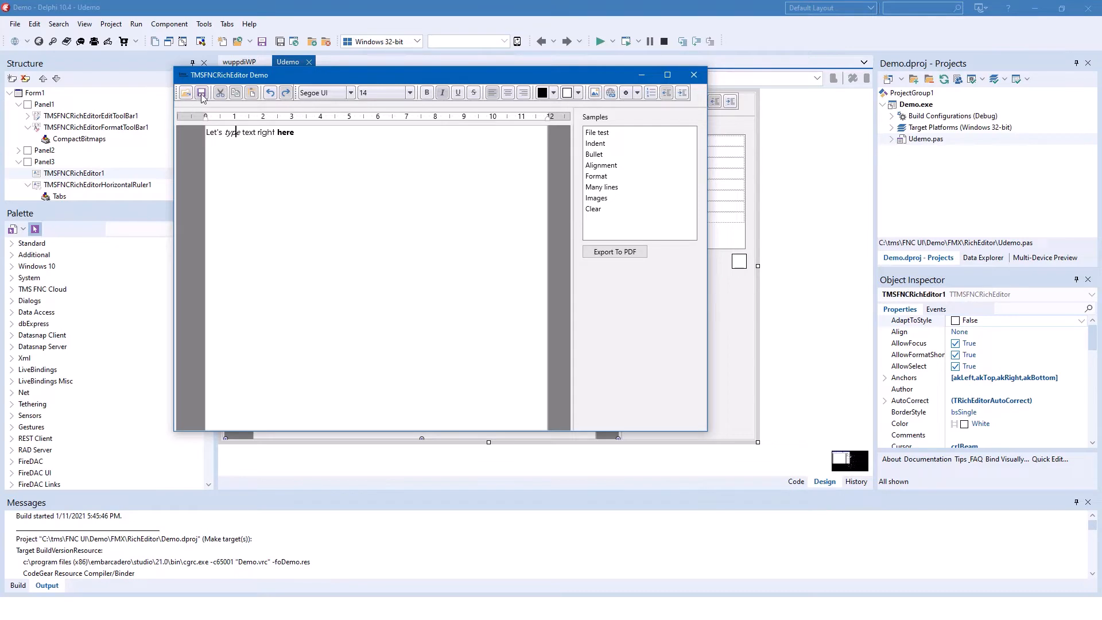
click(202, 92)
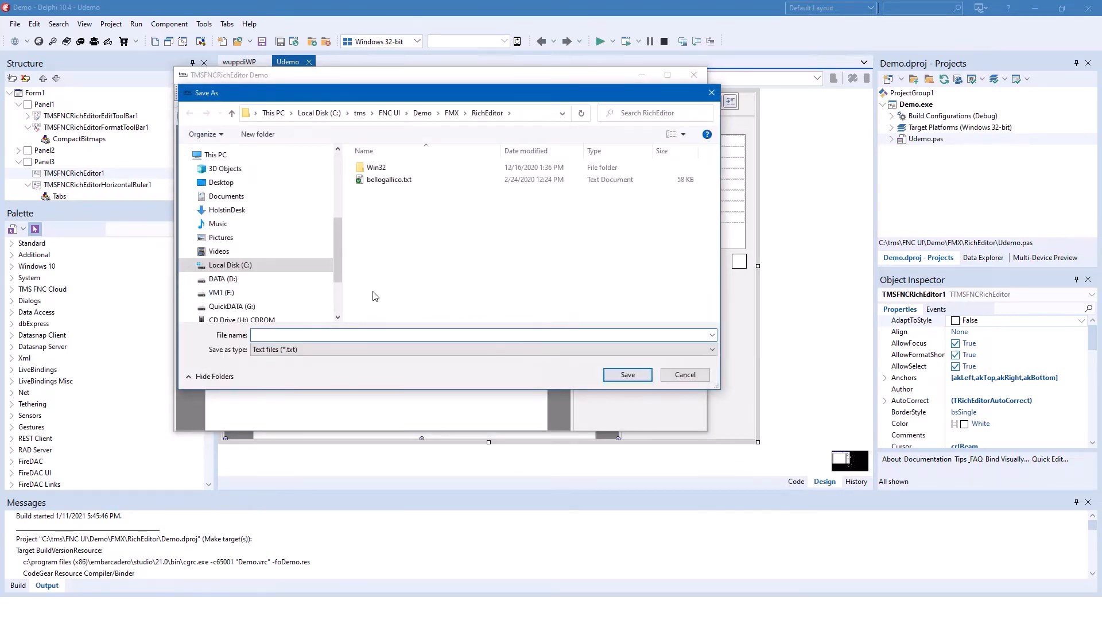
click(483, 349)
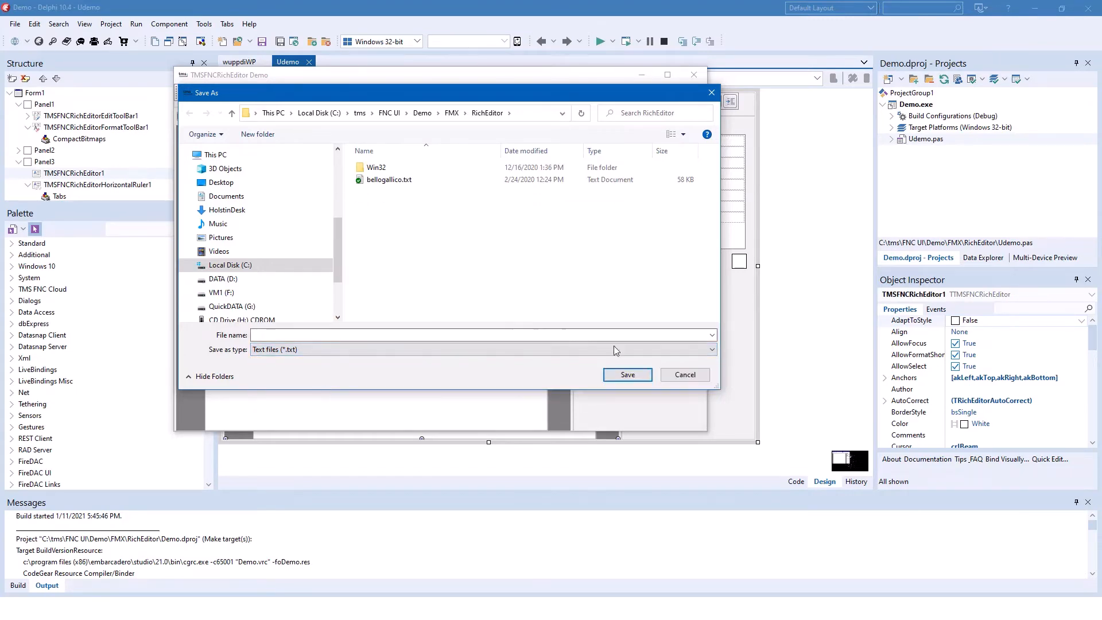
click(683, 374)
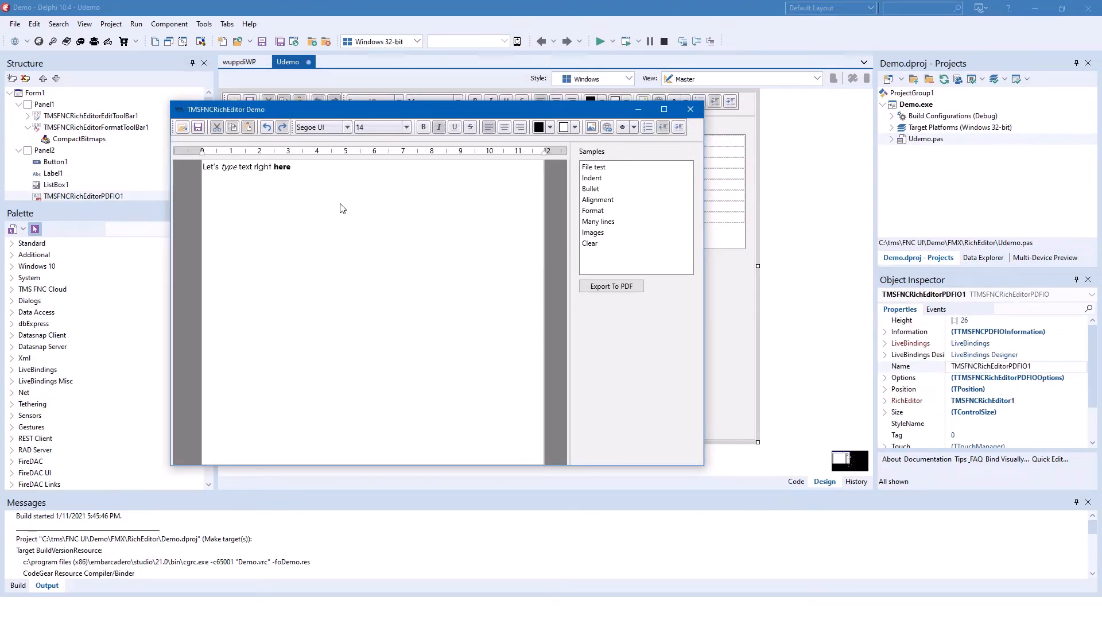
mouse_move(308, 221)
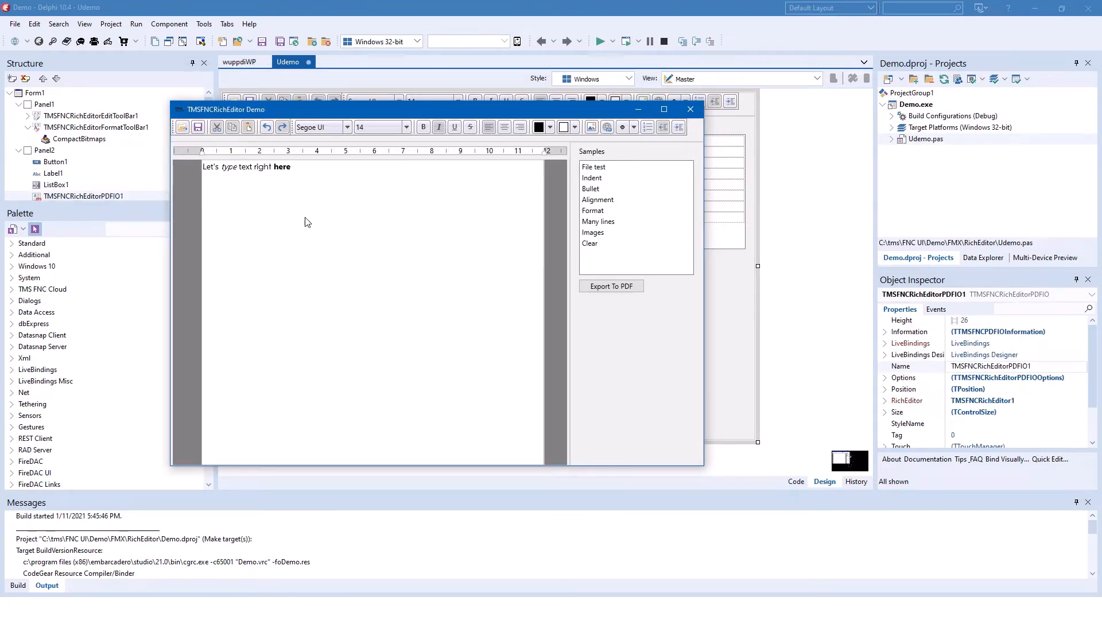
mouse_move(450, 293)
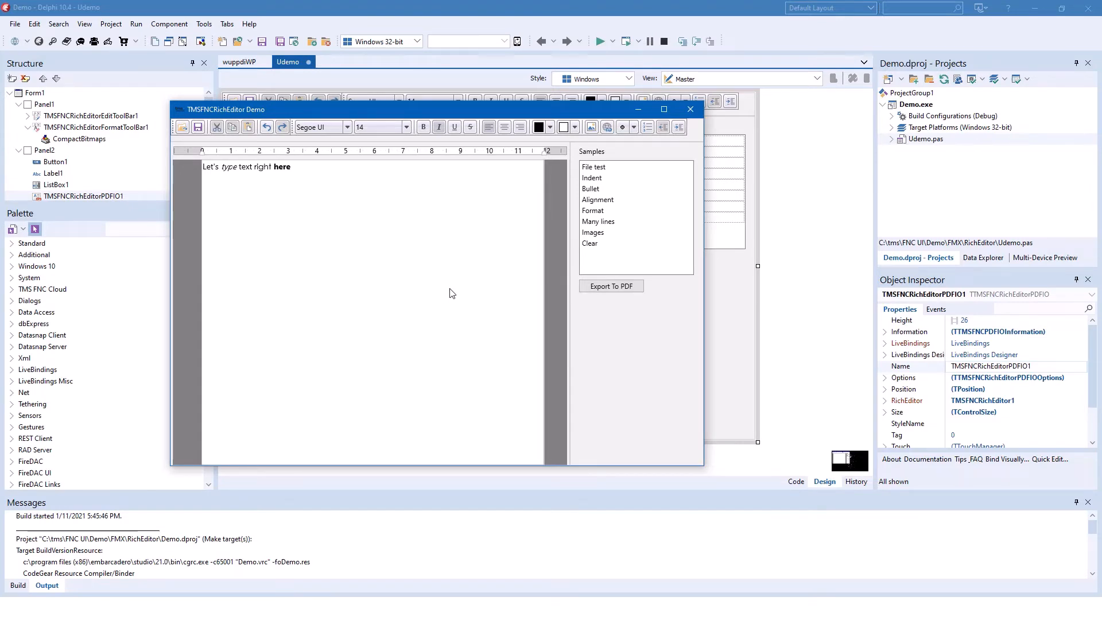
mouse_move(731, 368)
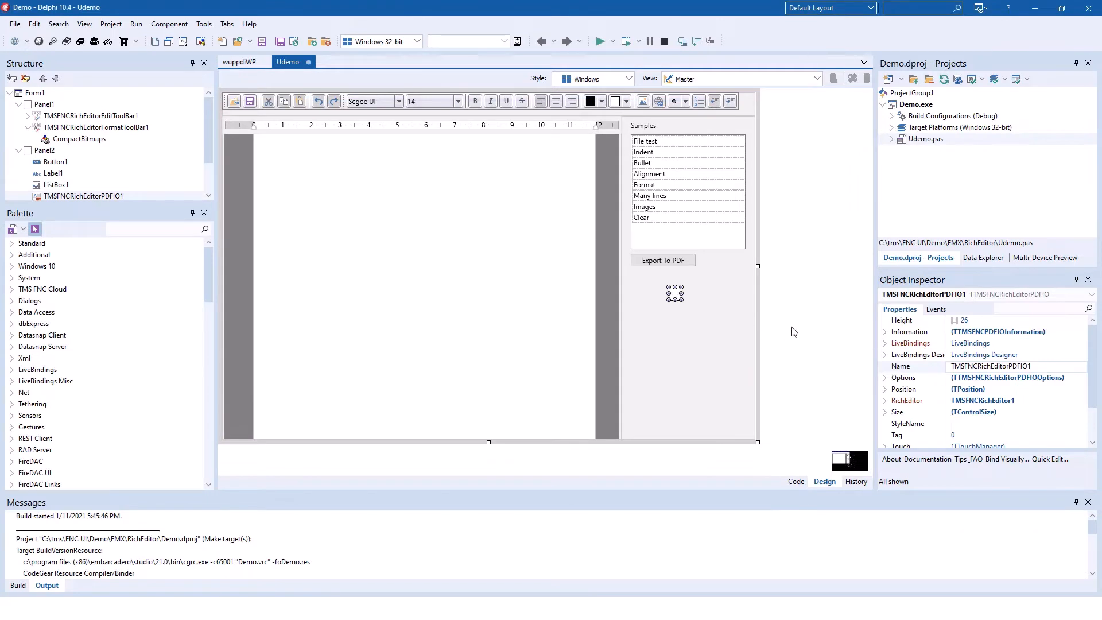
mouse_move(869, 323)
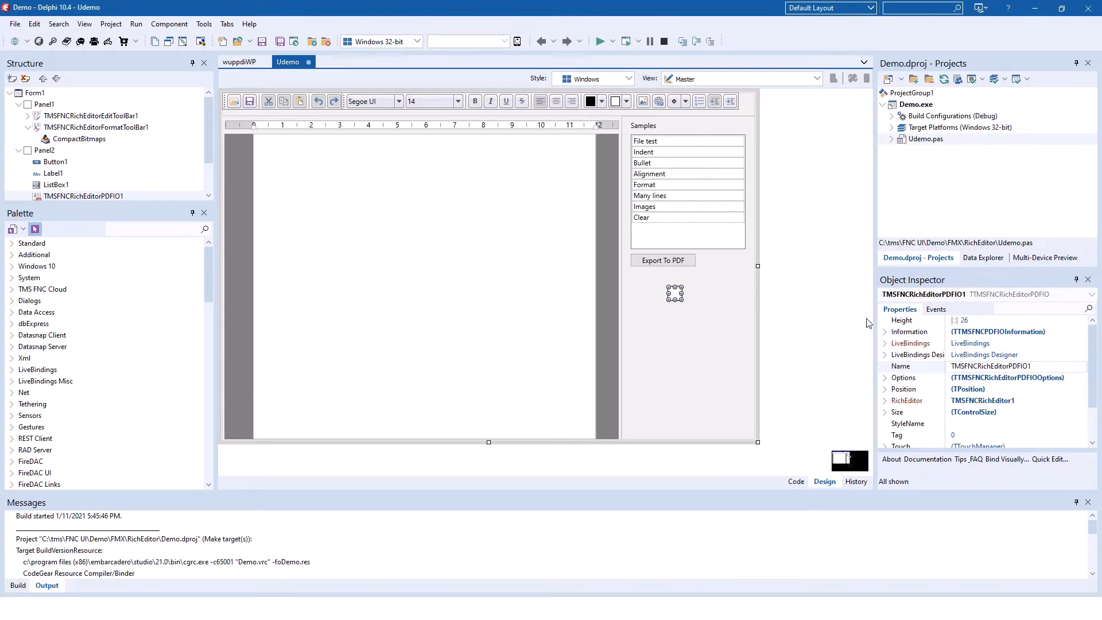
mouse_move(944, 359)
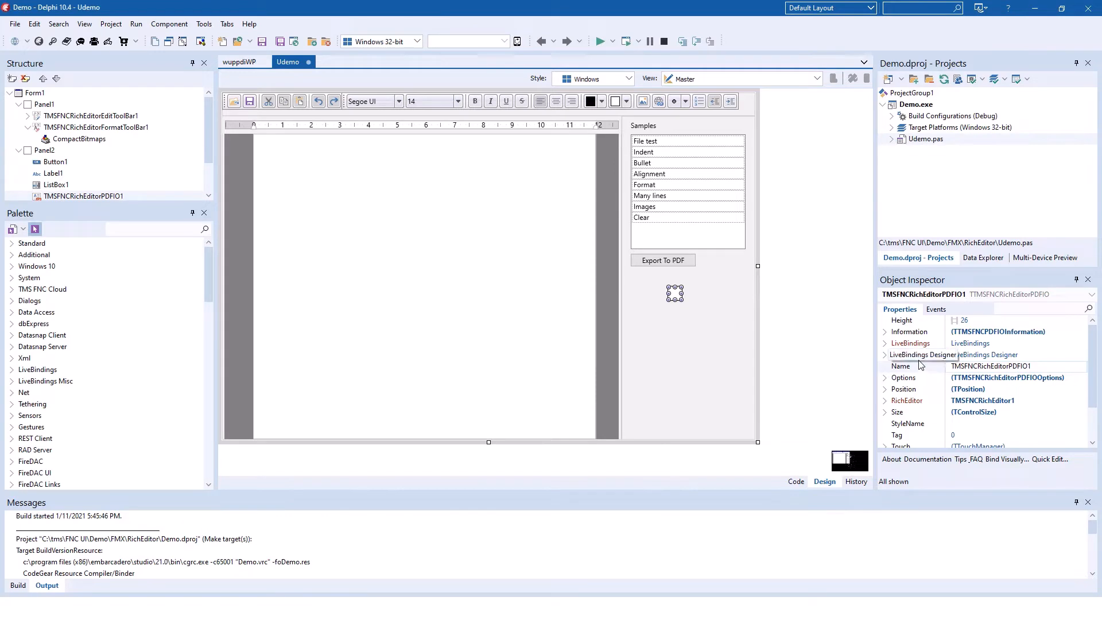
Review the PDF exporter's Options including ExportImages, then view the export button's code
click(885, 330)
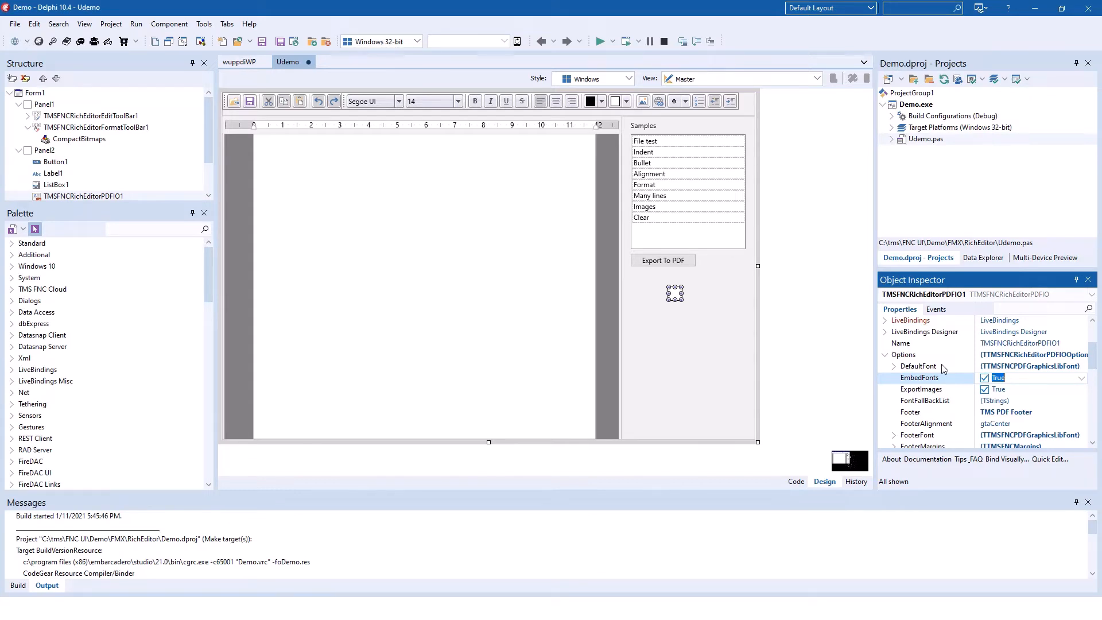
mouse_move(933, 394)
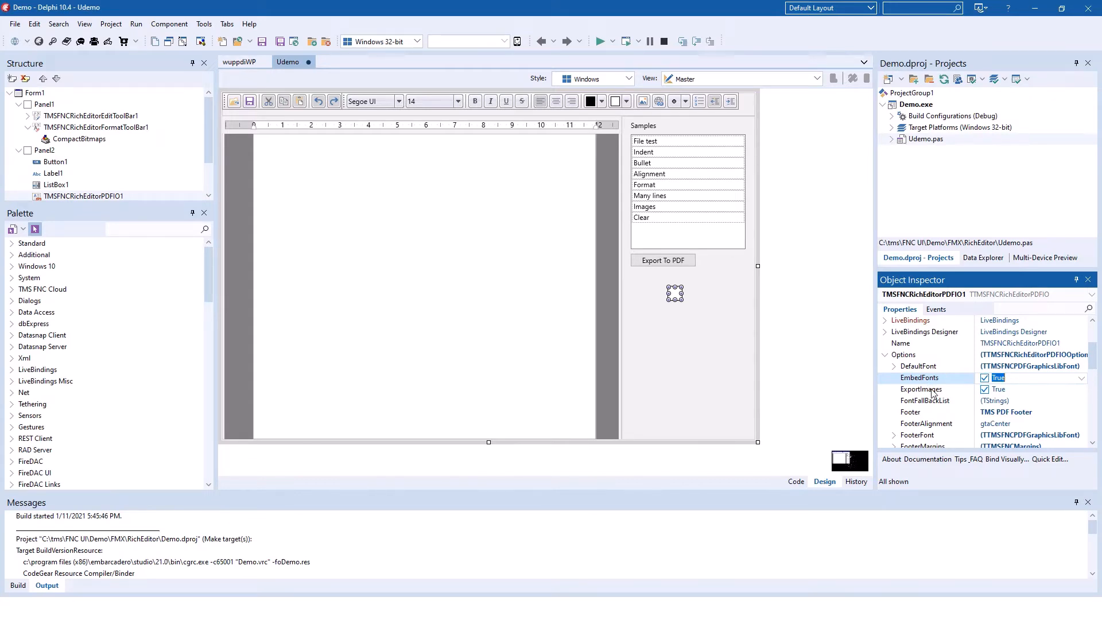
click(920, 389)
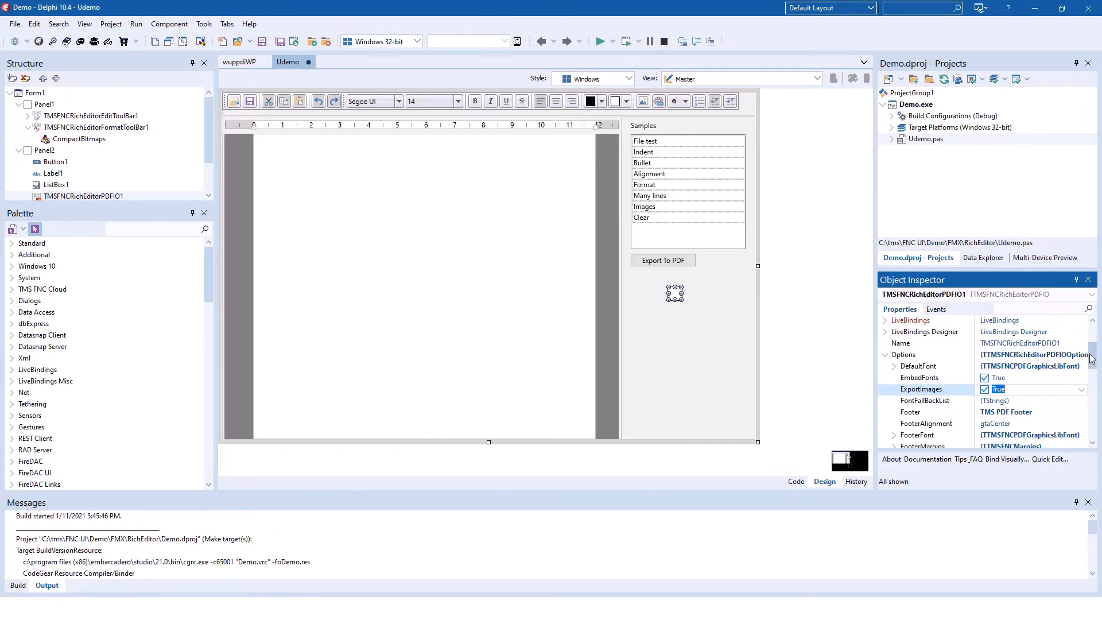
scroll(down, 3)
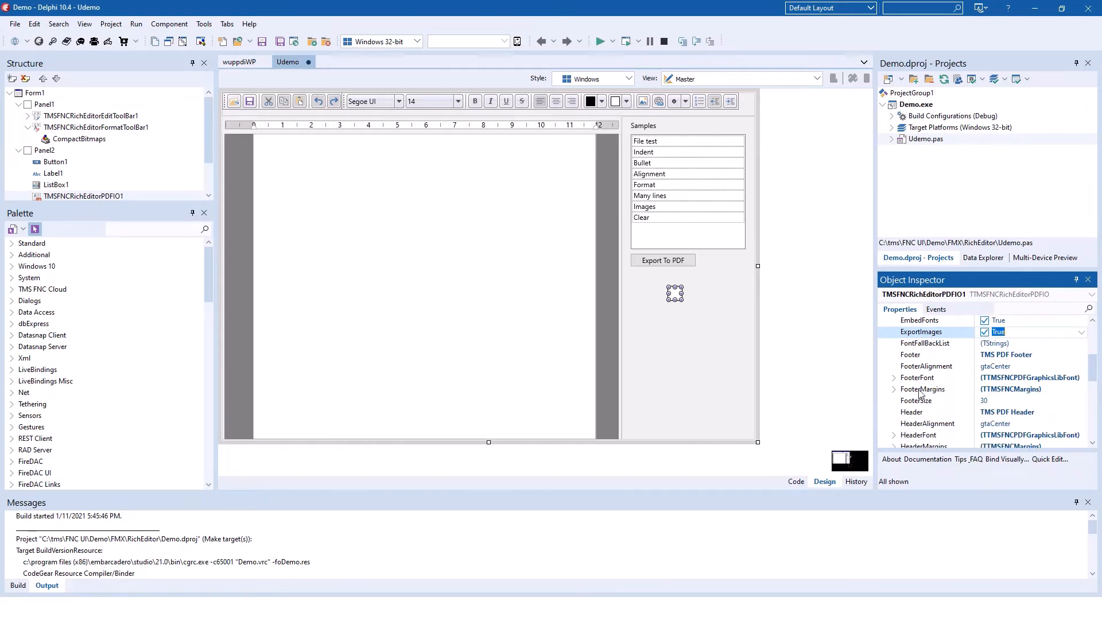
scroll(down, 3)
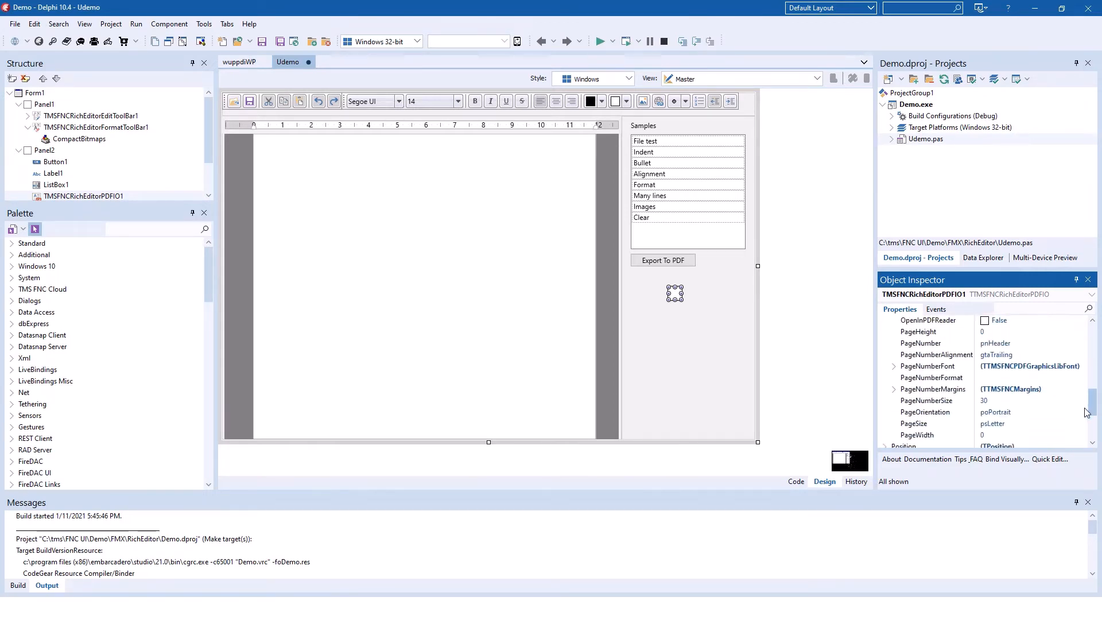
scroll(down, 3)
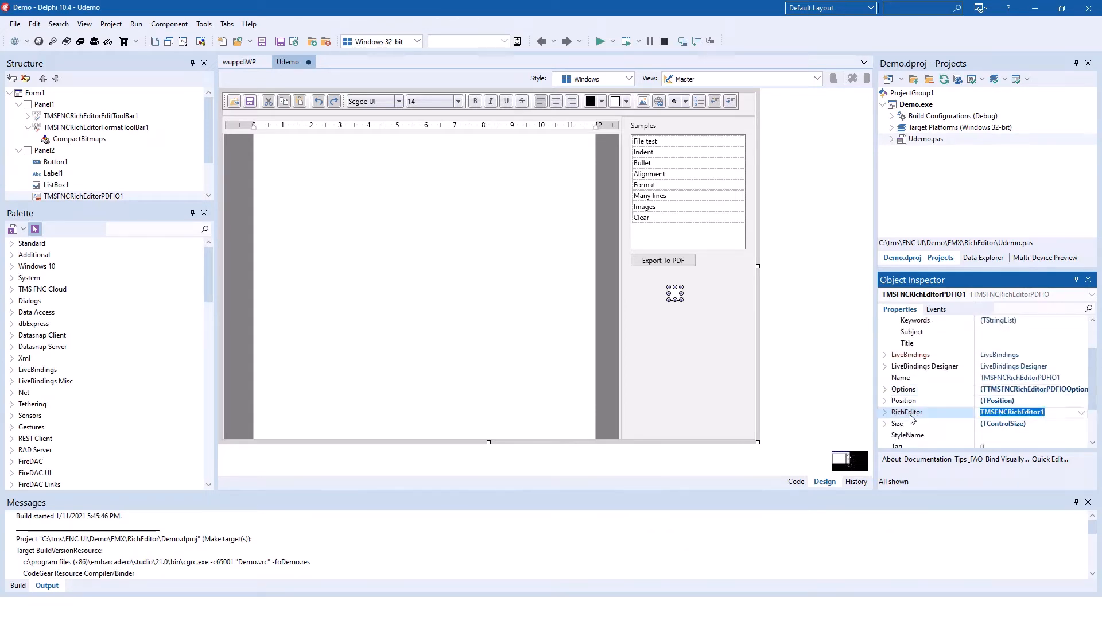
mouse_move(875, 415)
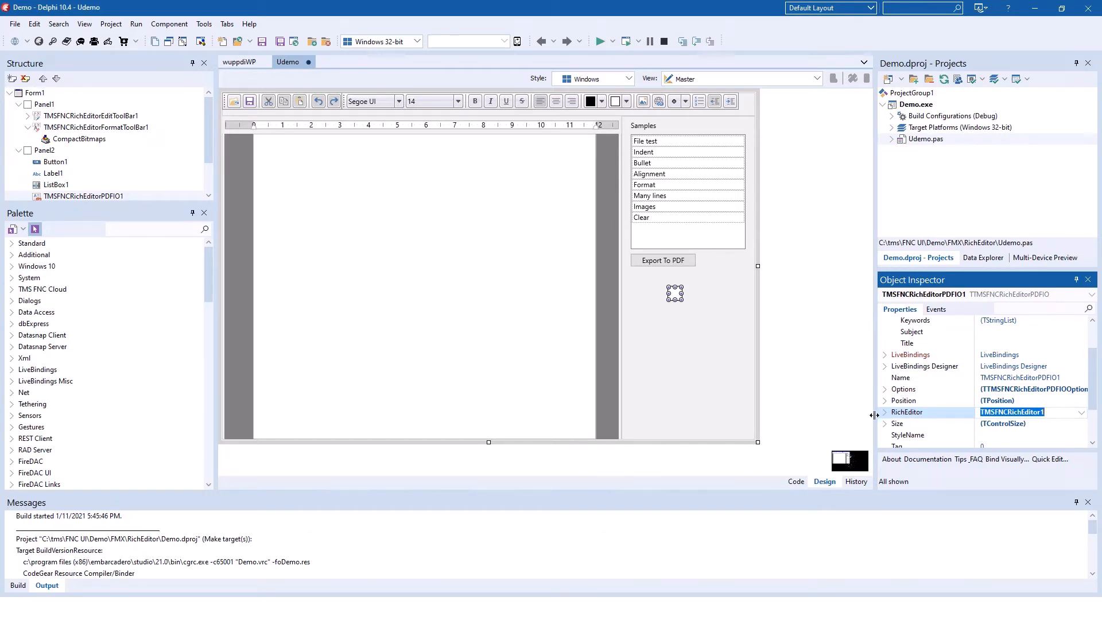
mouse_move(911, 419)
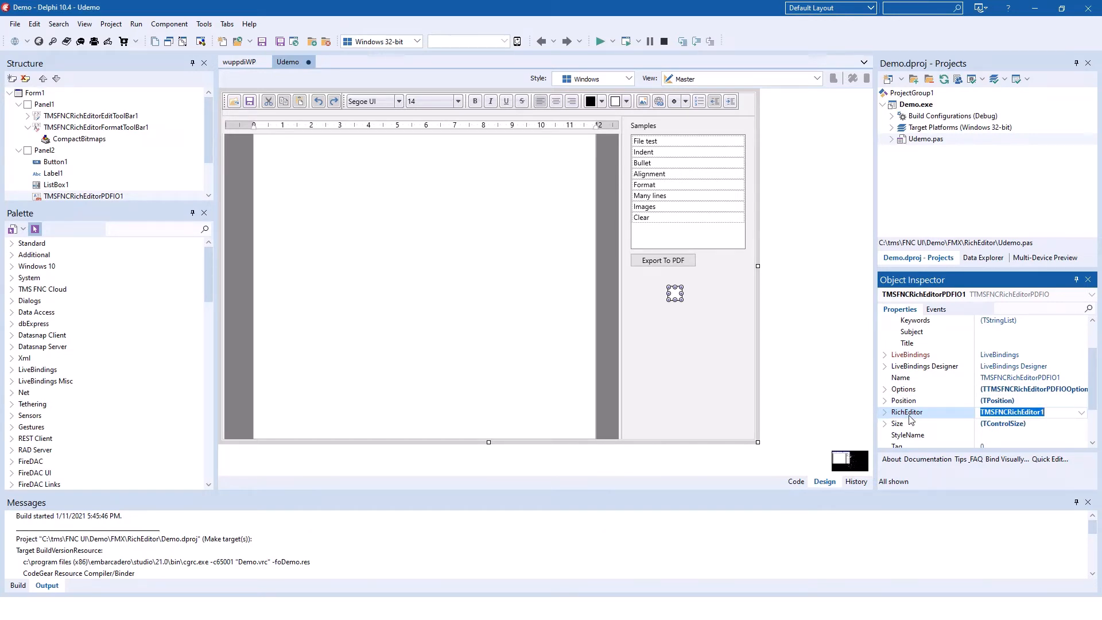
mouse_move(673, 295)
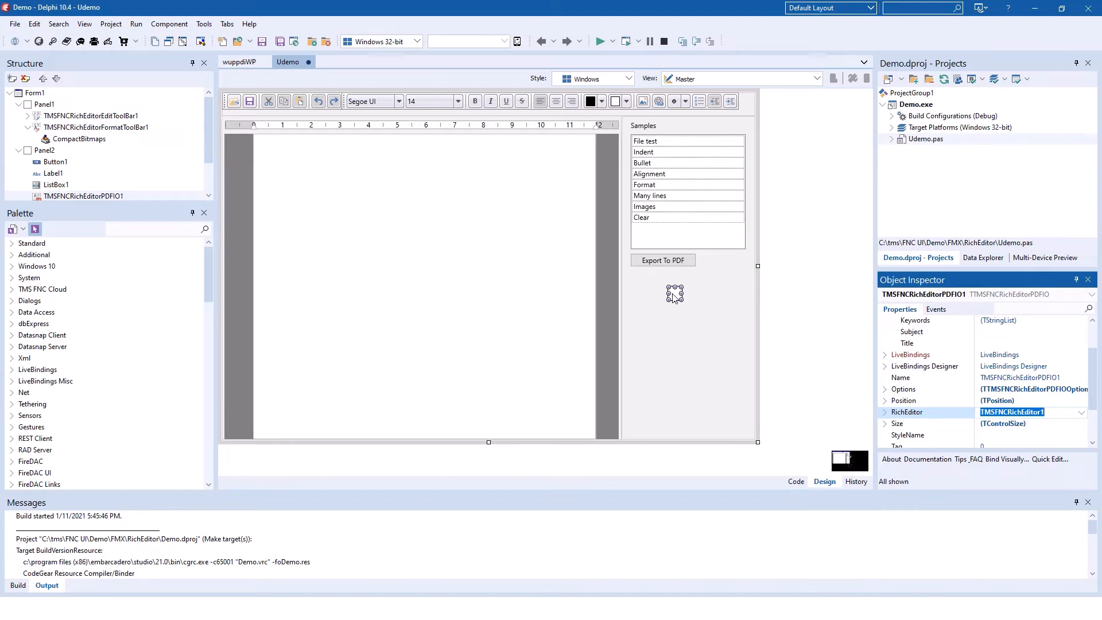
click(794, 481)
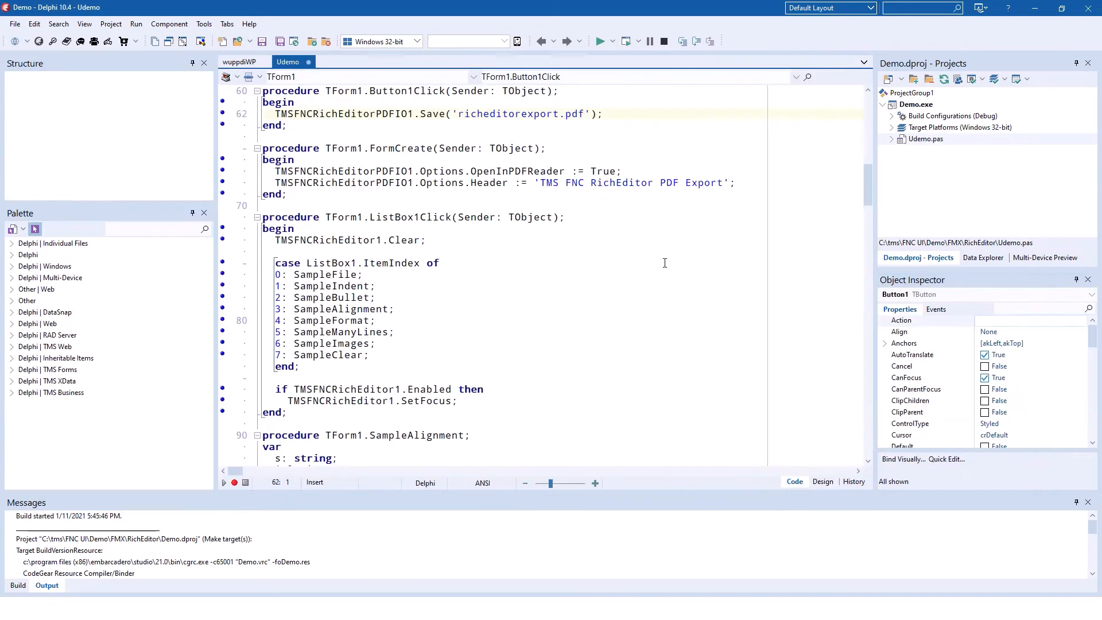
double_click(433, 217)
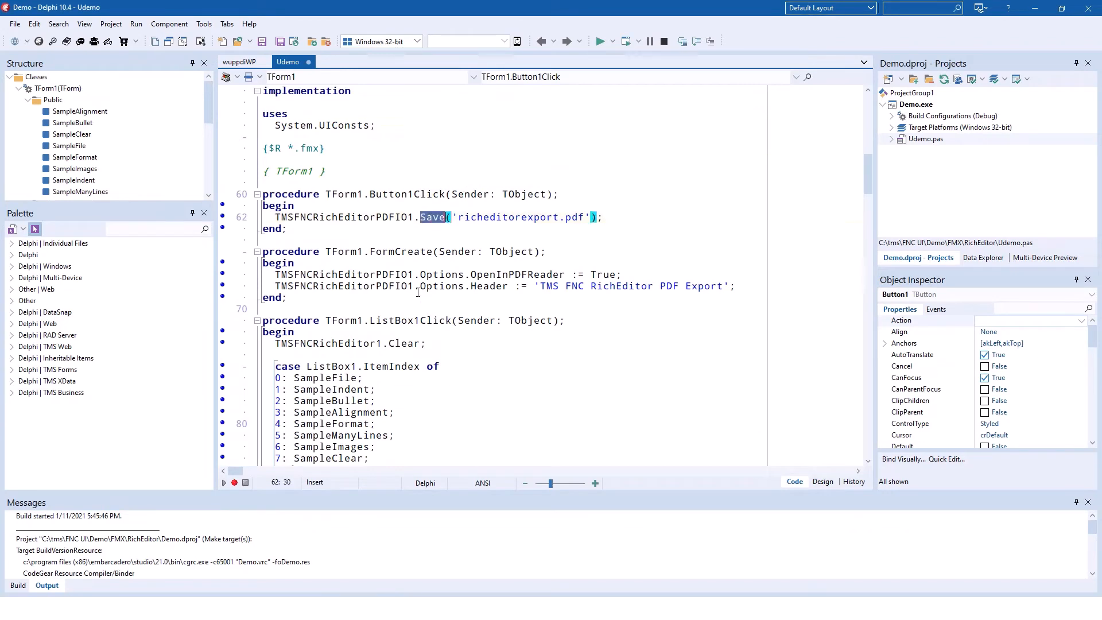
mouse_move(537, 213)
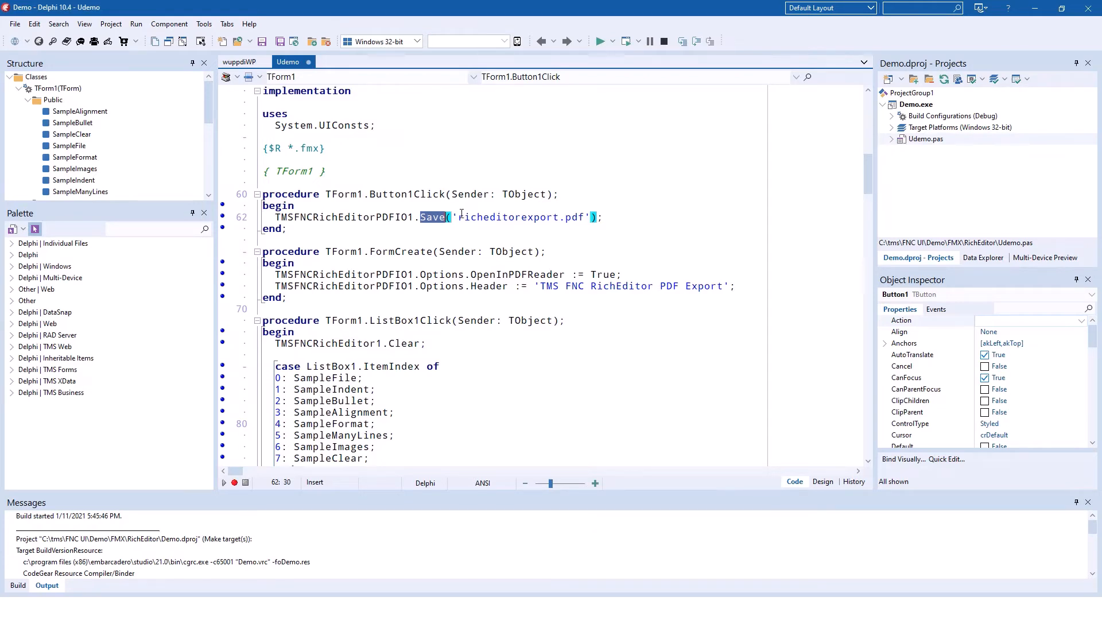
click(823, 481)
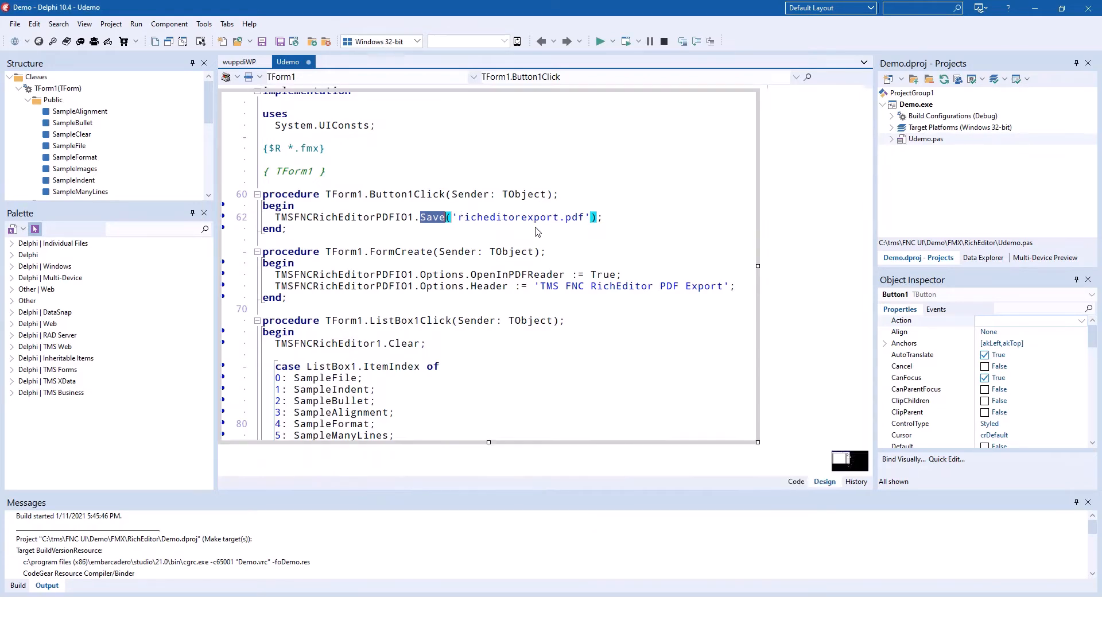
Expand TMSFNCRichEditorPDFIO1's Options to show header, footer and OpenInPDFReader False
click(824, 481)
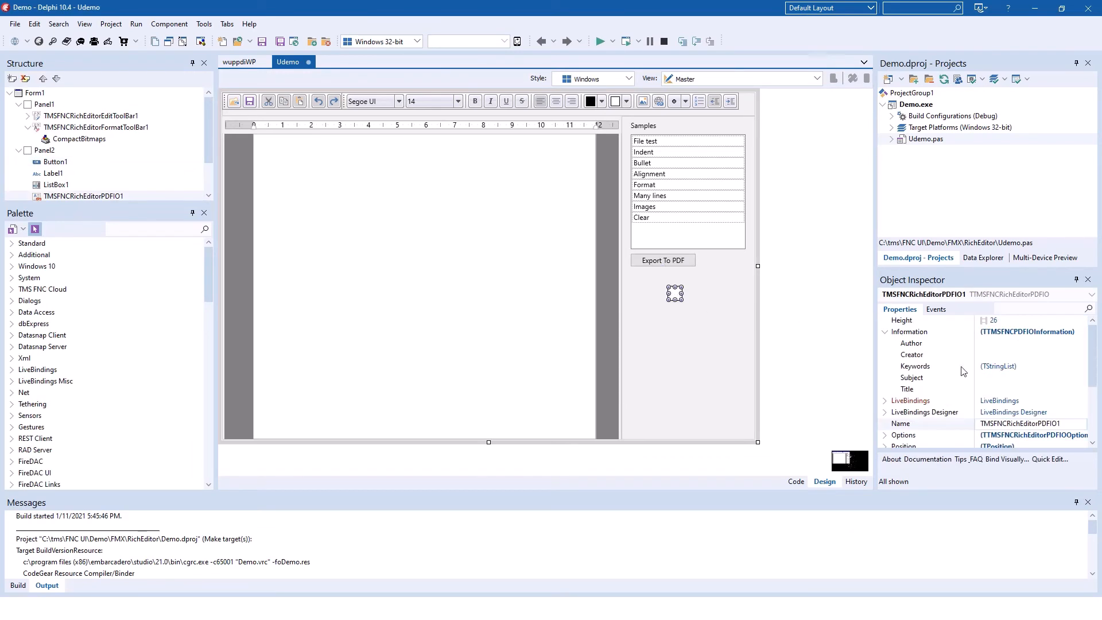
scroll(down, 3)
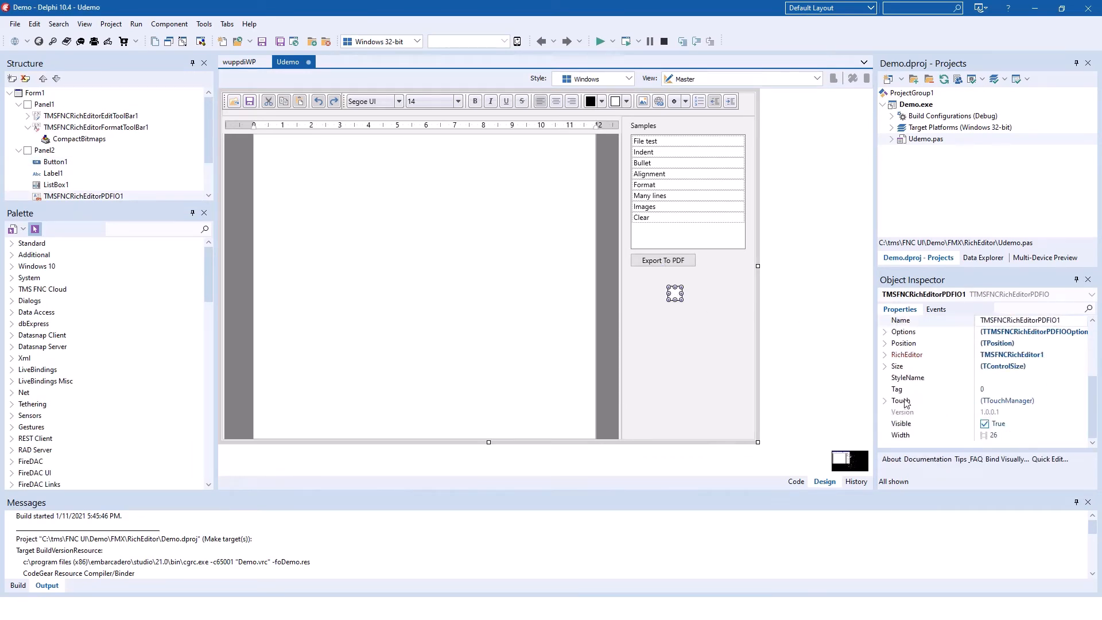
mouse_move(889, 364)
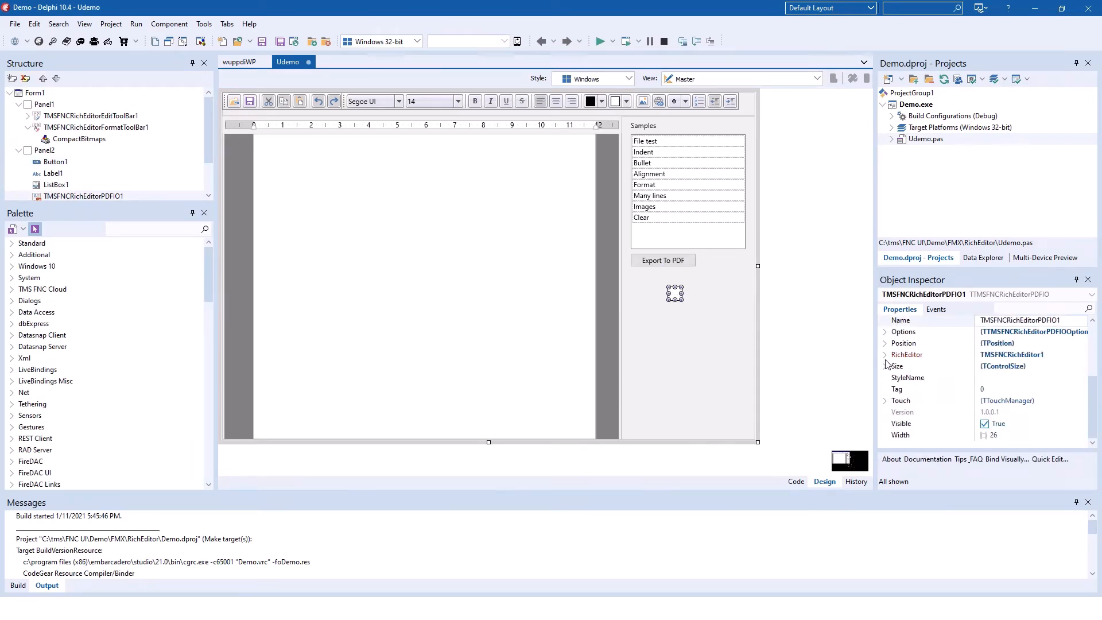
scroll(down, 3)
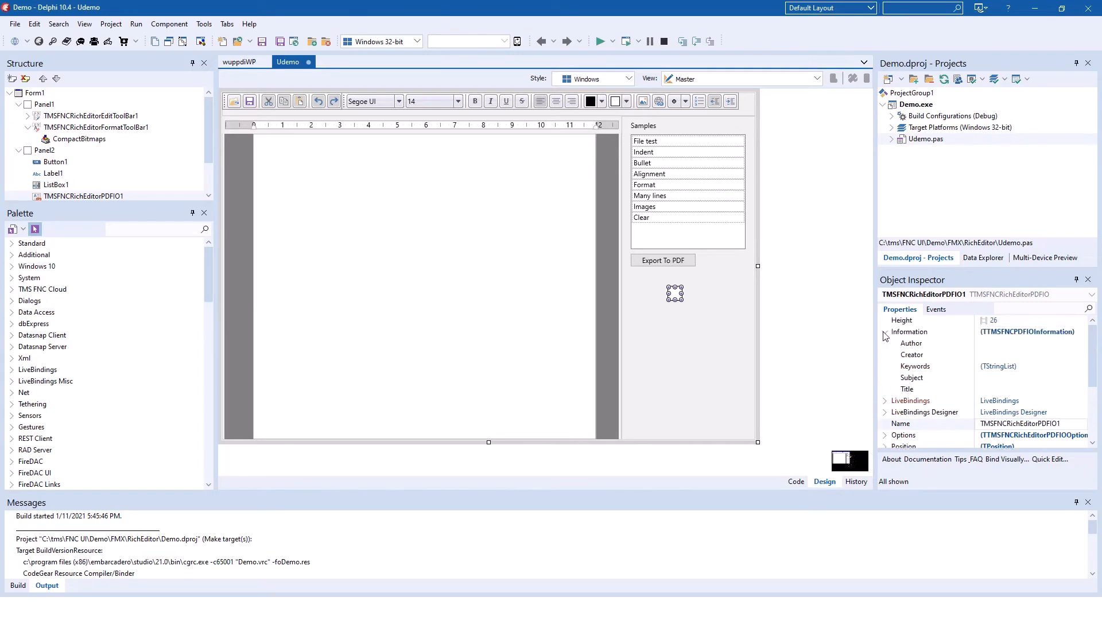
click(885, 332)
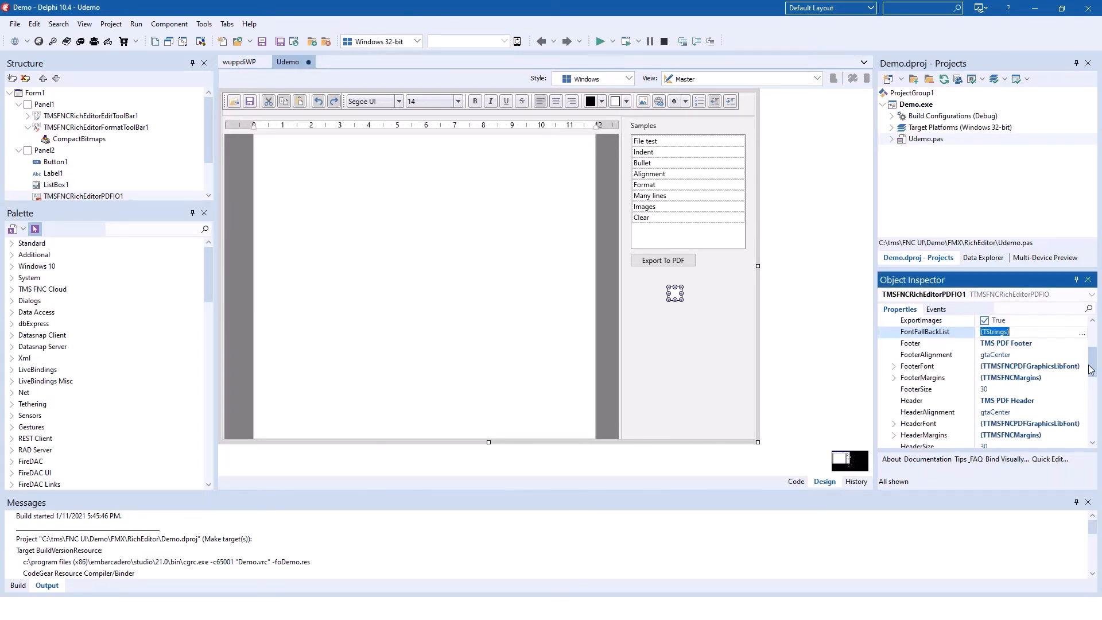
scroll(down, 3)
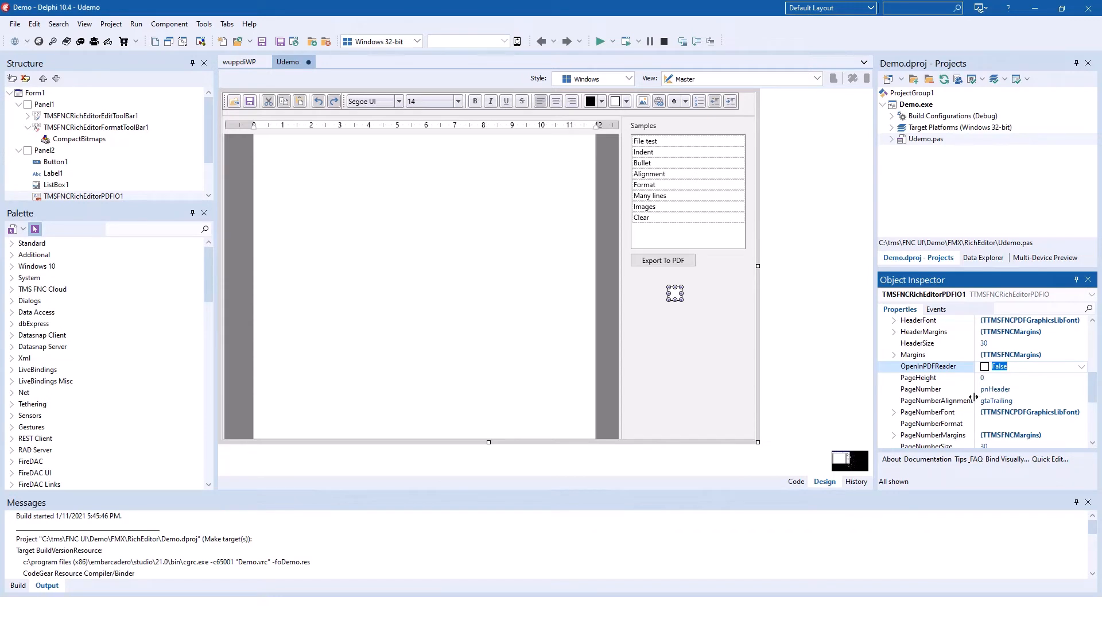
mouse_move(726, 366)
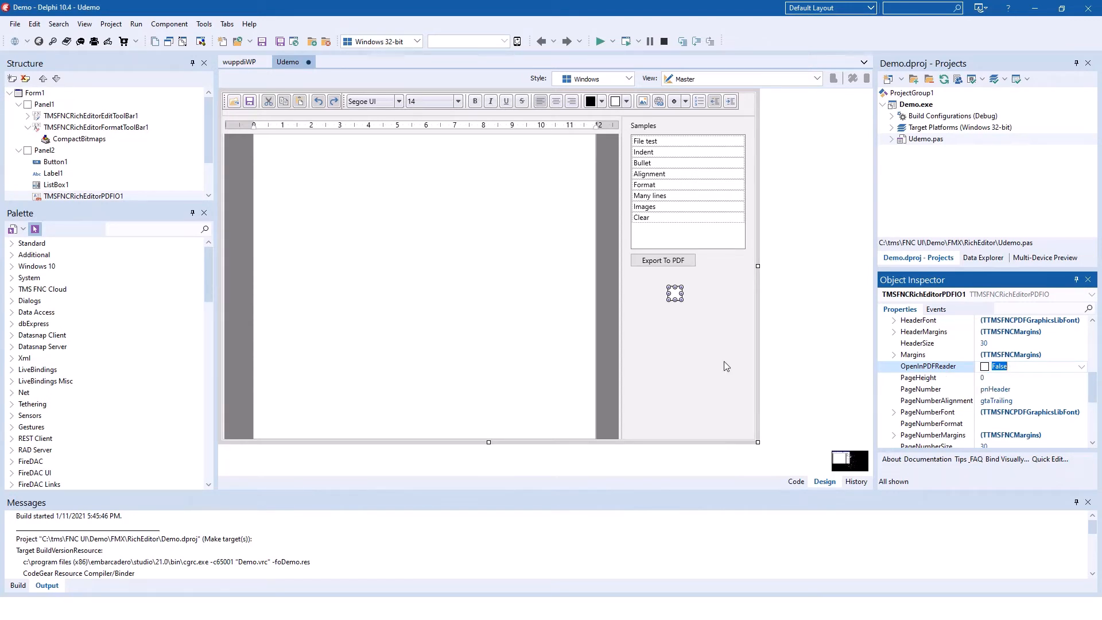
Run the demo and load the File text then Indent samples into the editor
click(601, 41)
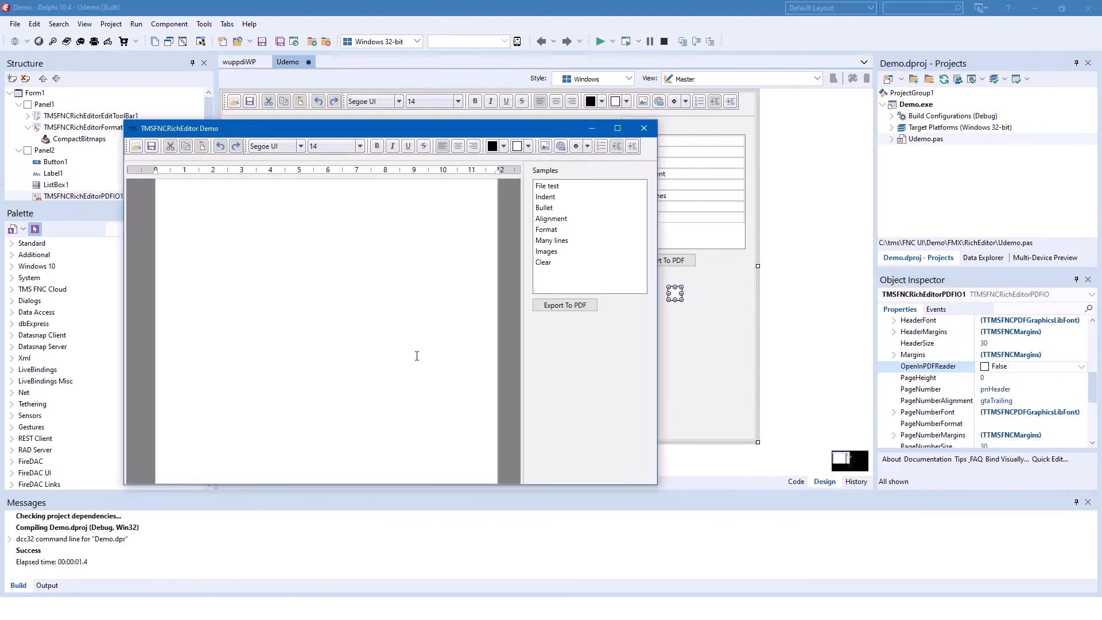
mouse_move(552, 178)
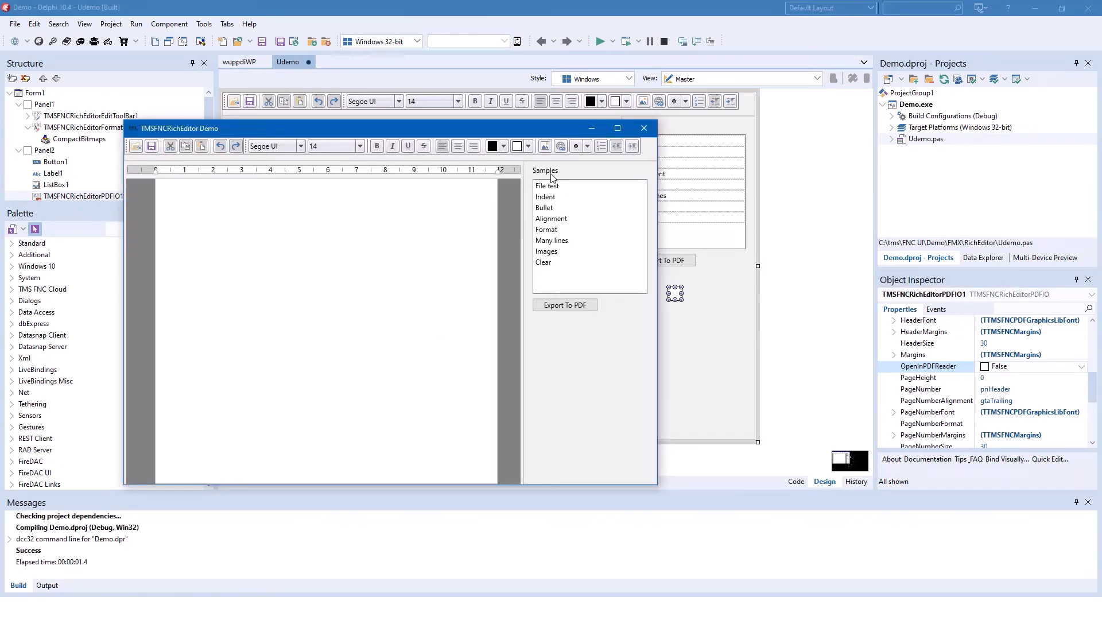
mouse_move(567, 239)
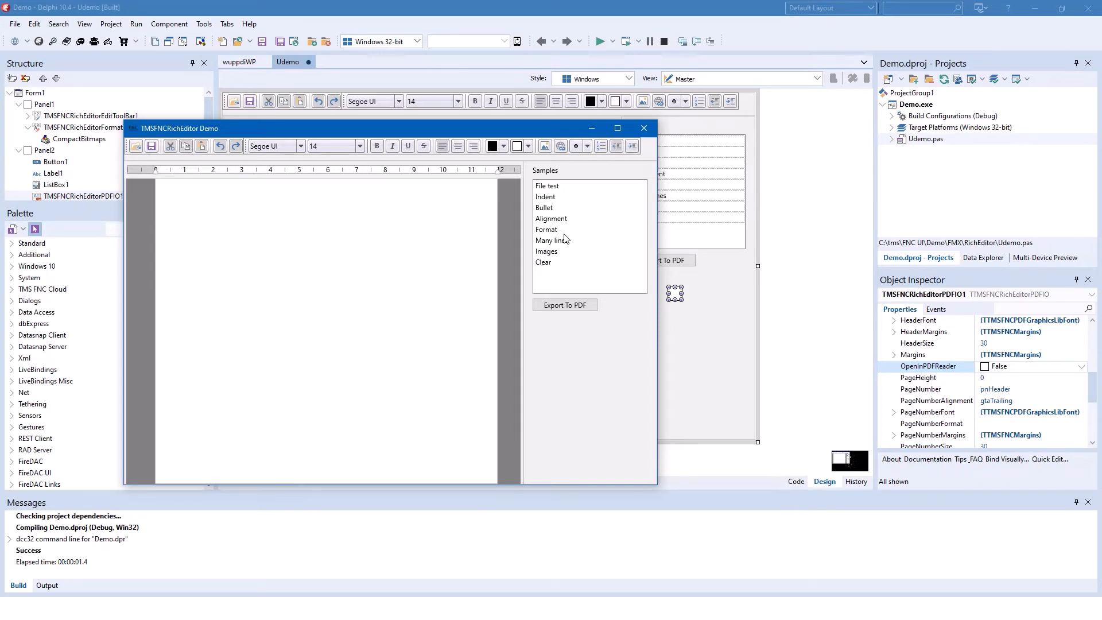
mouse_move(553, 226)
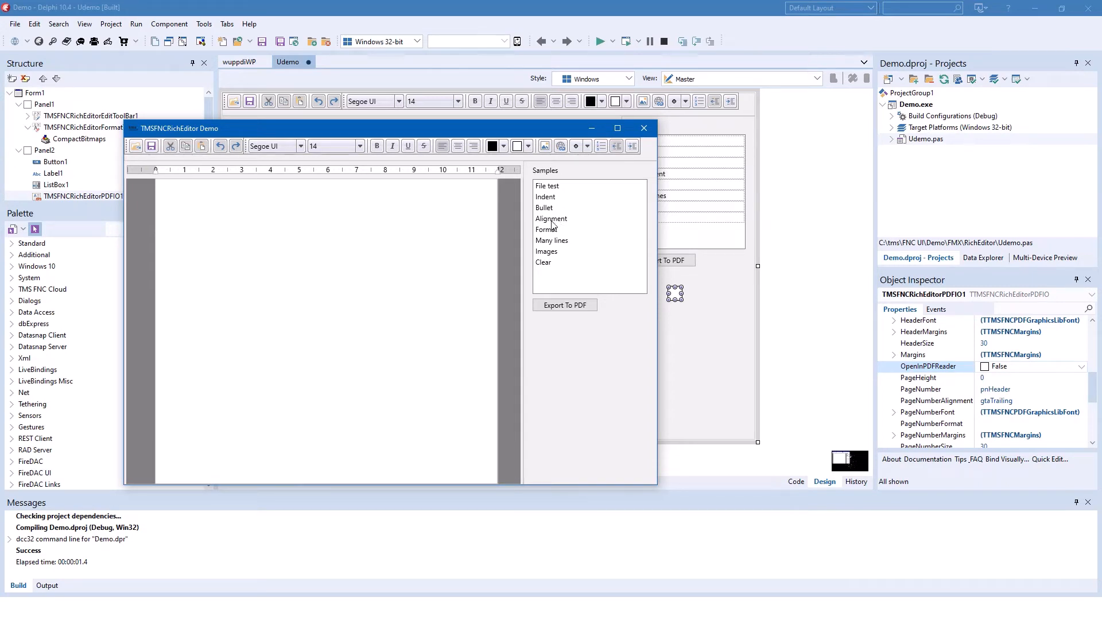
click(547, 186)
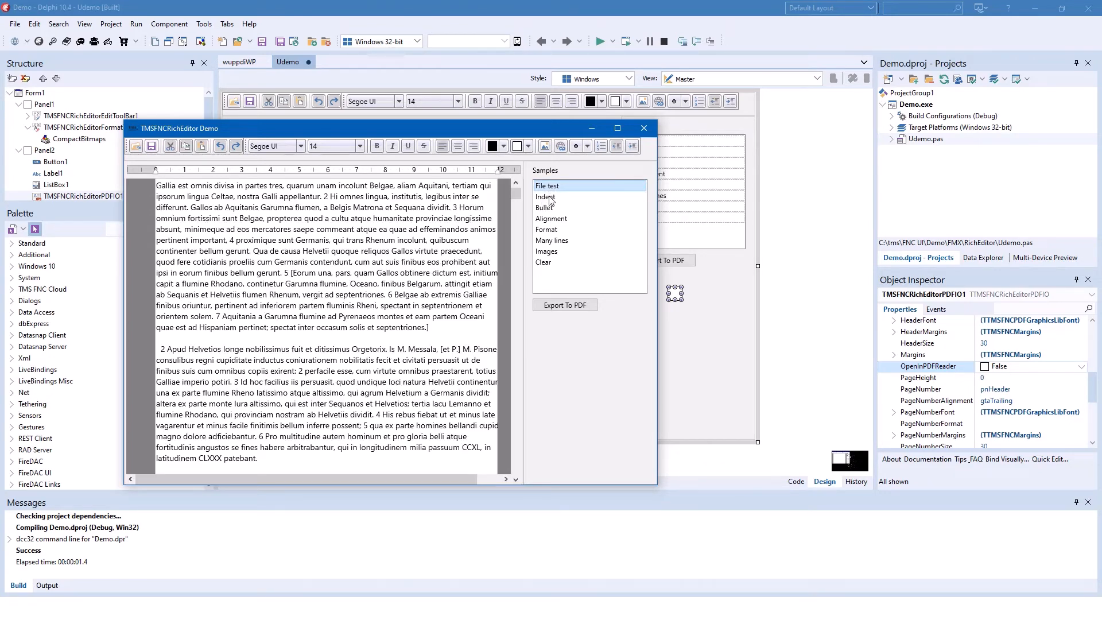
click(546, 196)
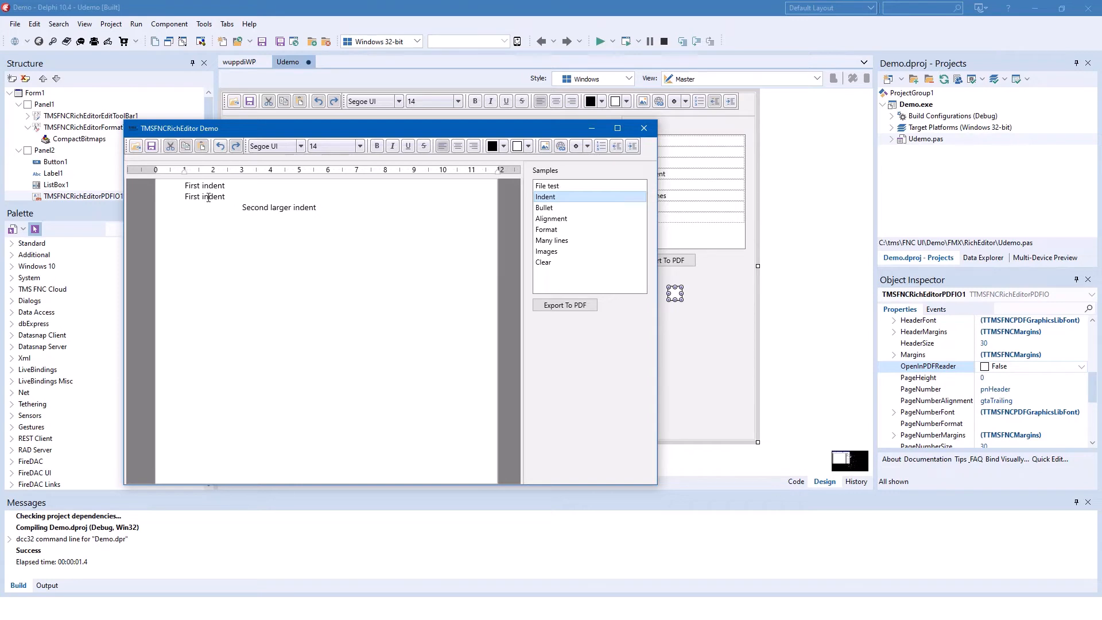
mouse_move(239, 186)
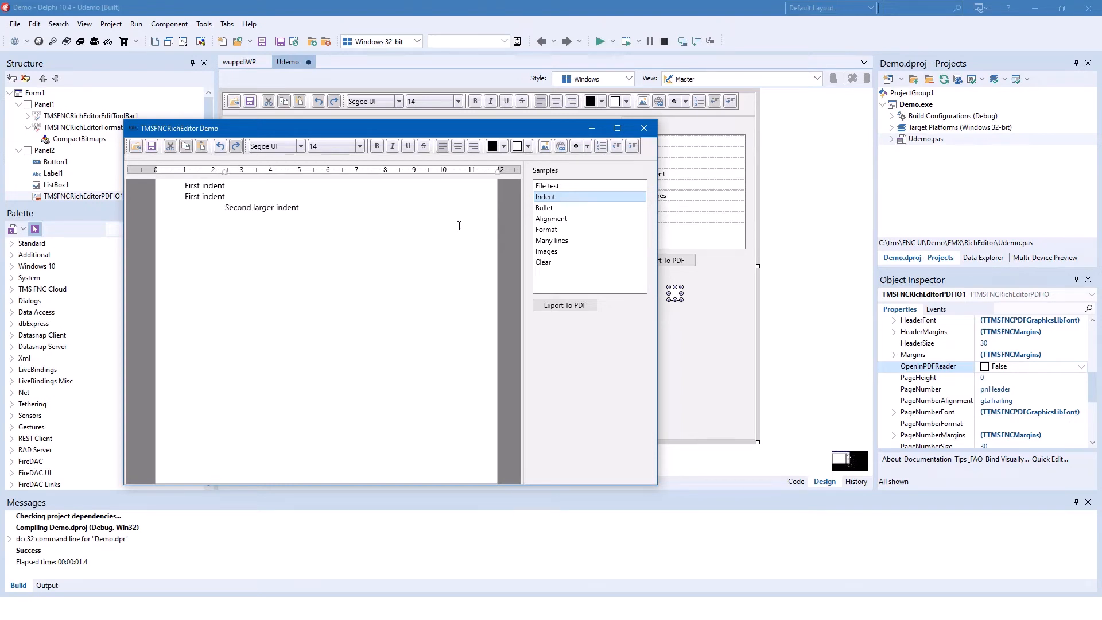
mouse_move(269, 191)
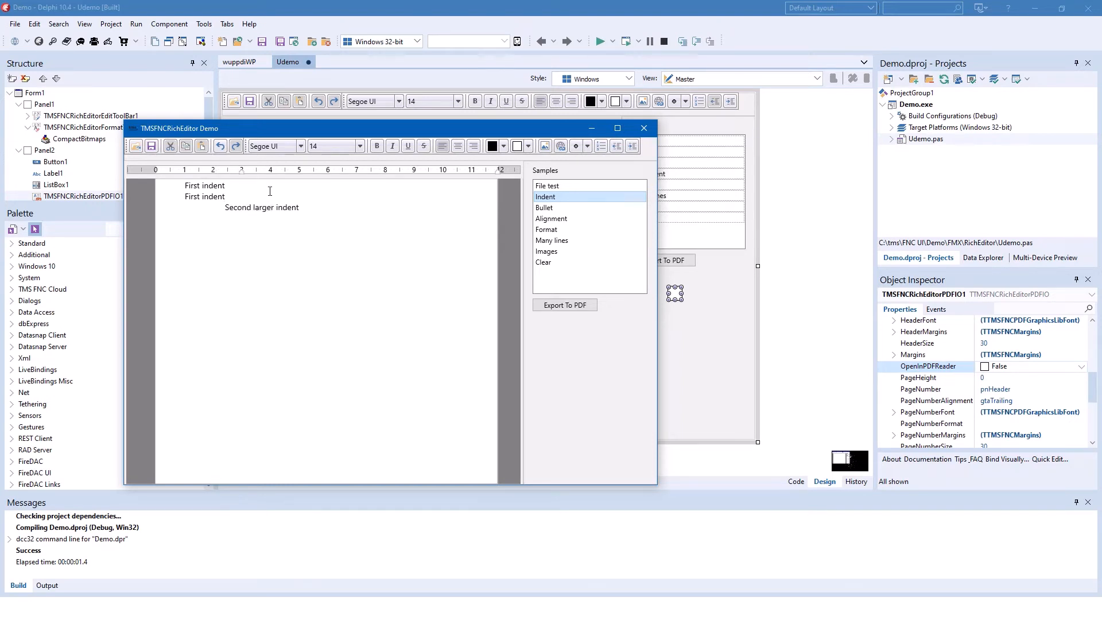
mouse_move(550, 216)
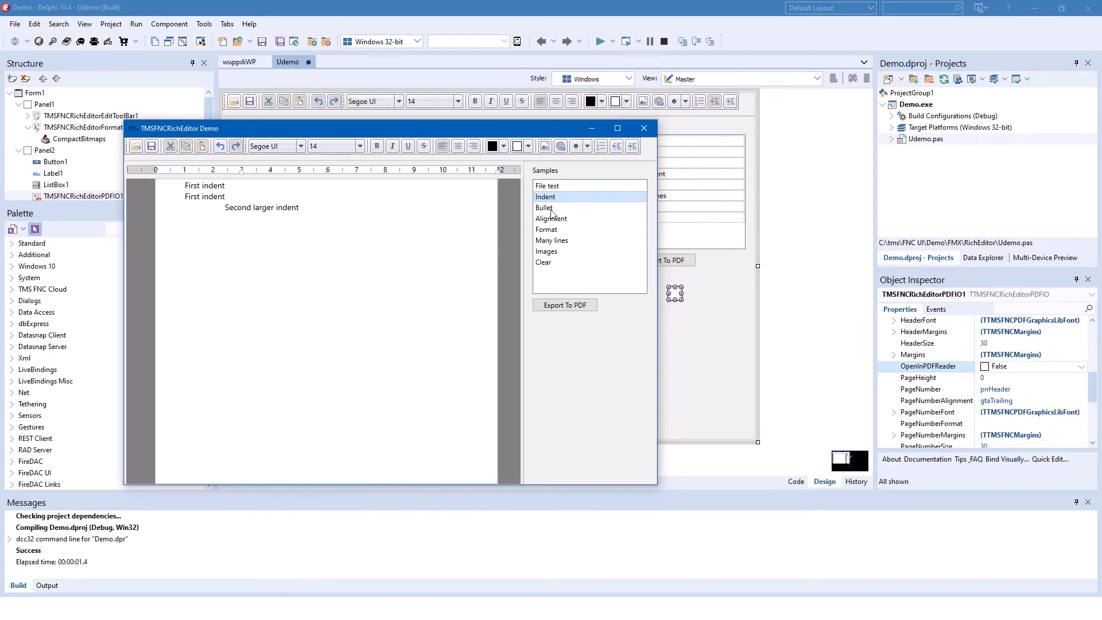
Load the Bullet sample showing two lists with Item 1 and Item 2
click(544, 207)
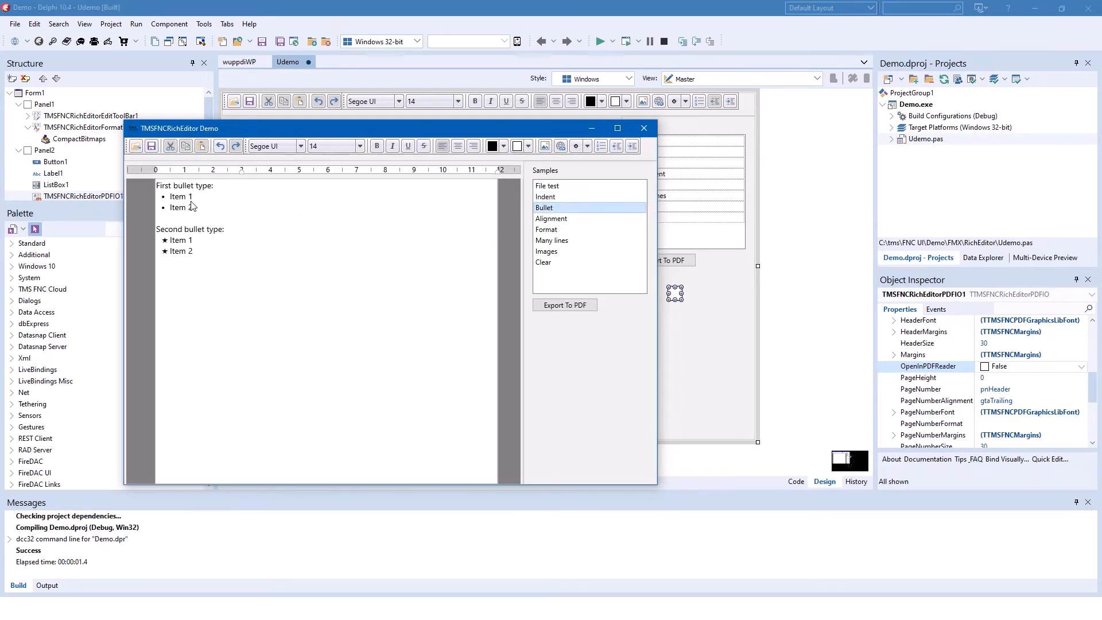
mouse_move(463, 189)
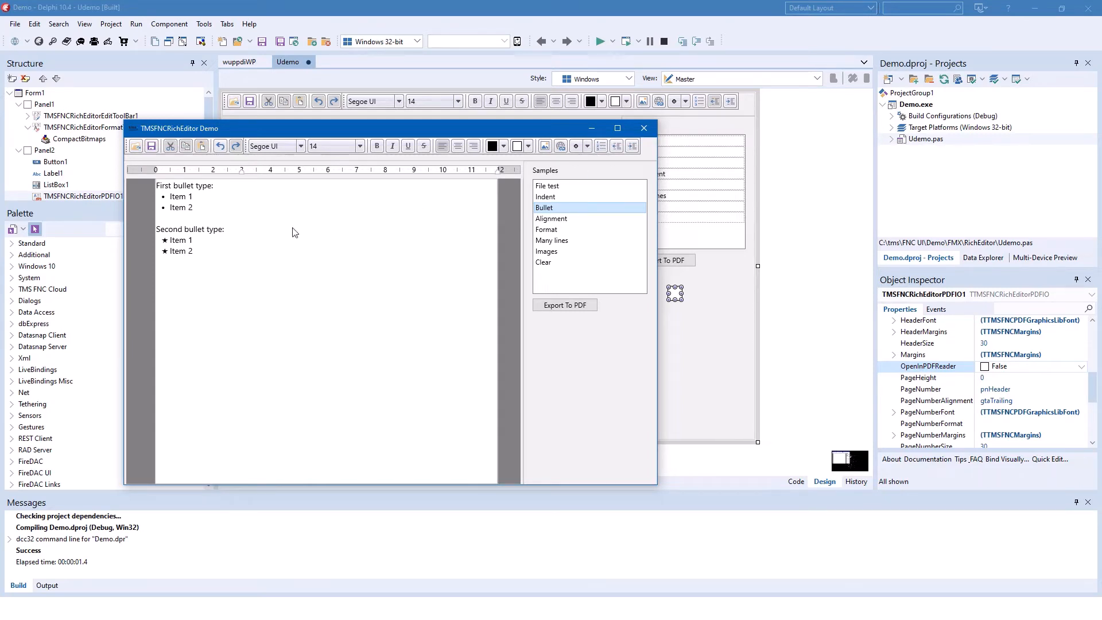
mouse_move(199, 251)
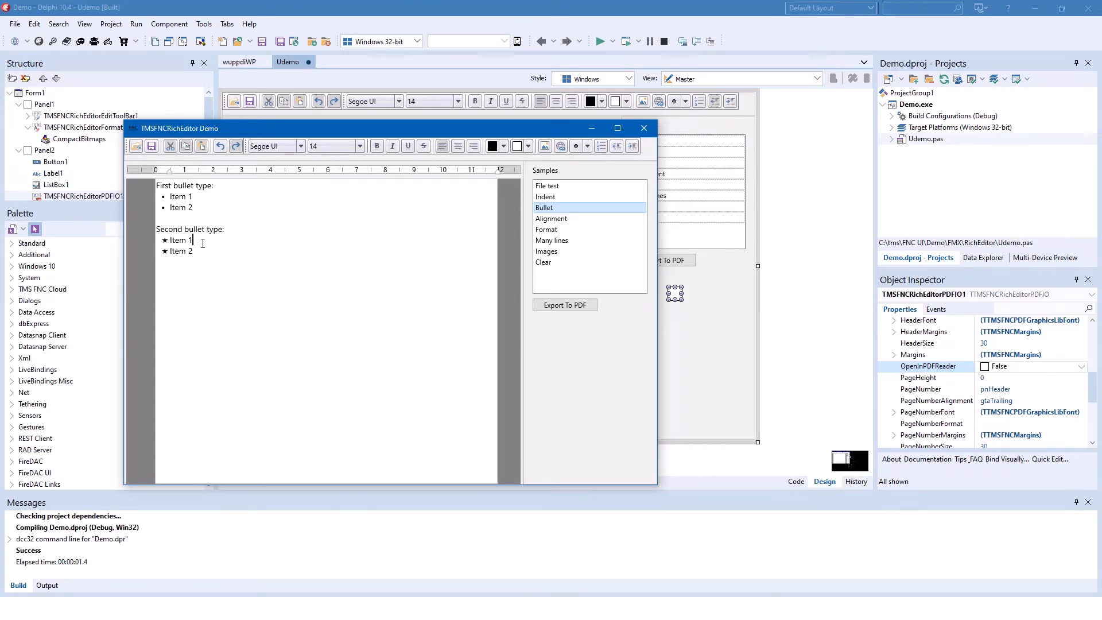
mouse_move(569, 179)
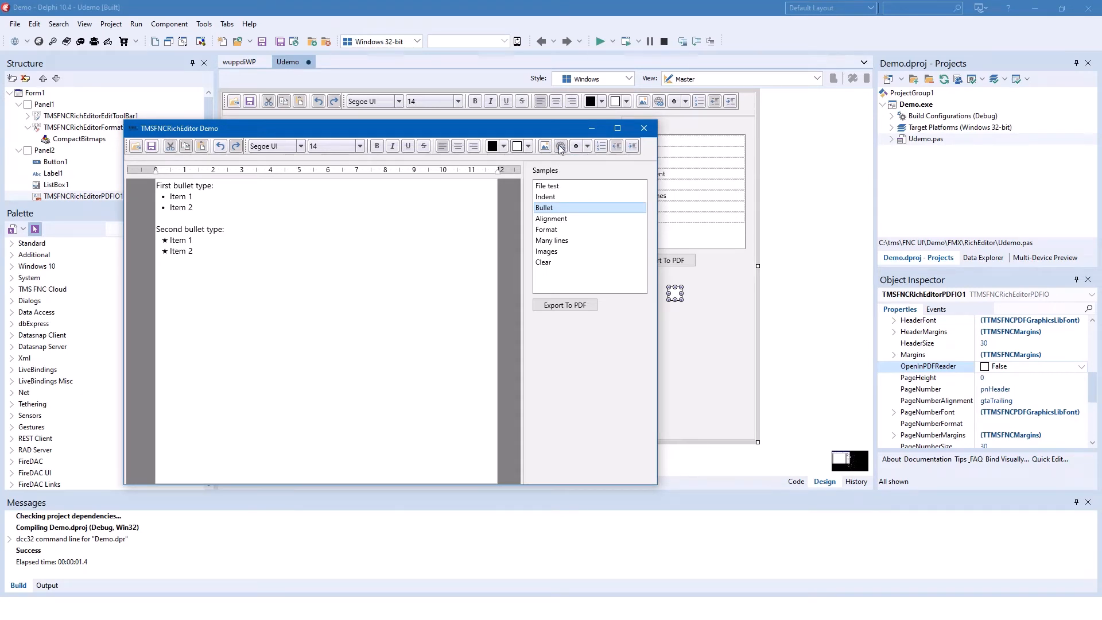
mouse_move(371, 253)
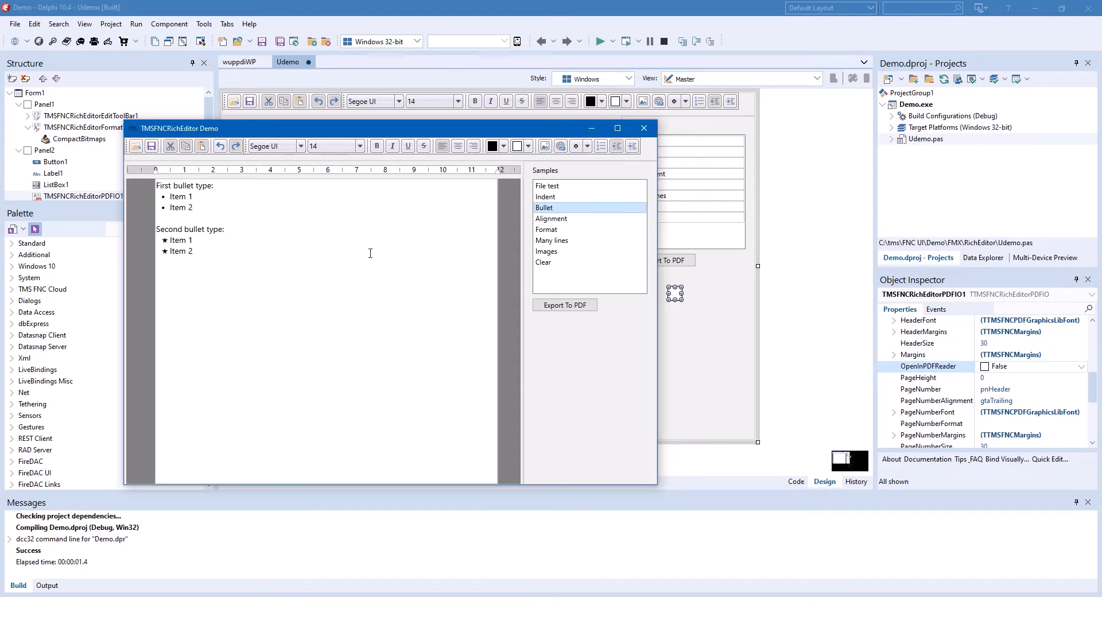
mouse_move(556, 241)
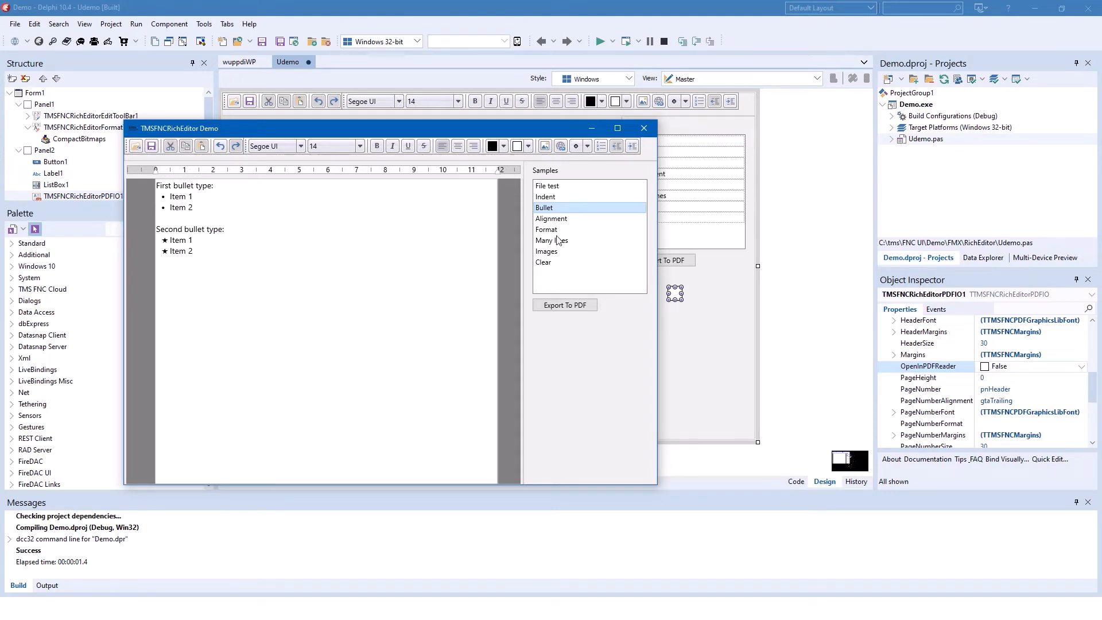
mouse_move(550, 257)
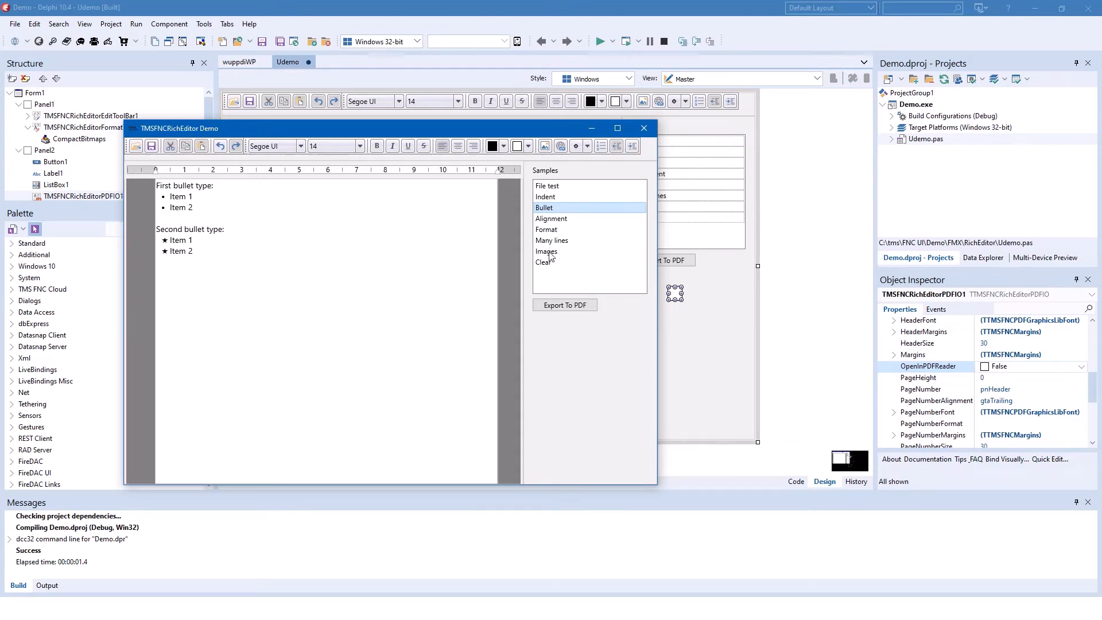
Load the Images sample and scroll through the captioned pictures
click(546, 252)
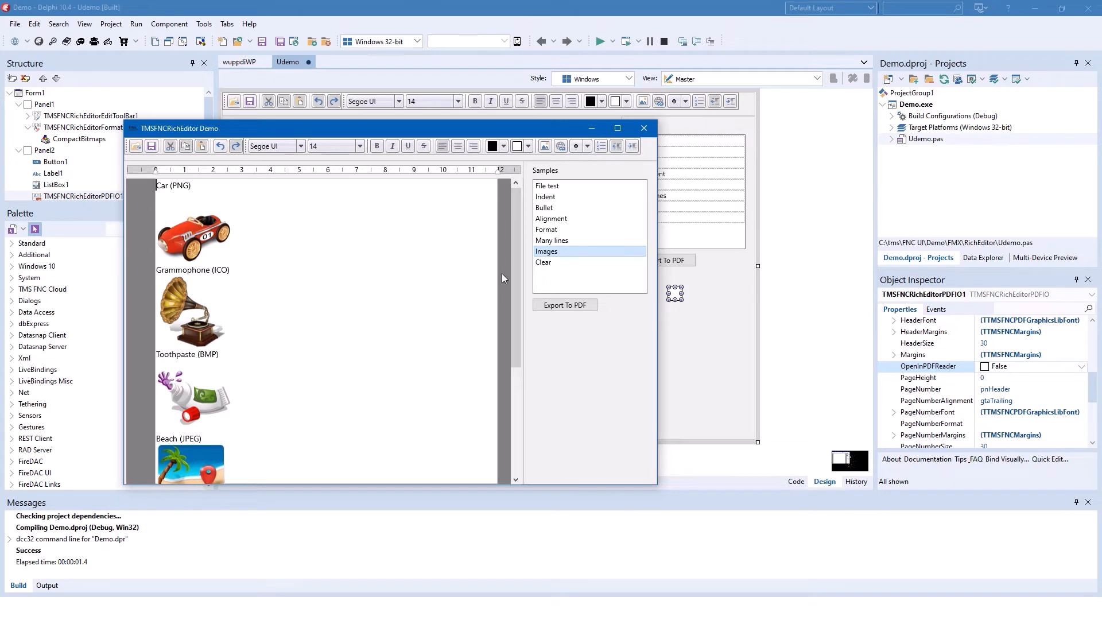
mouse_move(256, 224)
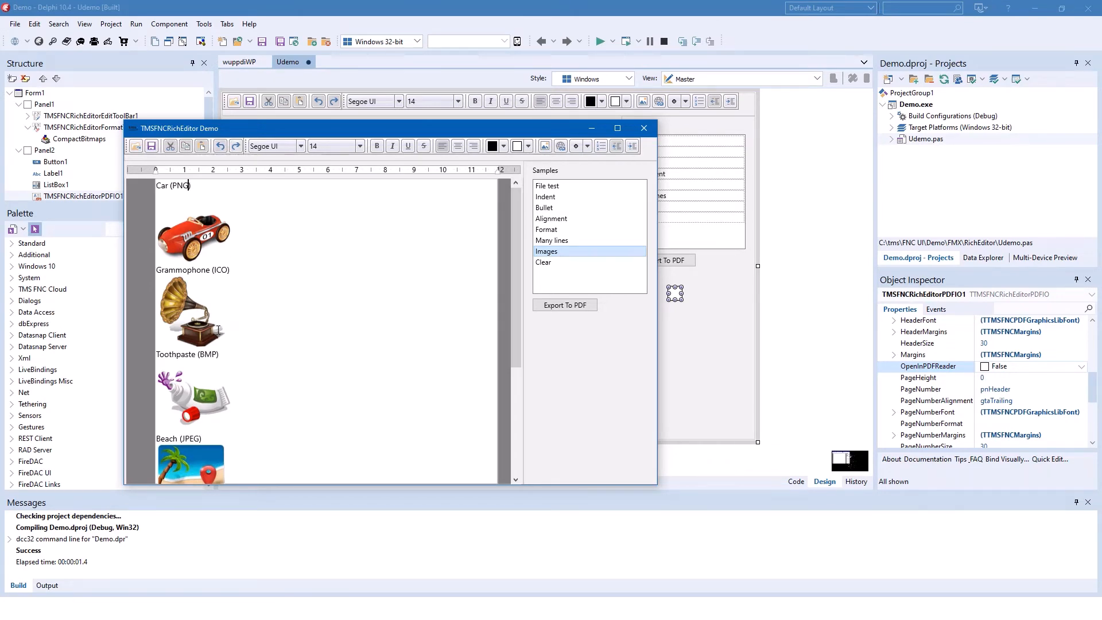
scroll(down, 3)
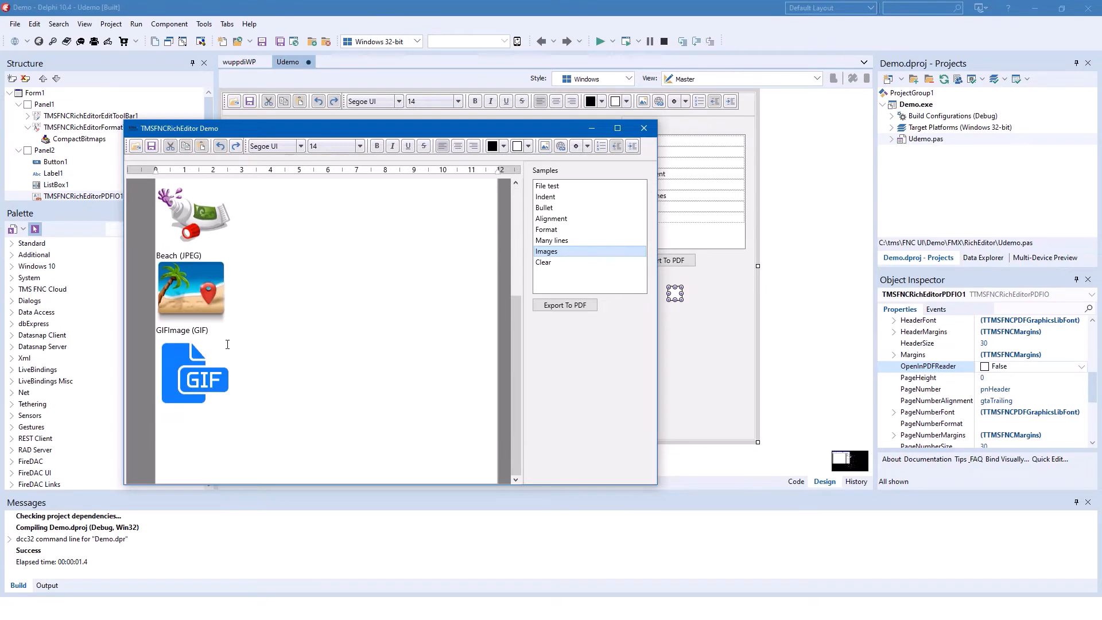
scroll(up, 3)
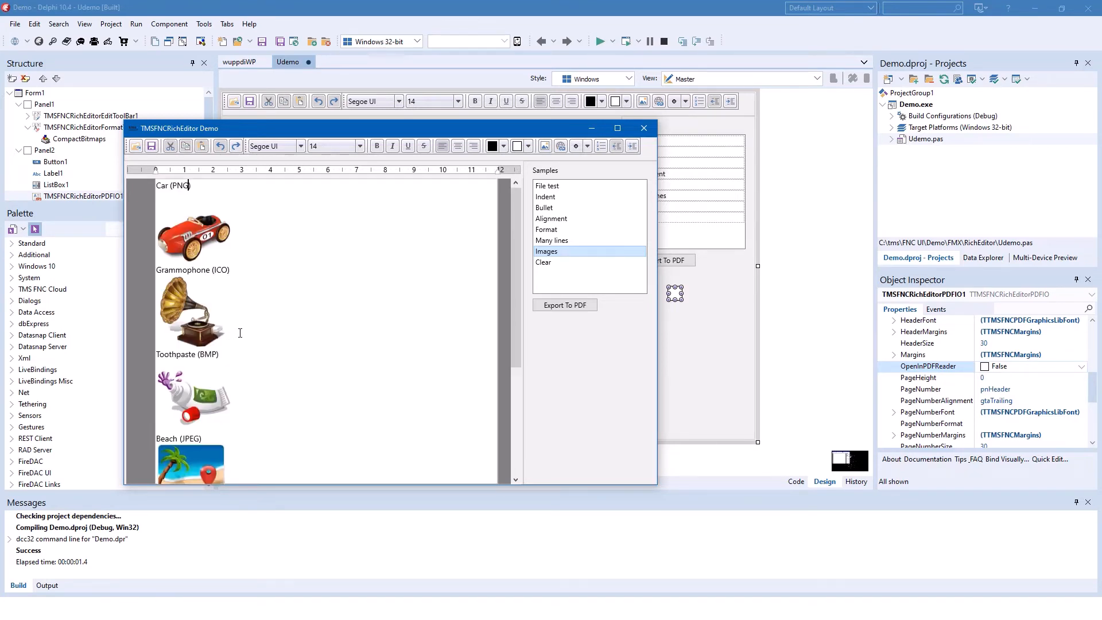
mouse_move(376, 262)
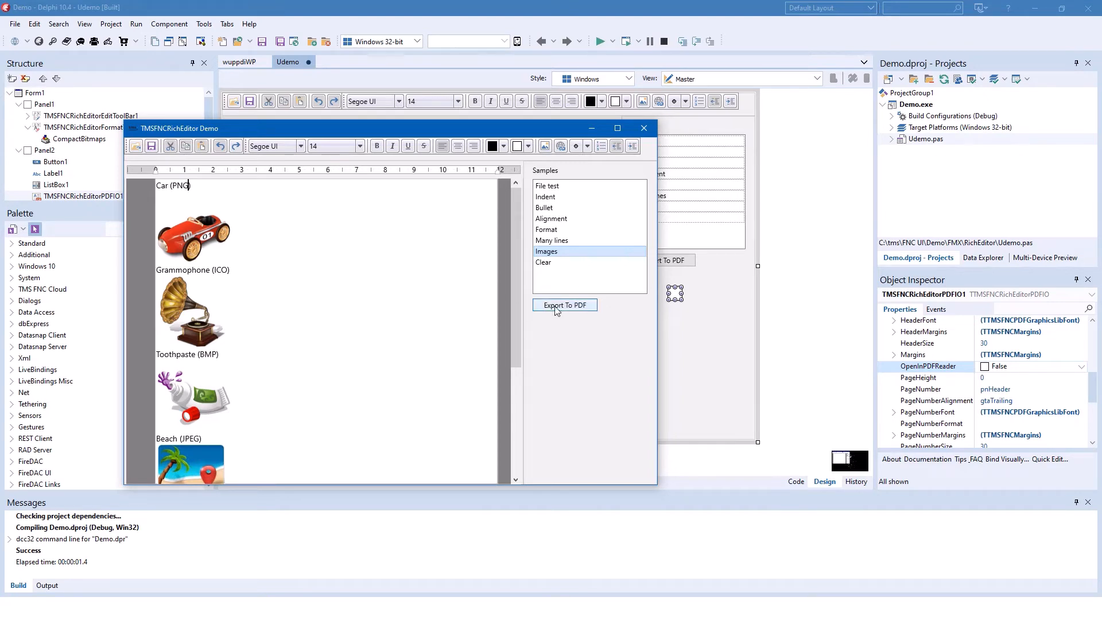
Export the editor contents to richeditorexport.pdf, opened in Acrobat
click(564, 305)
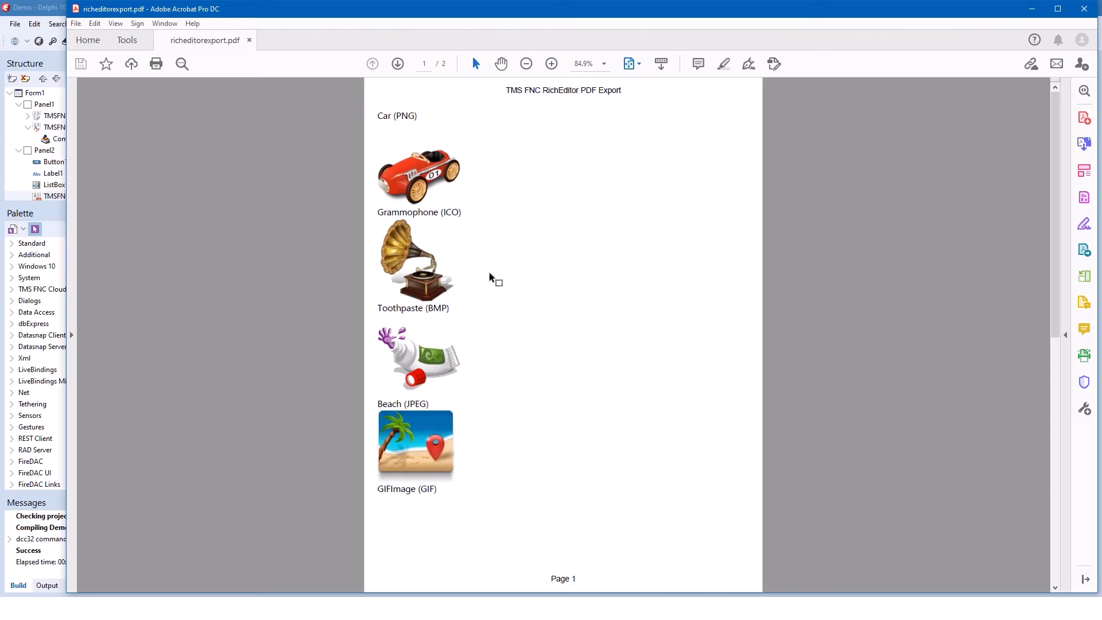
mouse_move(499, 433)
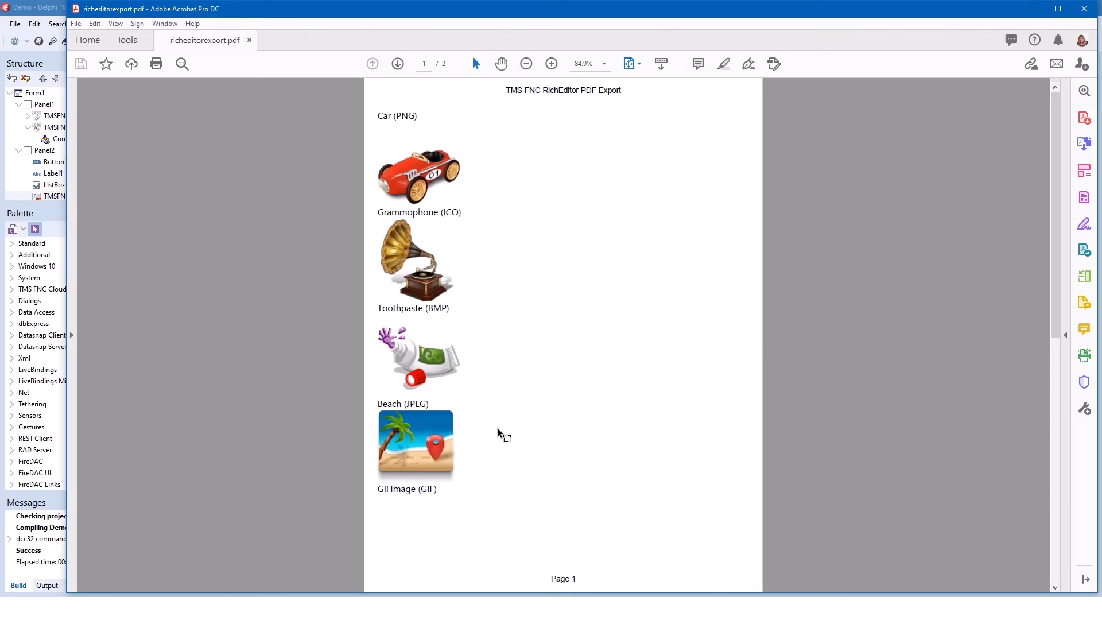
mouse_move(493, 428)
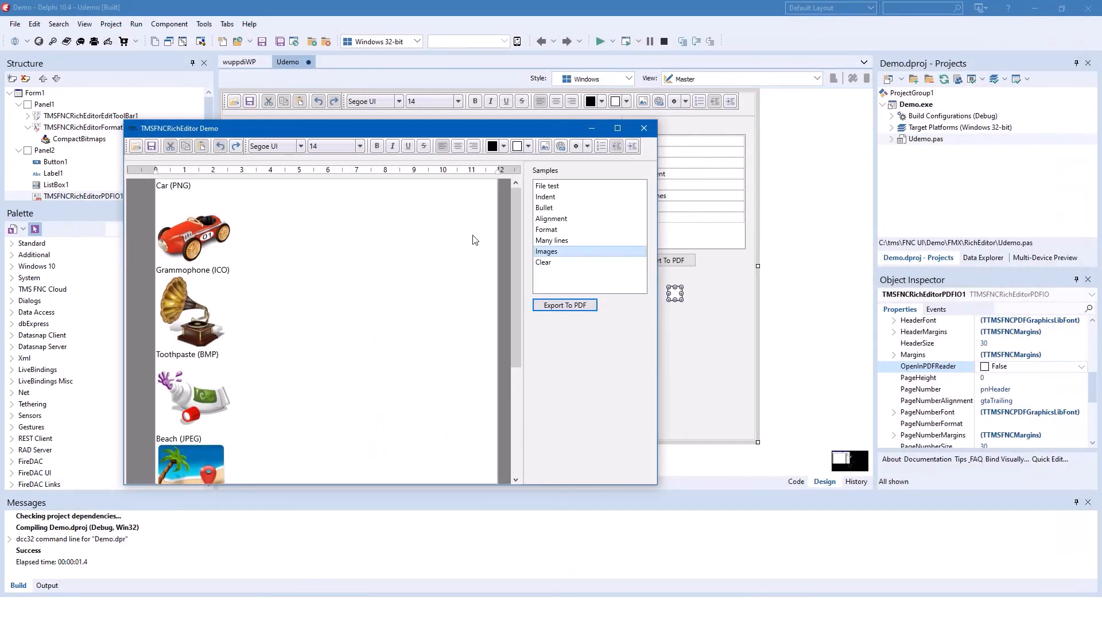
mouse_move(298, 255)
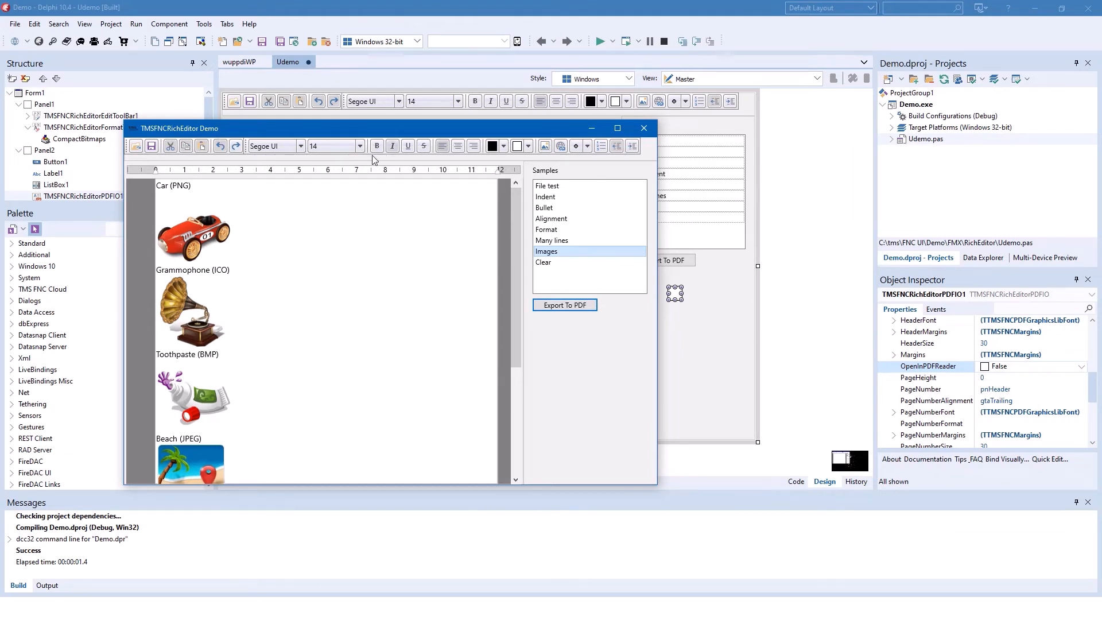
mouse_move(311, 350)
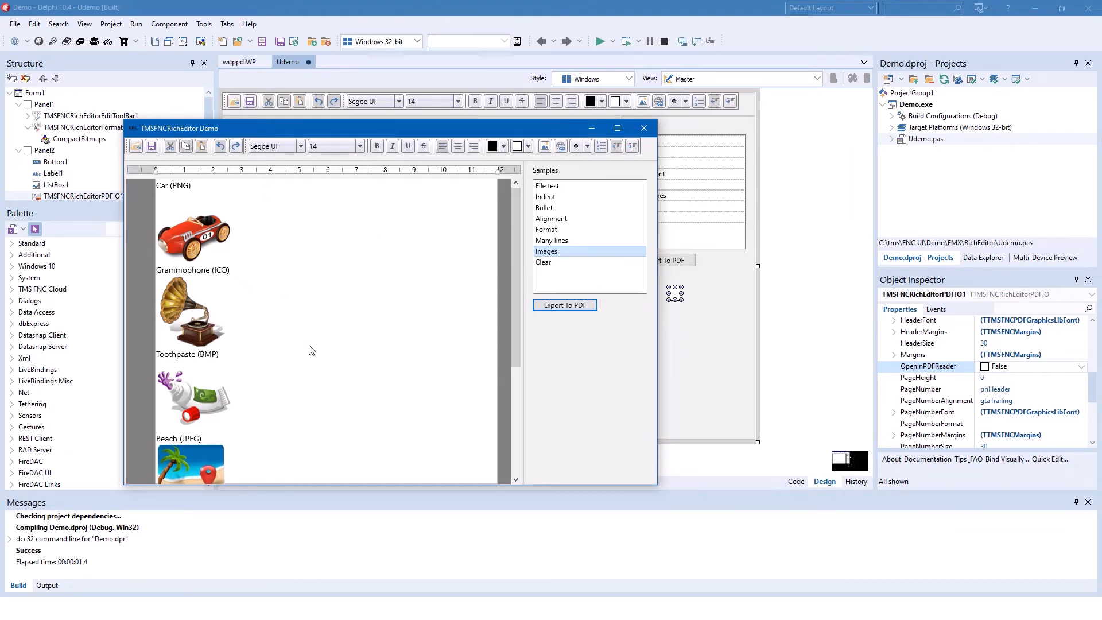
mouse_move(275, 289)
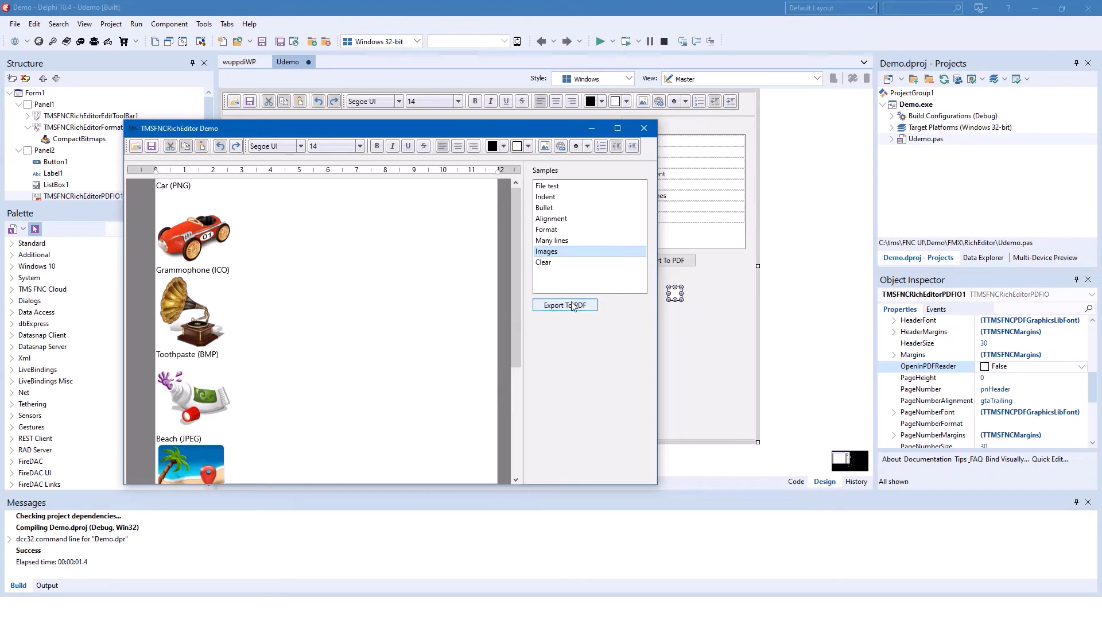
mouse_move(301, 296)
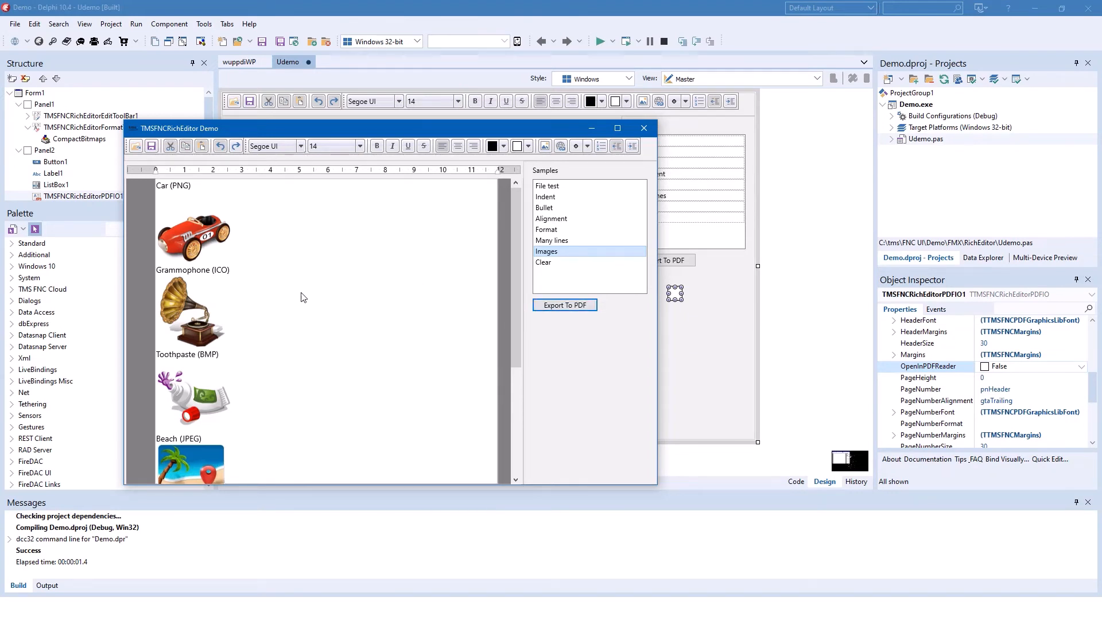
mouse_move(552, 185)
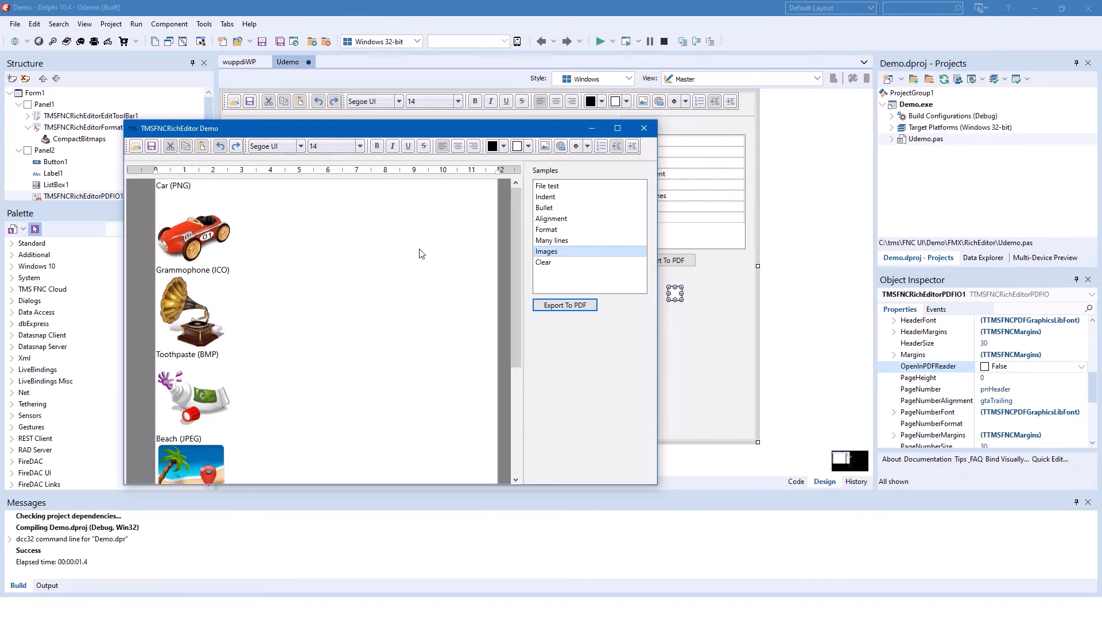
mouse_move(412, 284)
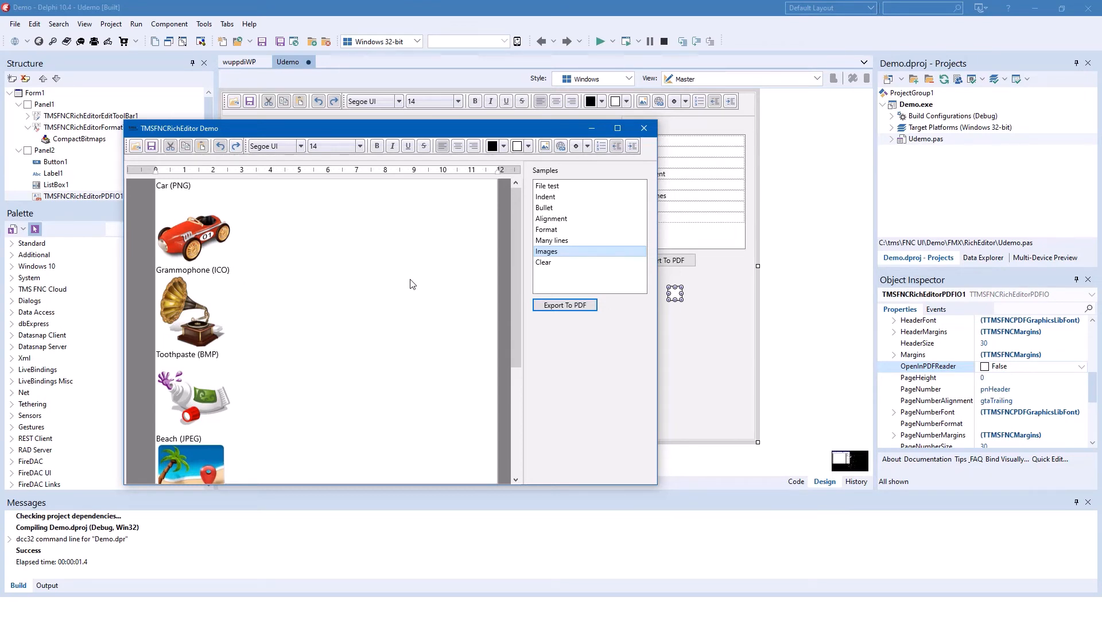
mouse_move(409, 293)
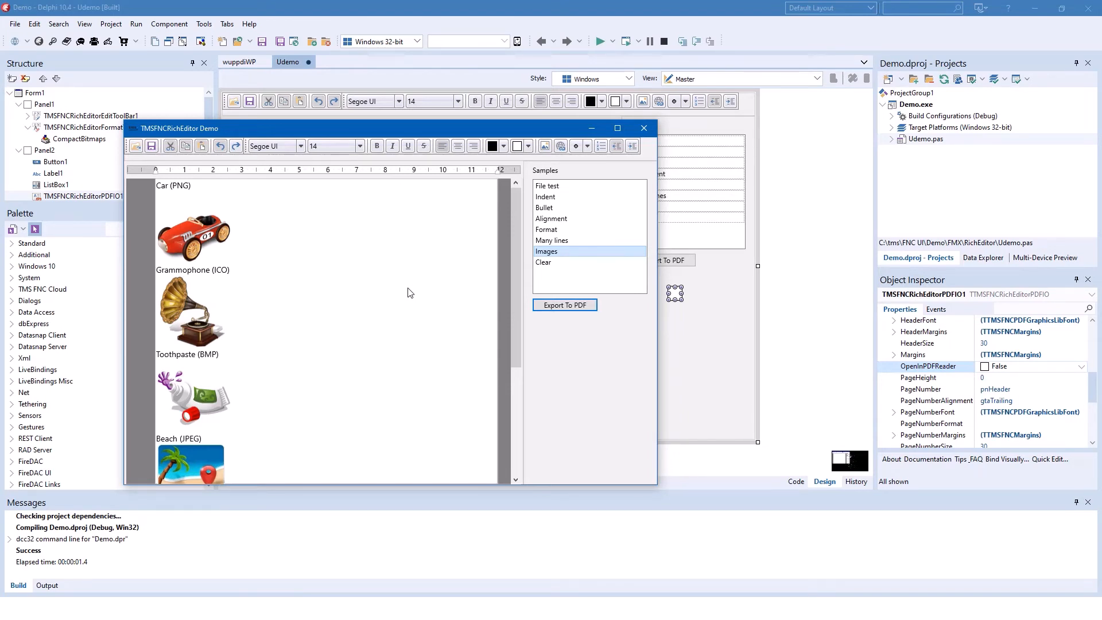
Close the running demo and select the rich editor component on the form
click(643, 128)
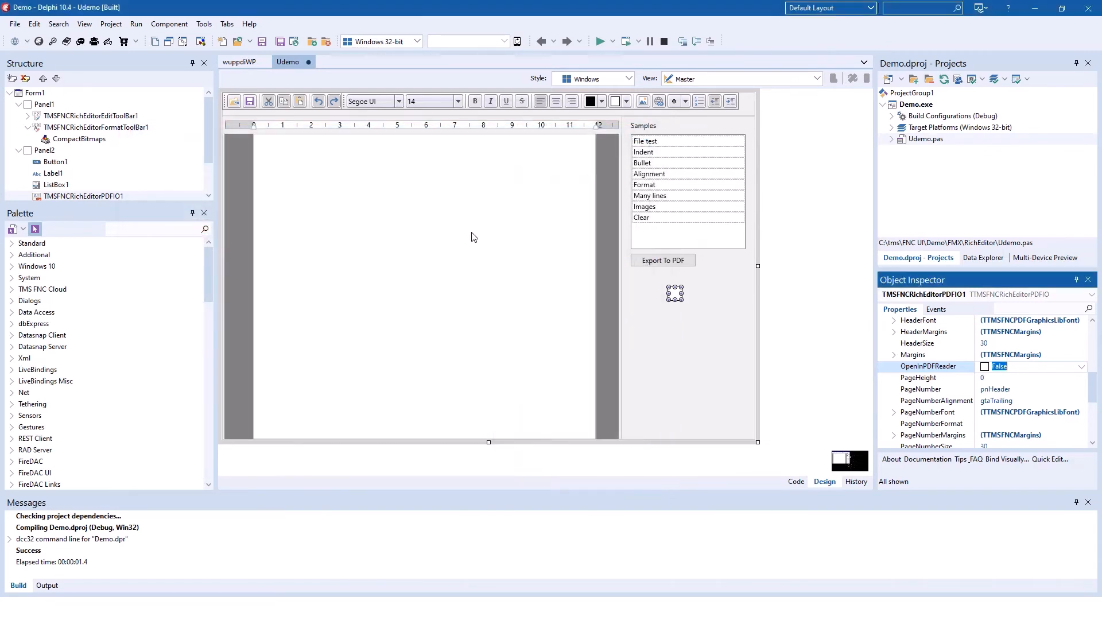
click(418, 281)
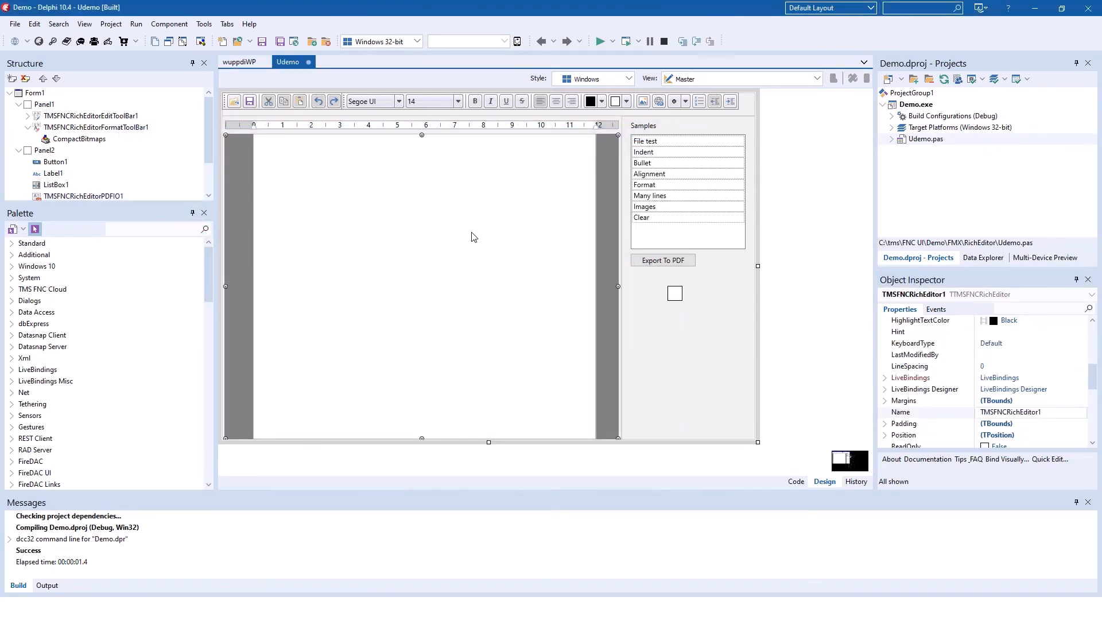
mouse_move(512, 243)
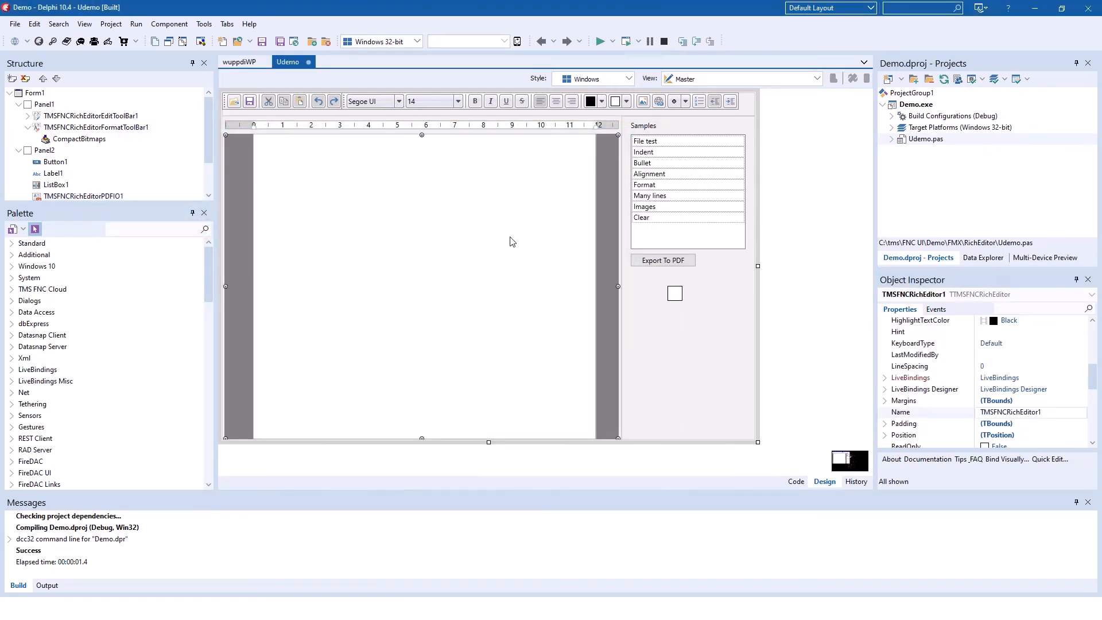
click(794, 480)
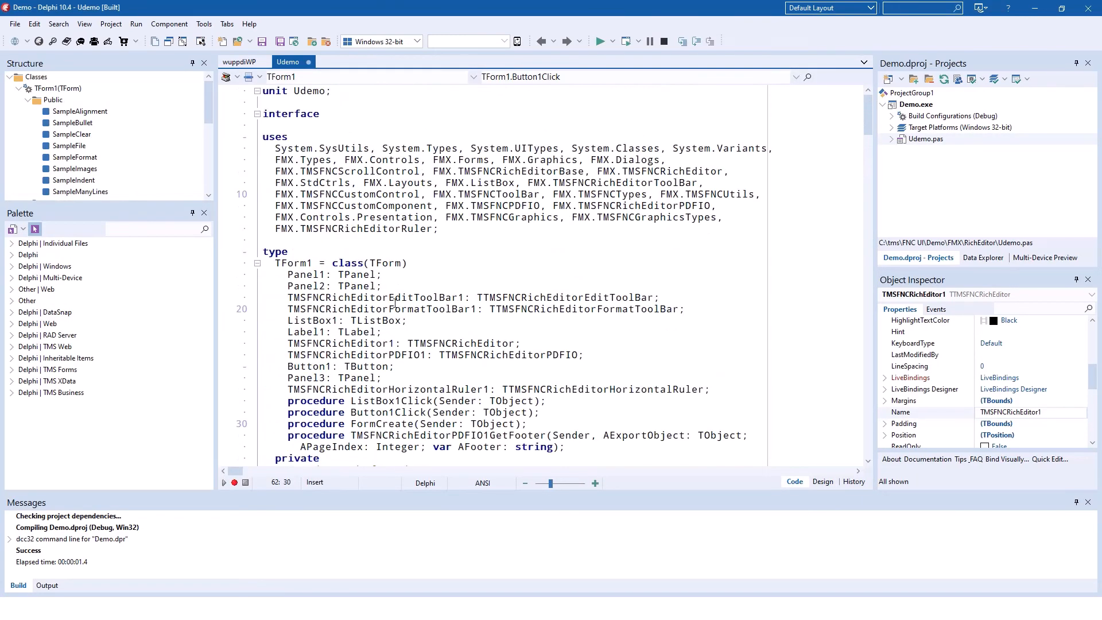
mouse_move(310, 172)
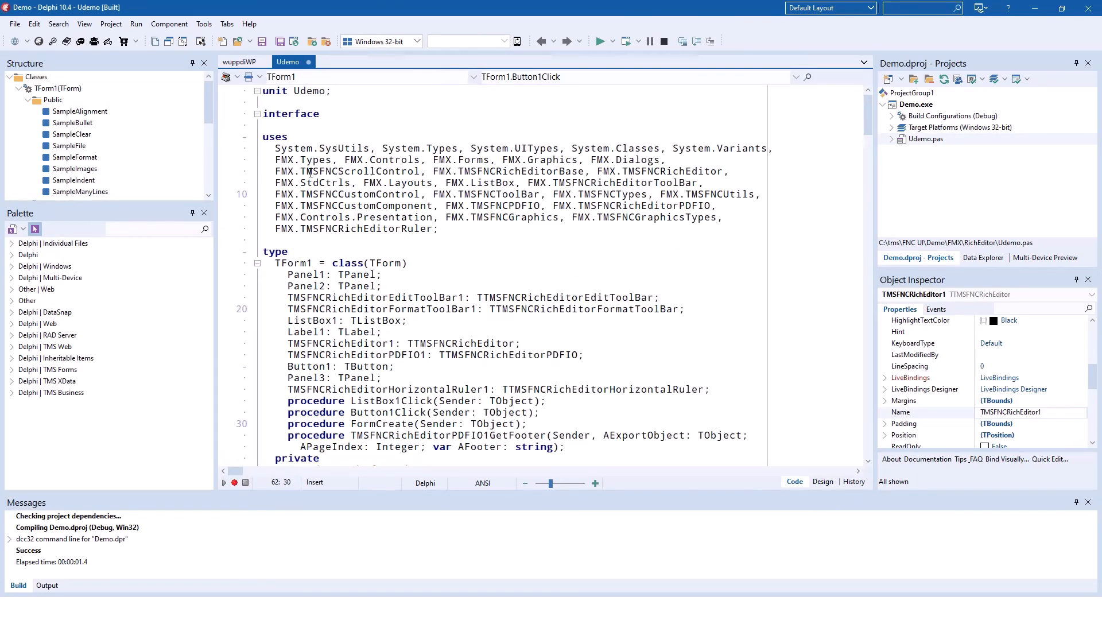
drag(276, 159, 436, 228)
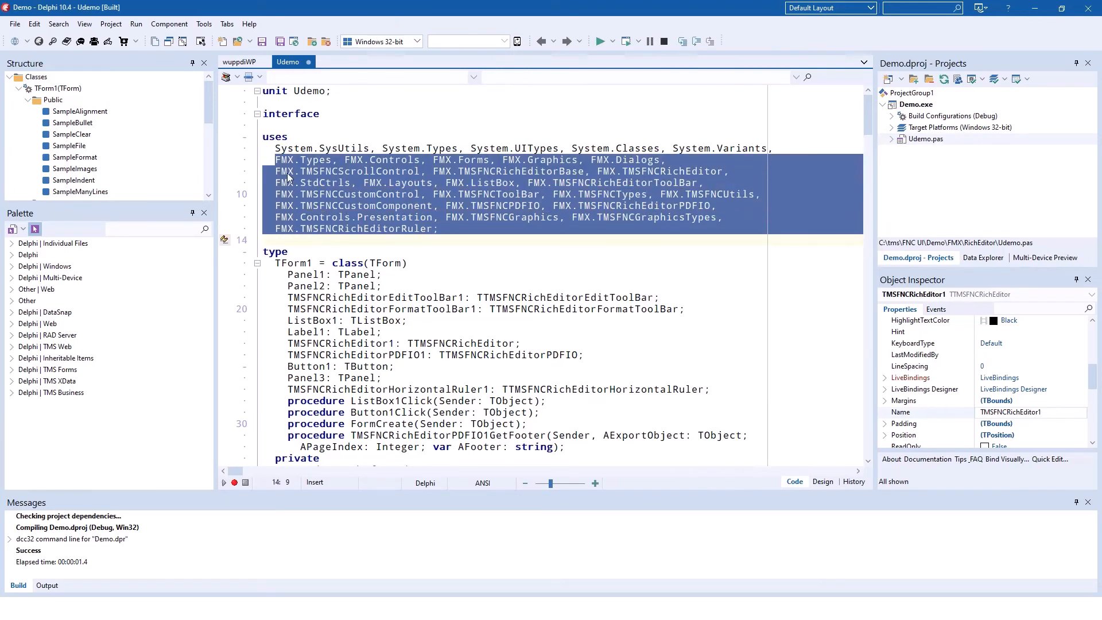
mouse_move(563, 280)
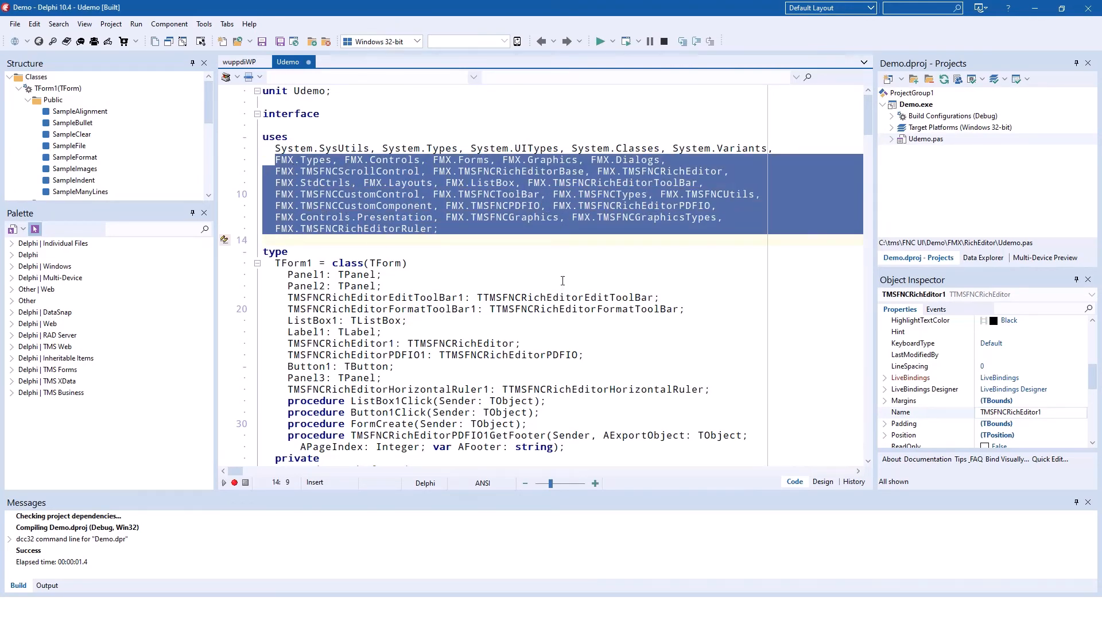
click(437, 274)
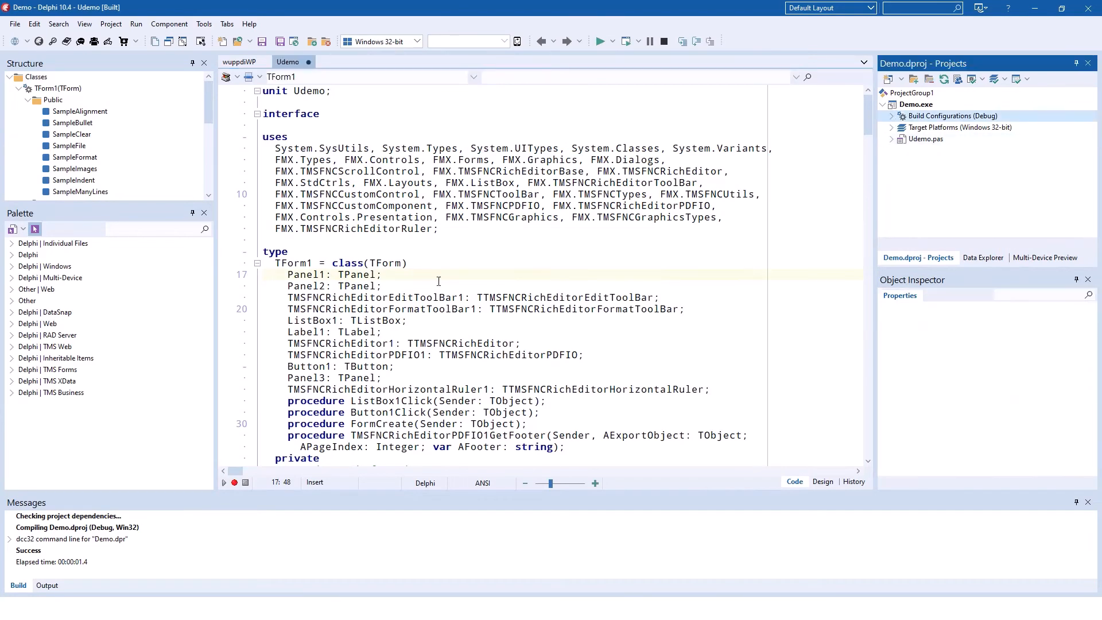
click(823, 481)
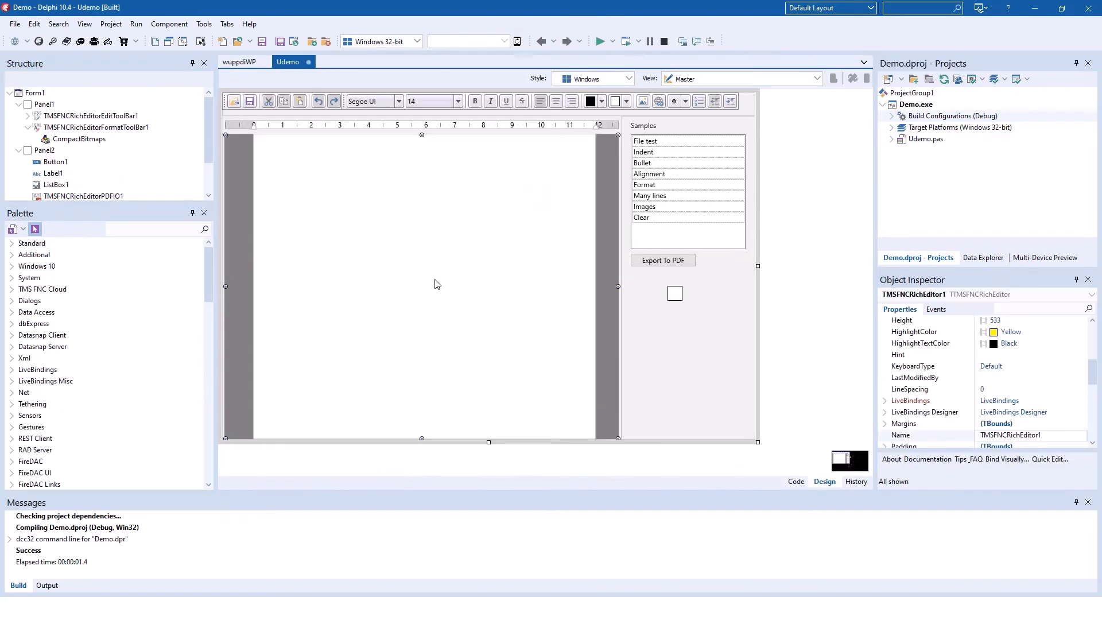